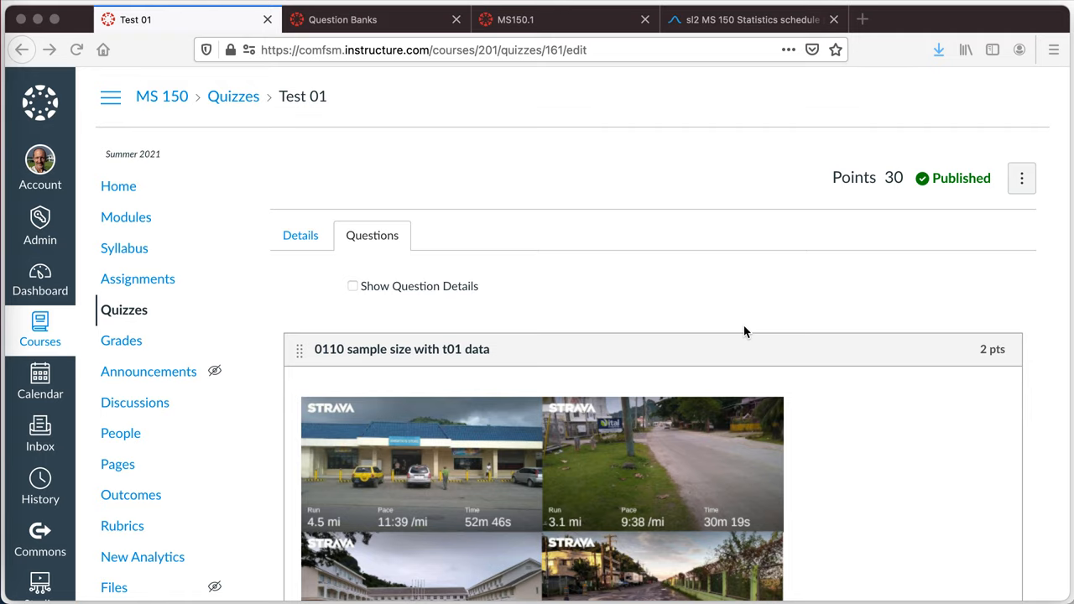
mouse_move(622, 265)
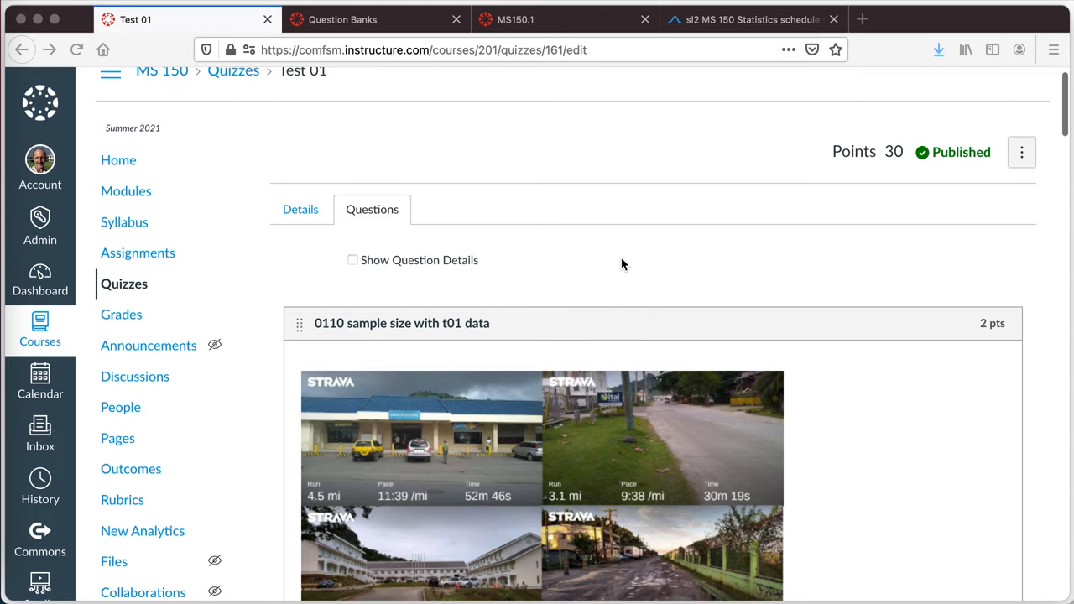
Step: From the Test 01 edit page, open the course Quizzes list in a second browser tab
scroll(up, 3)
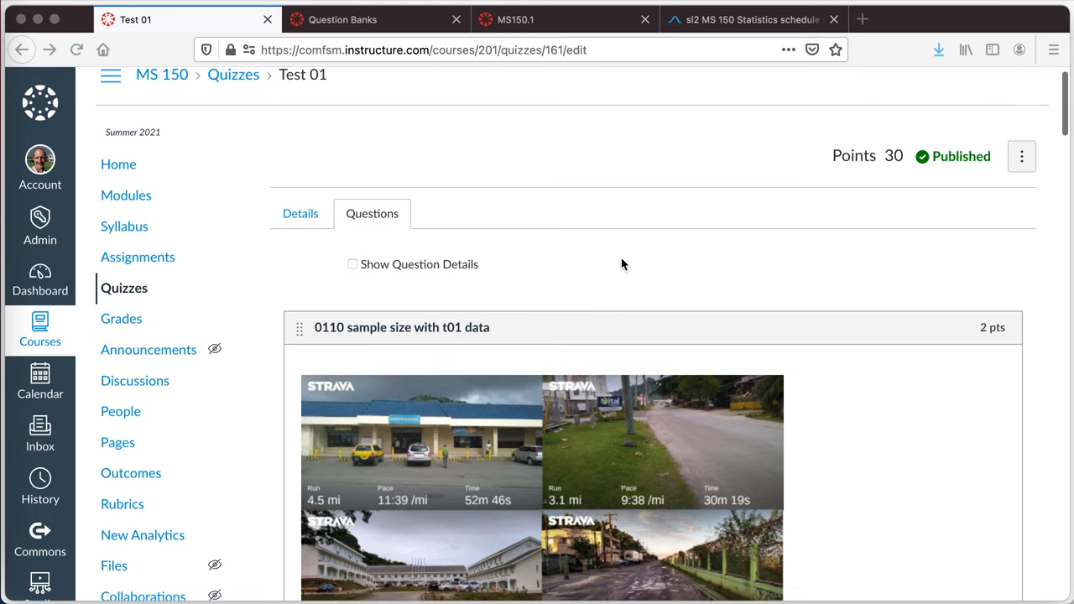
scroll(down, 3)
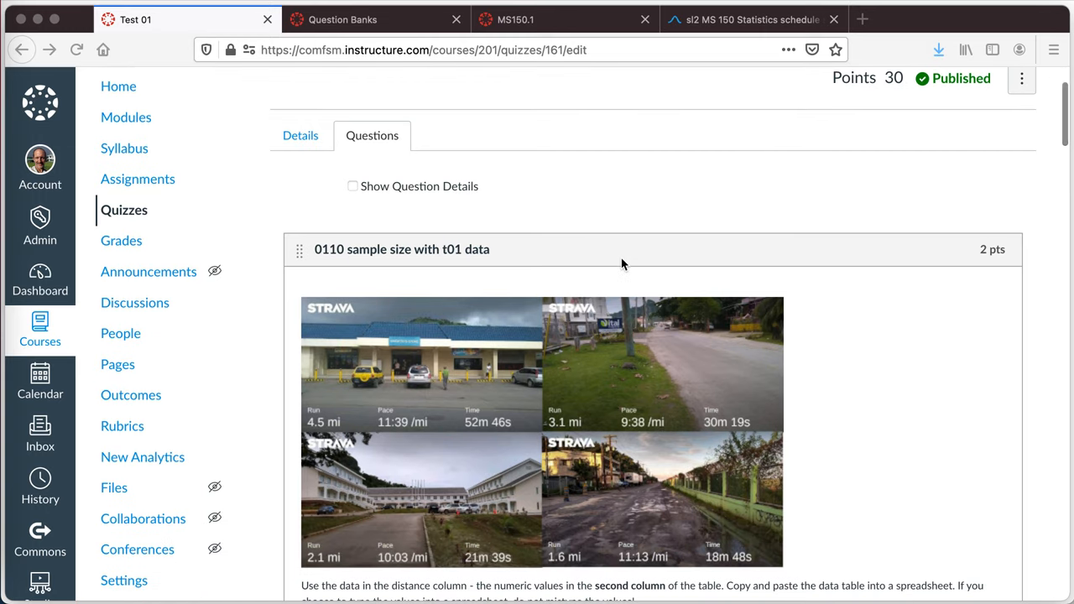
scroll(up, 3)
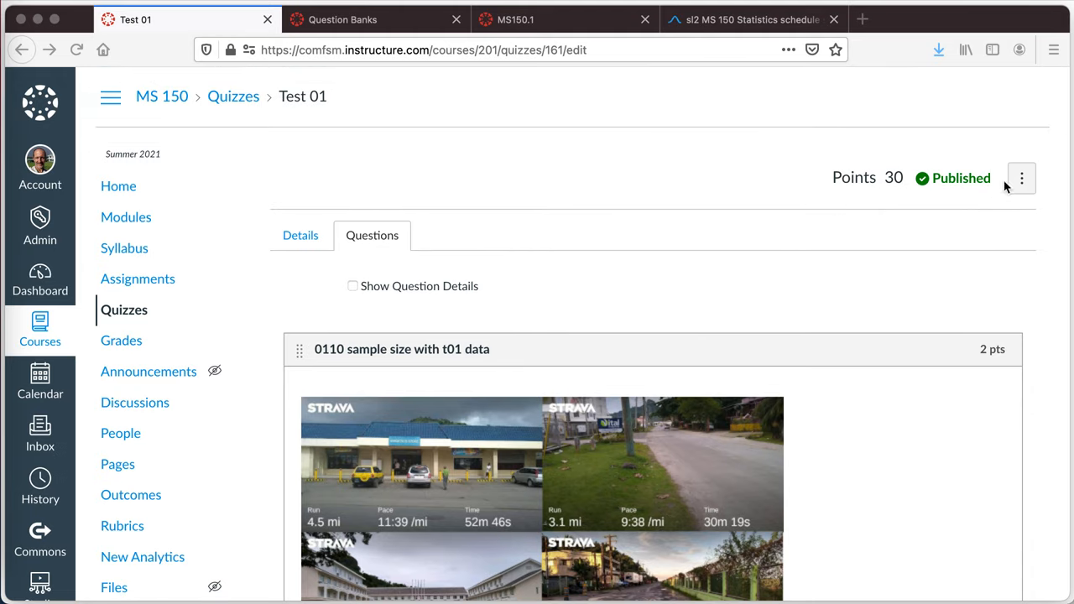
click(1020, 178)
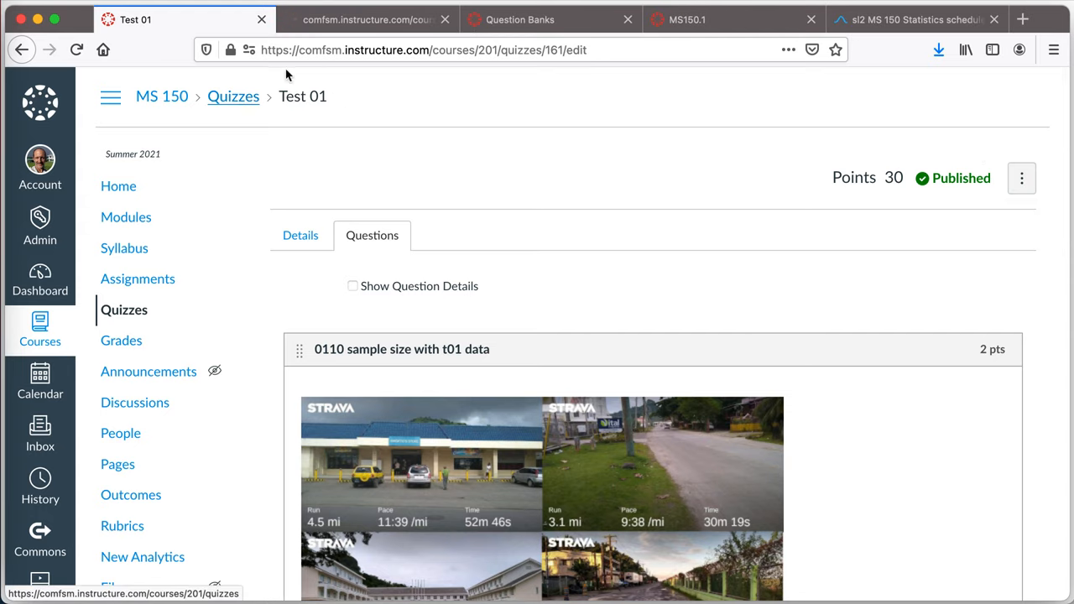
Step: From the quiz list, go to Manage Question Banks showing MS150.1, MS150.2, MS150.3 and unfiled questions
click(233, 95)
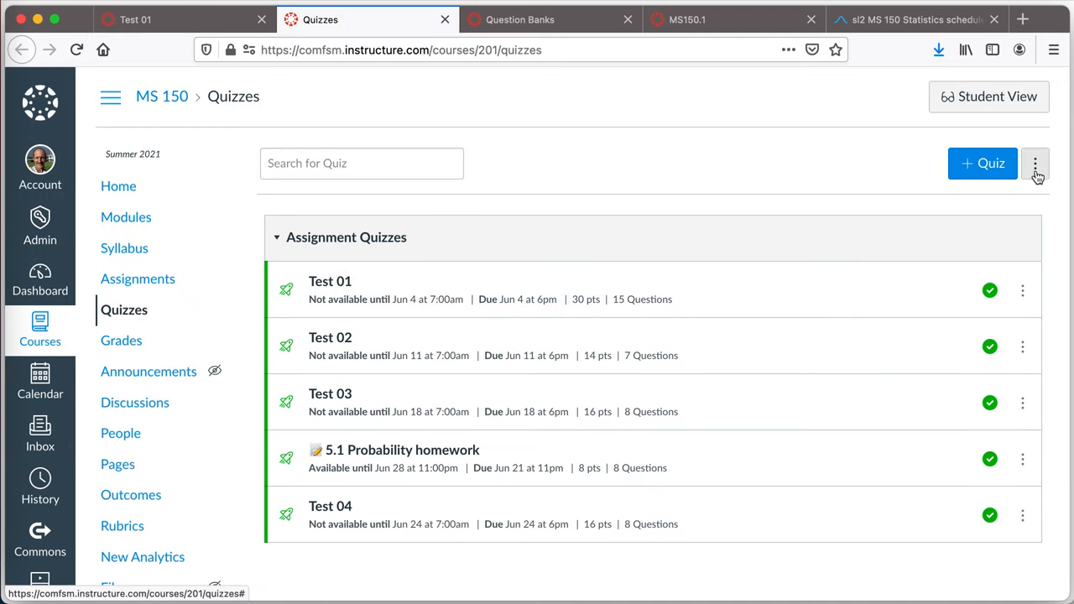
click(1033, 163)
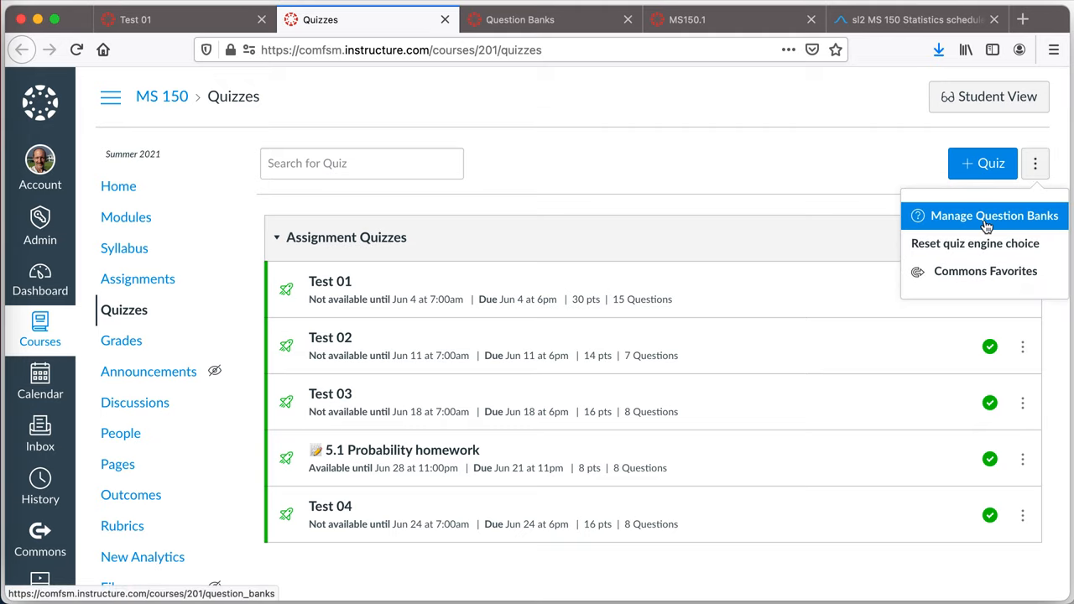
click(994, 215)
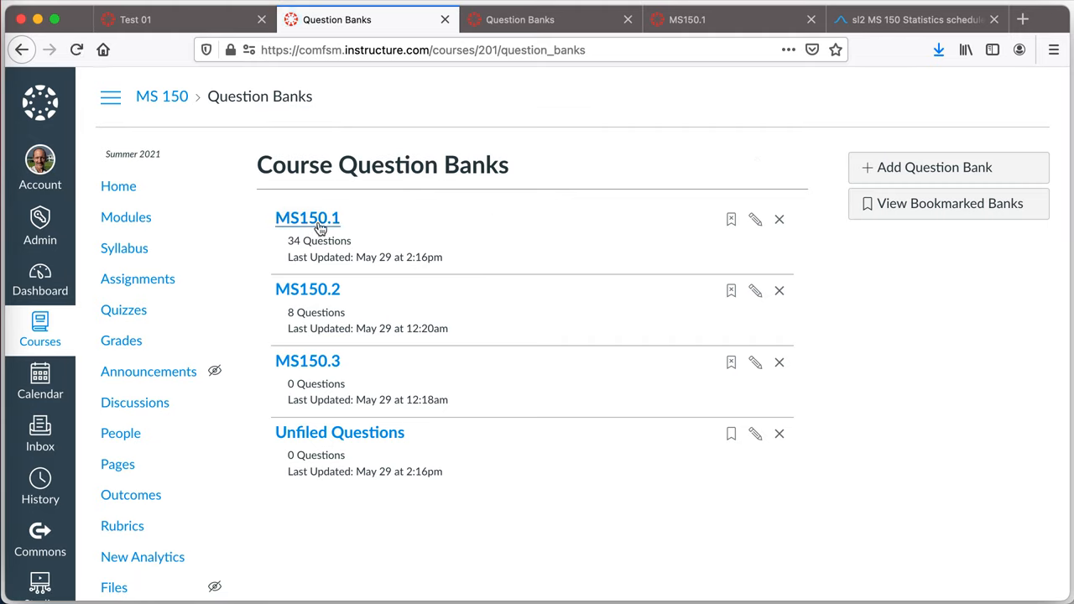
mouse_move(307, 360)
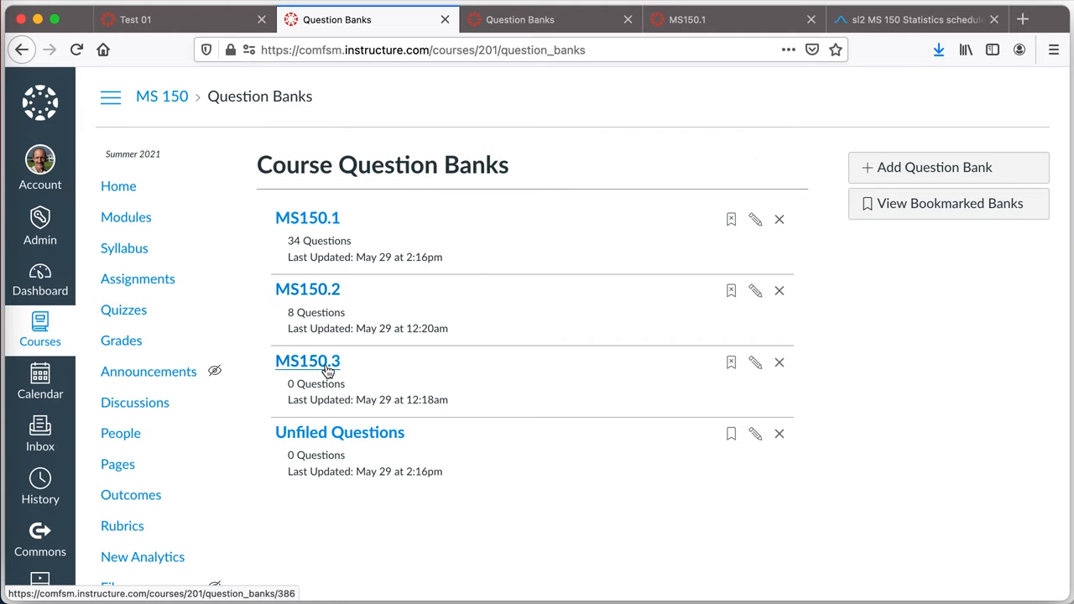
mouse_move(325, 332)
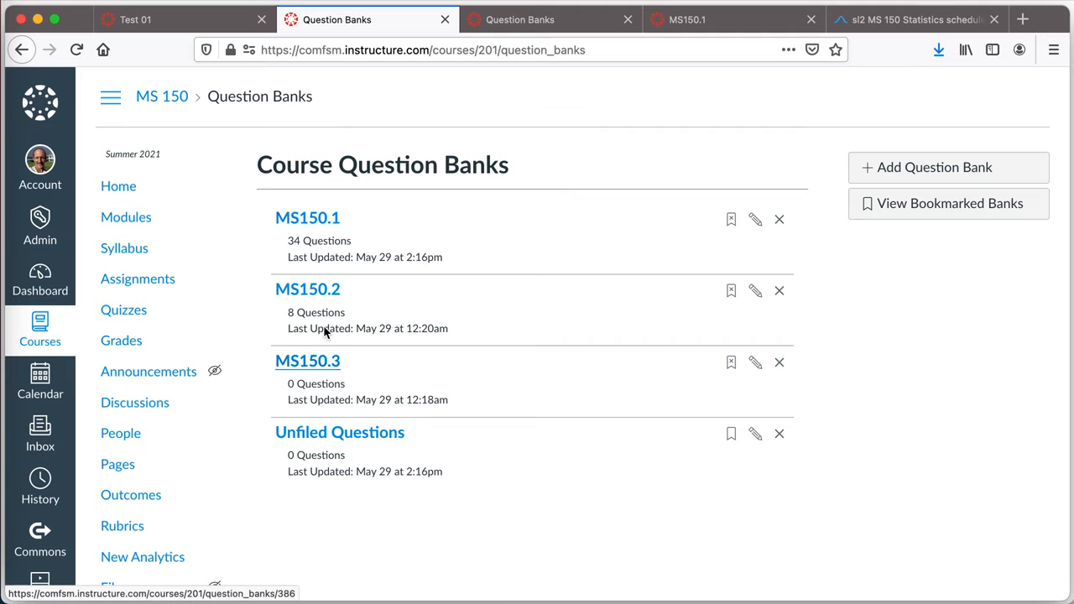
click(307, 219)
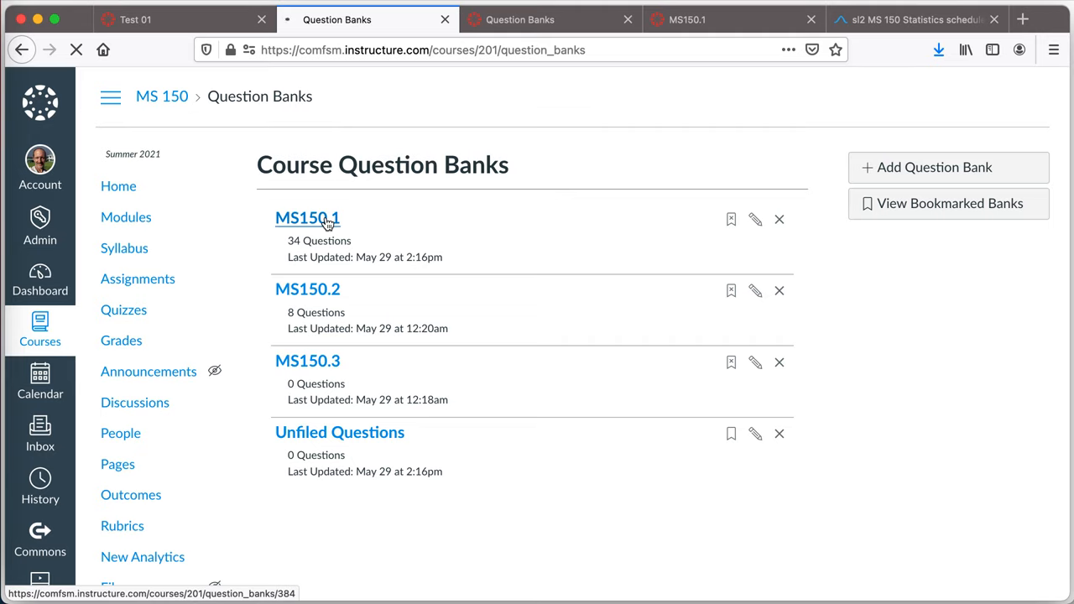
Step: Review the MS150.1 bank's questions and its MS150.1 outcome alignment at 80% mastery, cancelling the picker
click(307, 219)
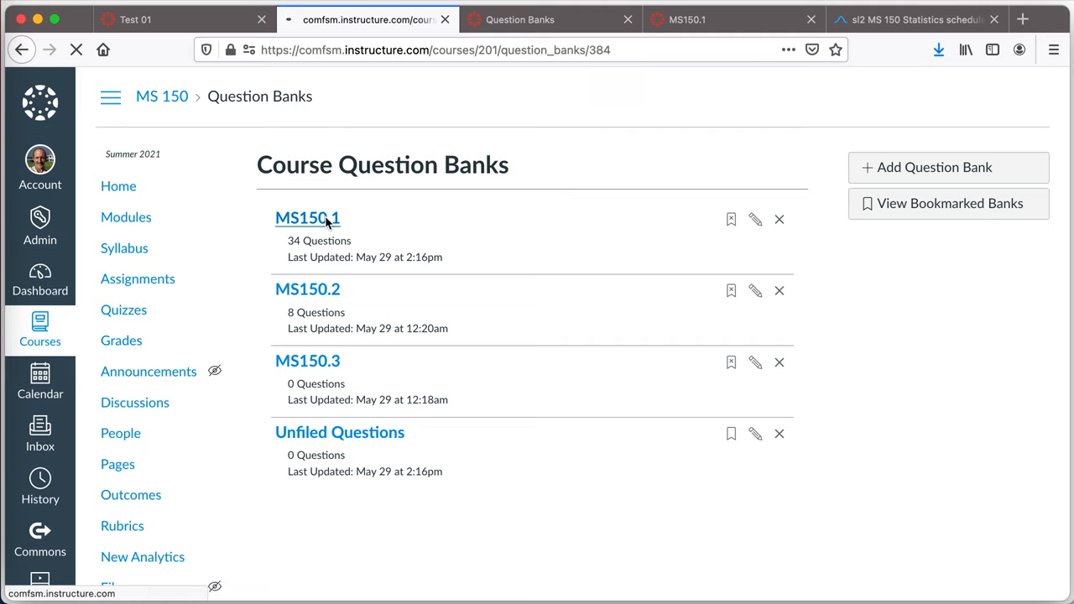
click(307, 218)
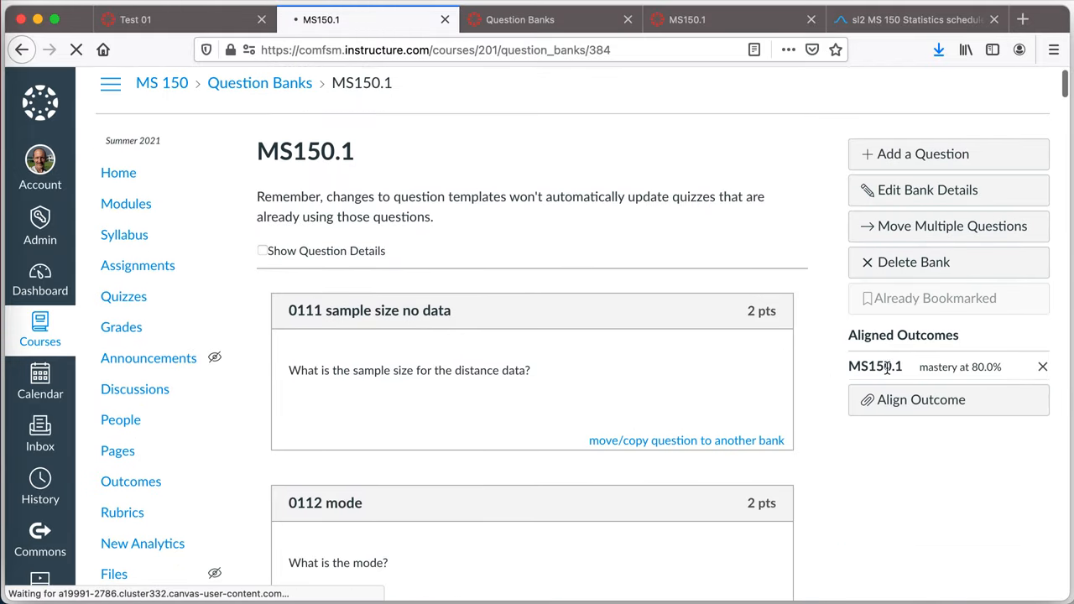
mouse_move(938, 366)
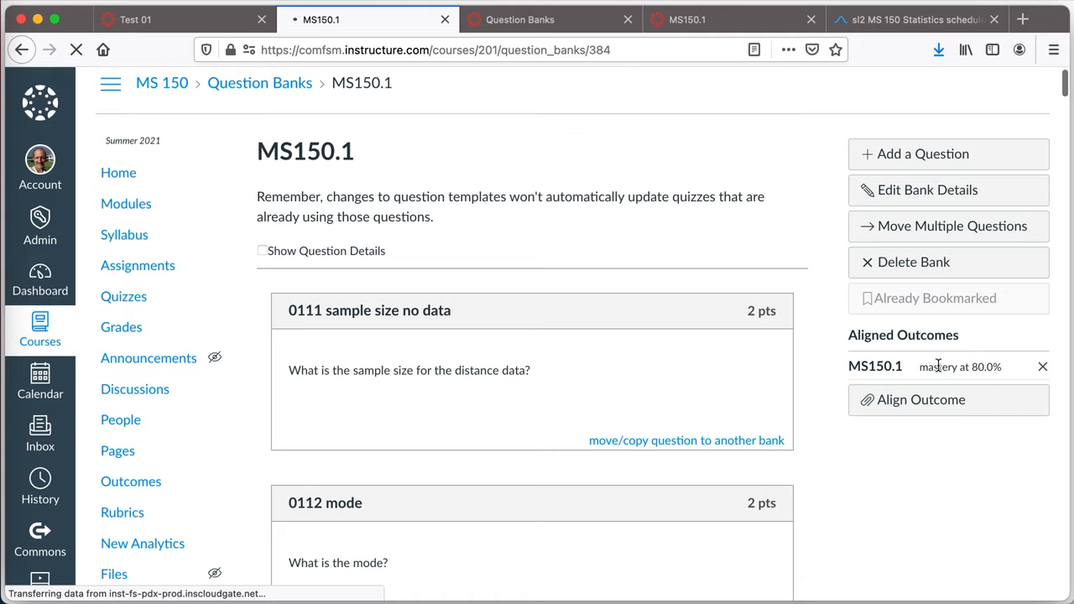
mouse_move(991, 367)
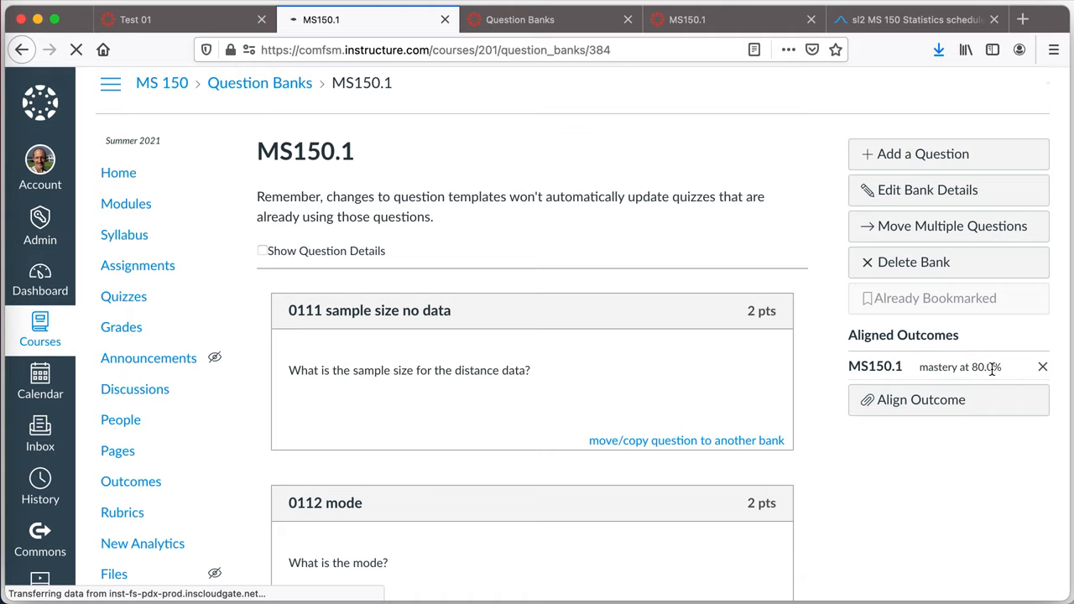
mouse_move(891, 382)
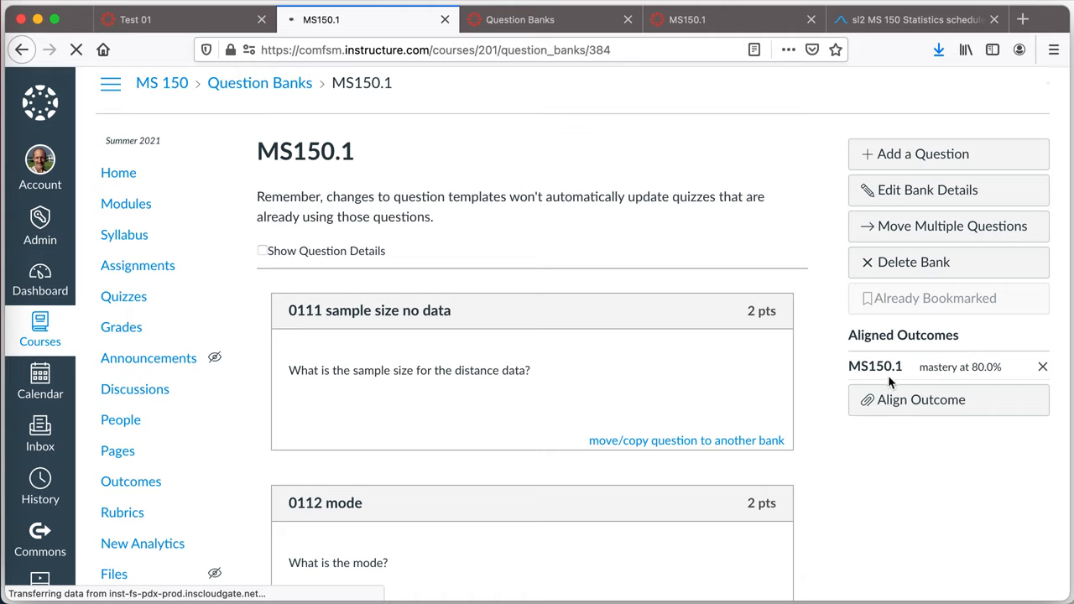
click(920, 399)
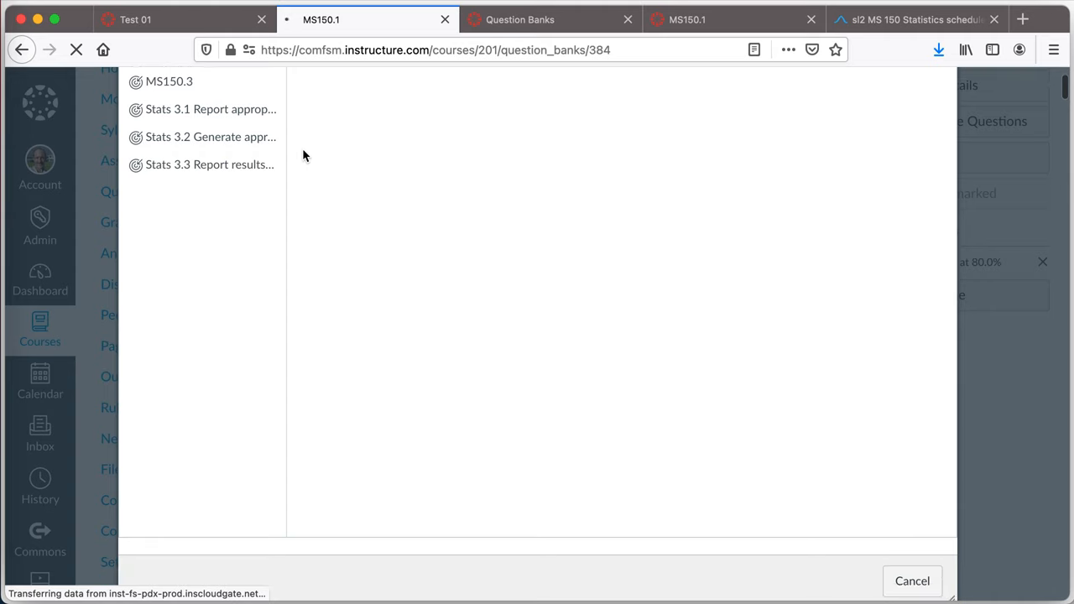
click(912, 581)
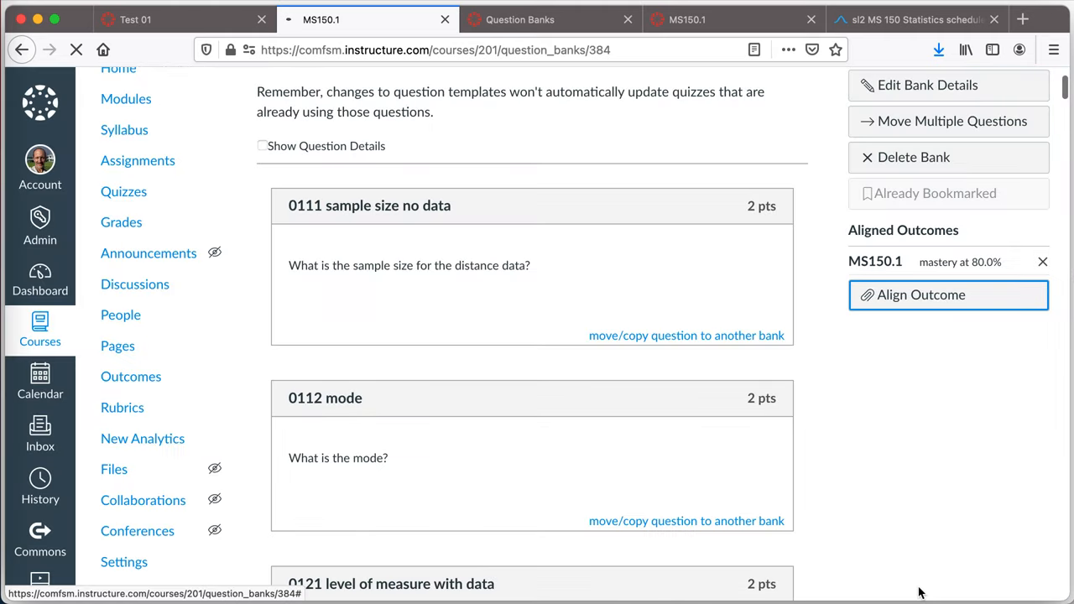
scroll(up, 3)
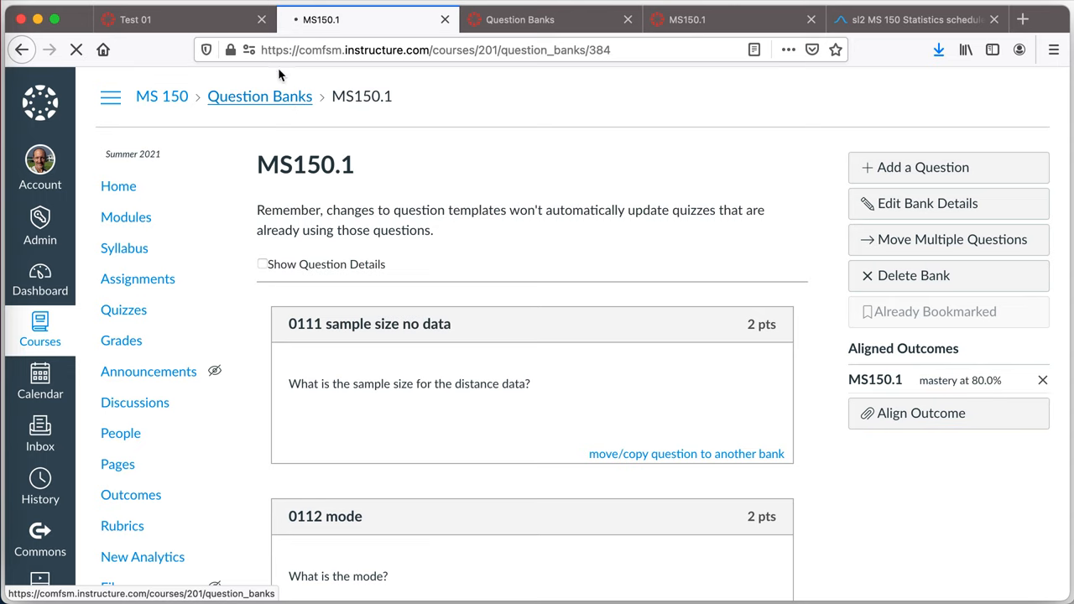
Step: Return to Test 01 and scroll past 0225 q3 to the questions still titled 'Question'
click(134, 21)
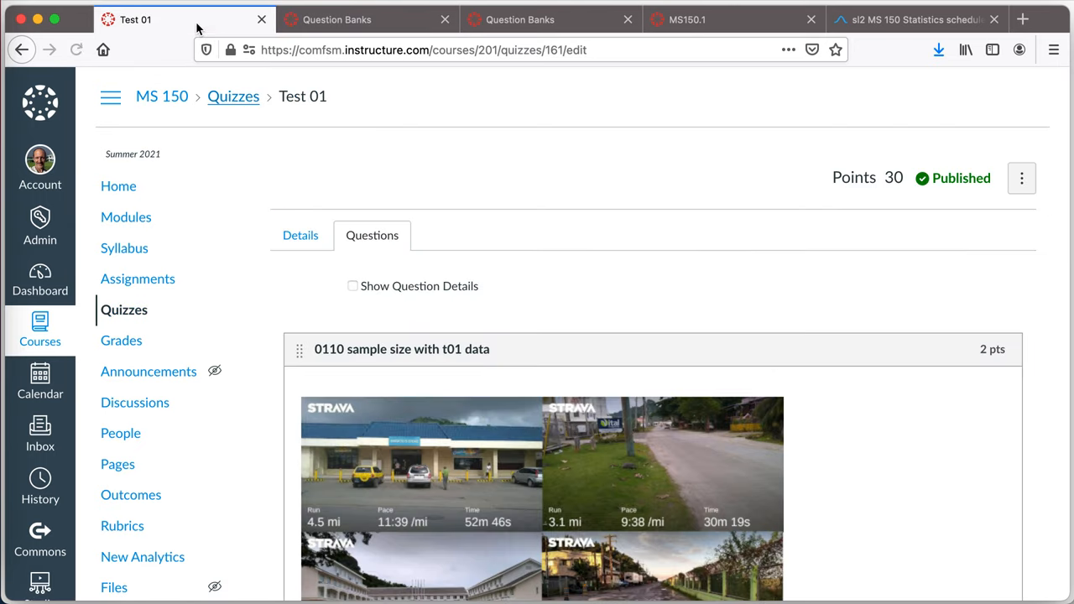
scroll(down, 3)
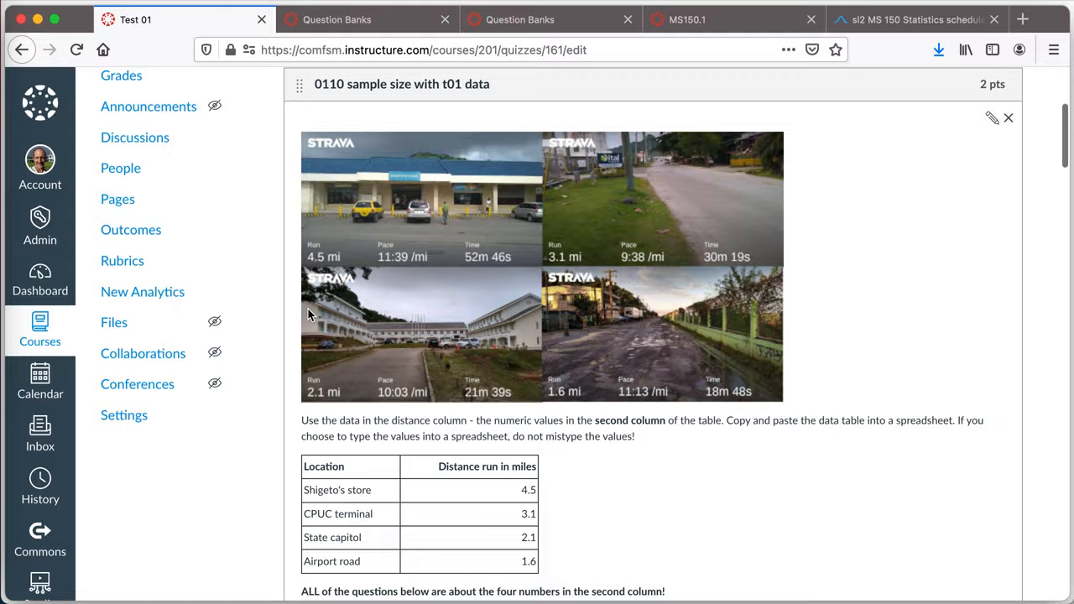
scroll(down, 3)
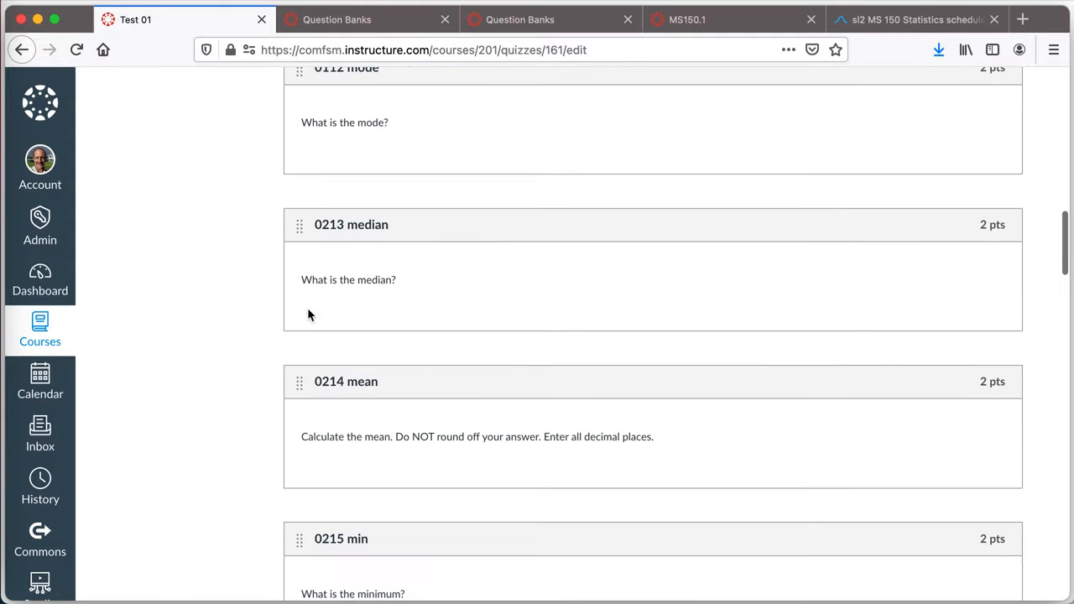
scroll(down, 3)
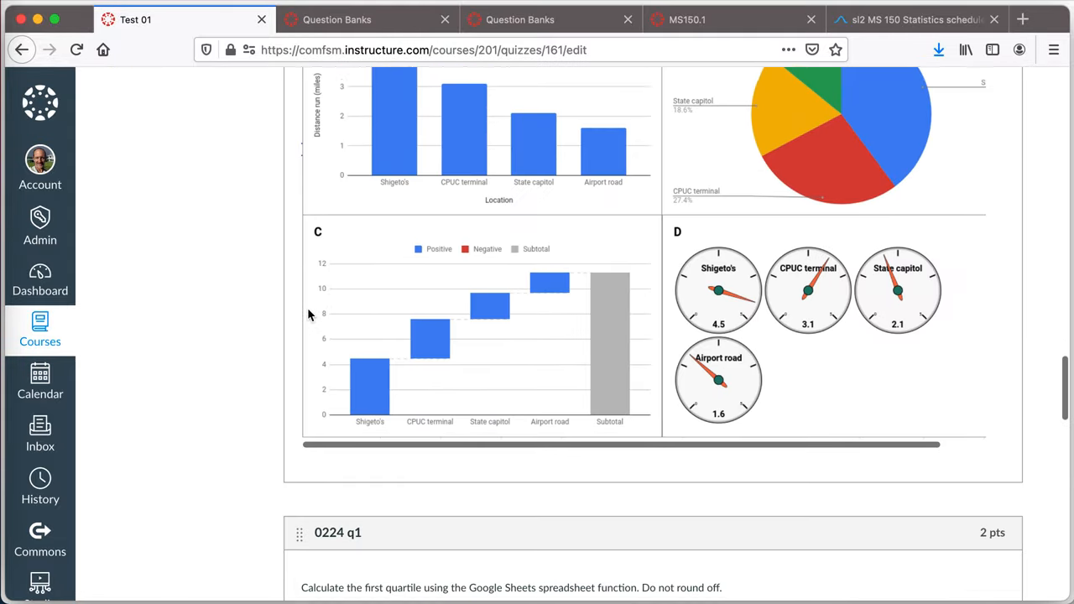
scroll(down, 3)
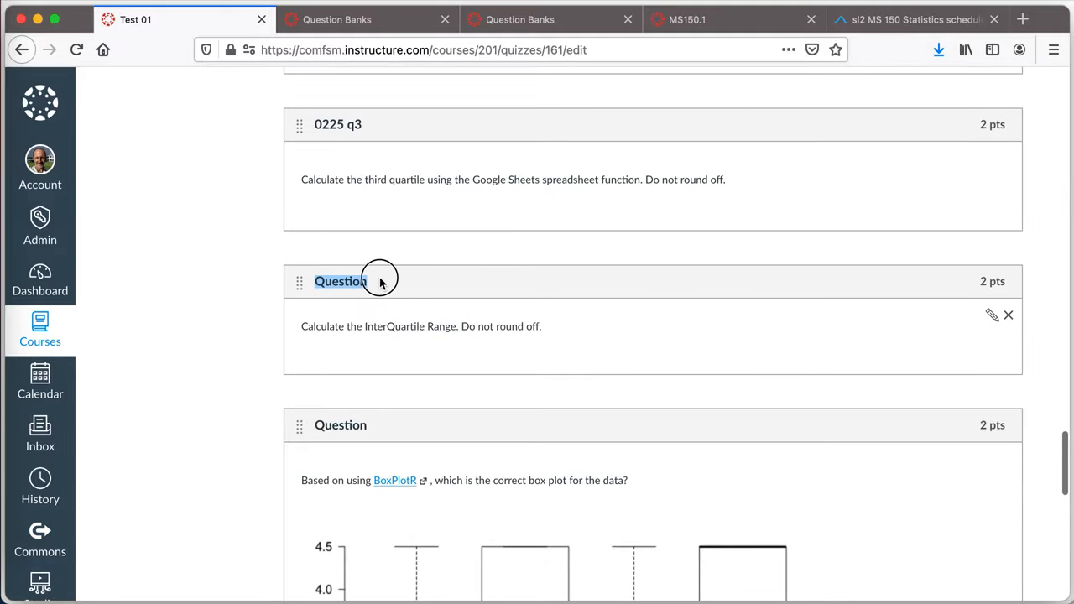
mouse_move(419, 352)
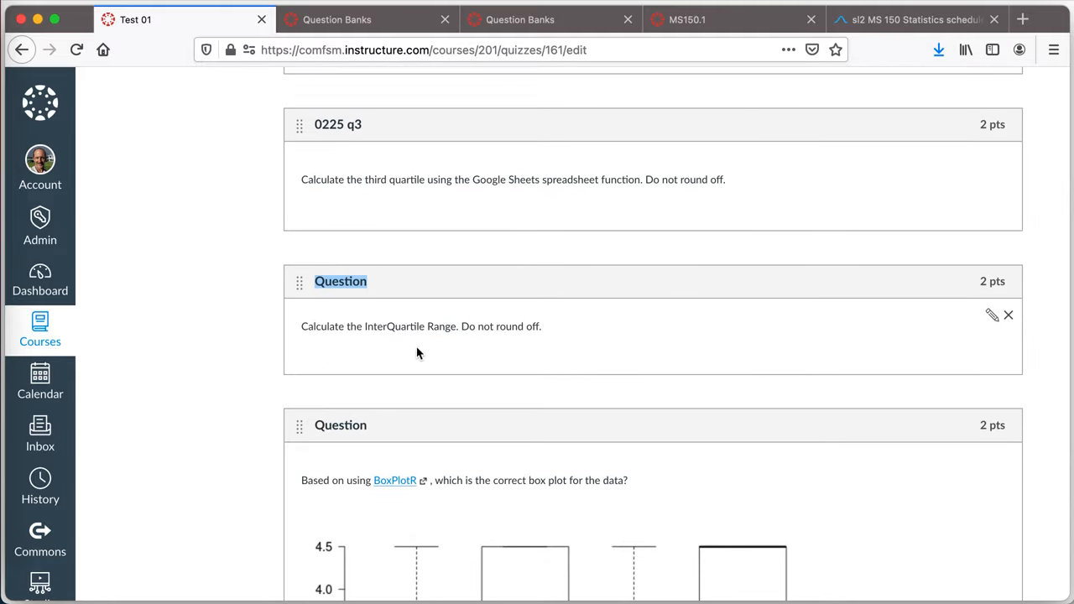
mouse_move(419, 352)
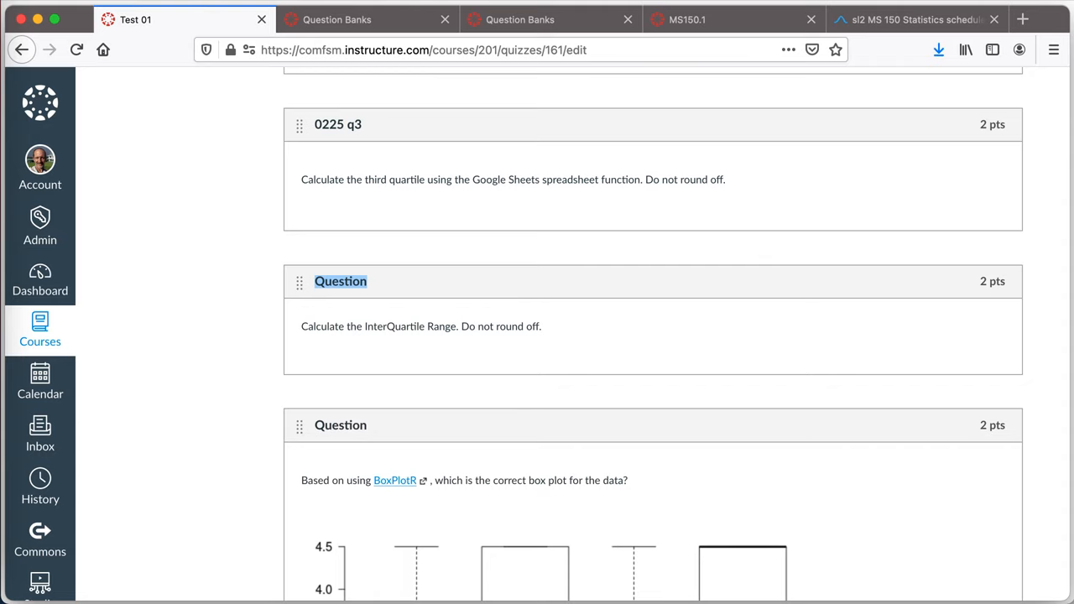
click(337, 20)
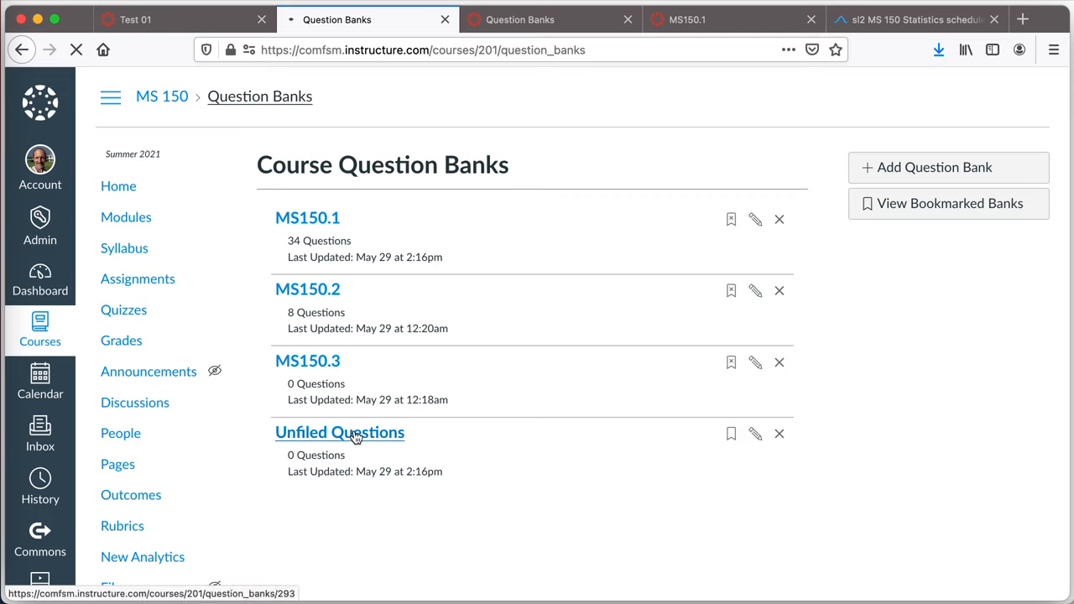
click(339, 432)
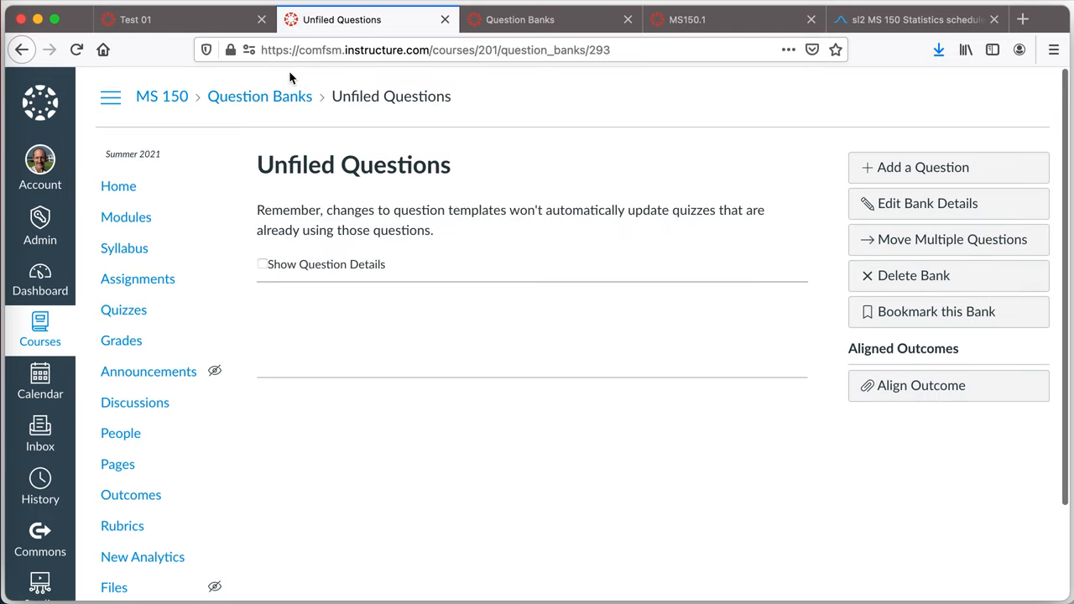
click(136, 20)
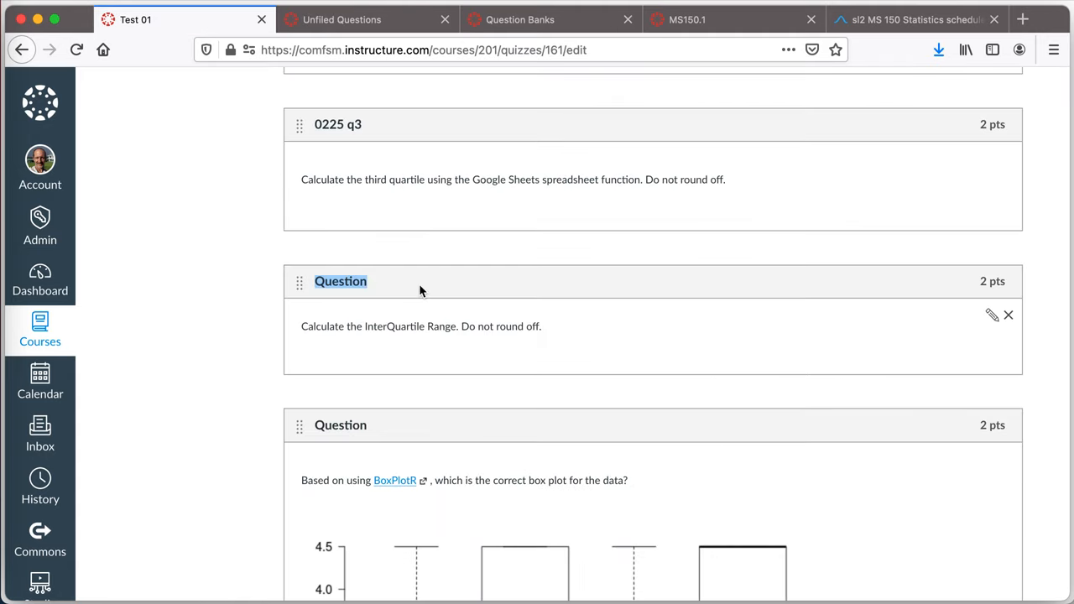
mouse_move(997, 322)
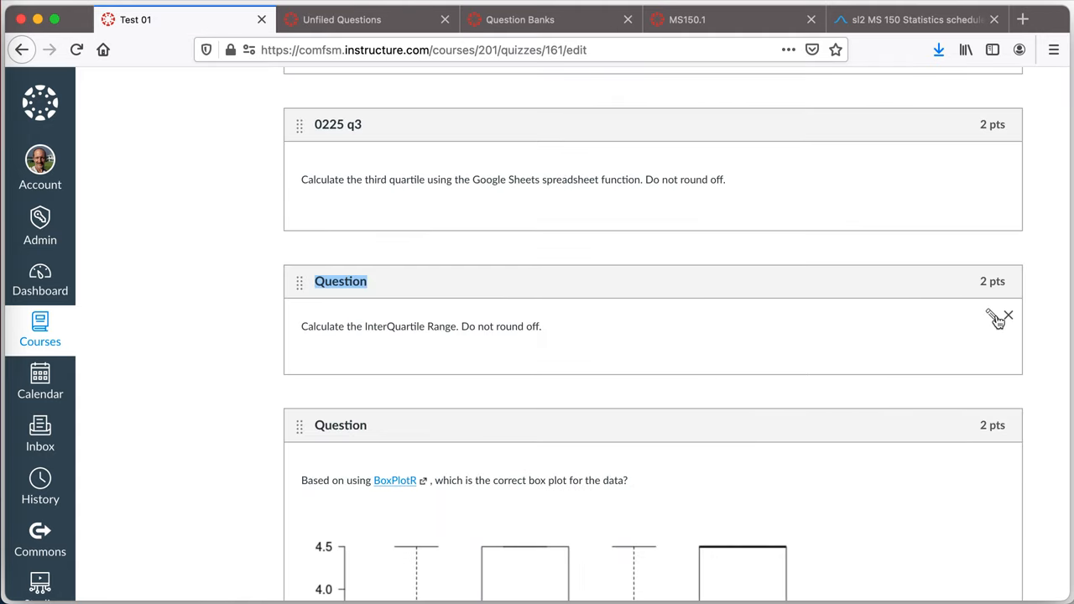
mouse_move(997, 319)
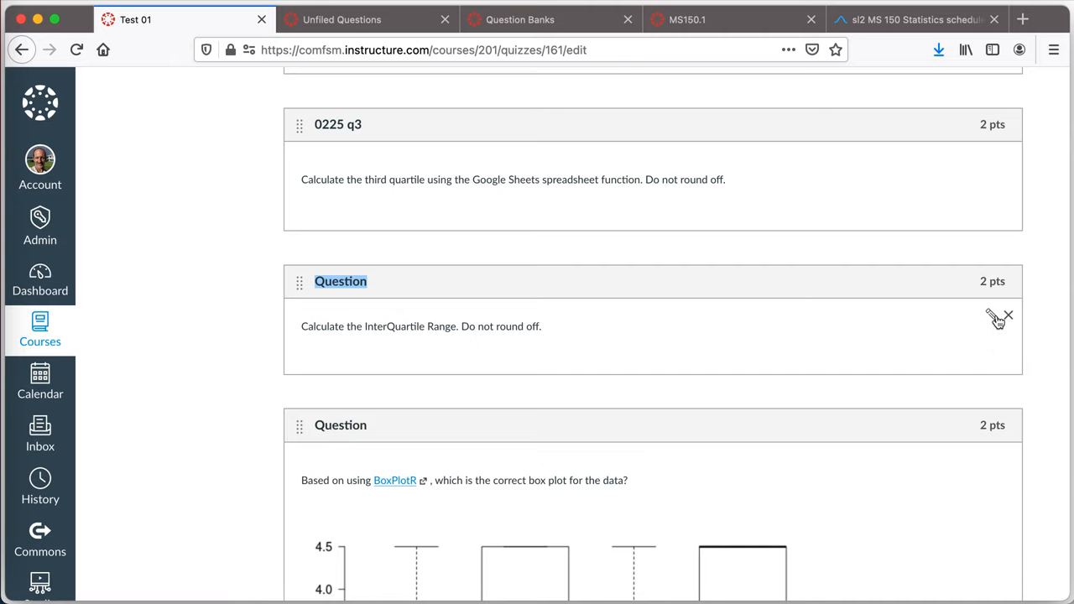
Step: Rename the interquartile-range question to '0226 iqr' and save it with Update Question
click(993, 319)
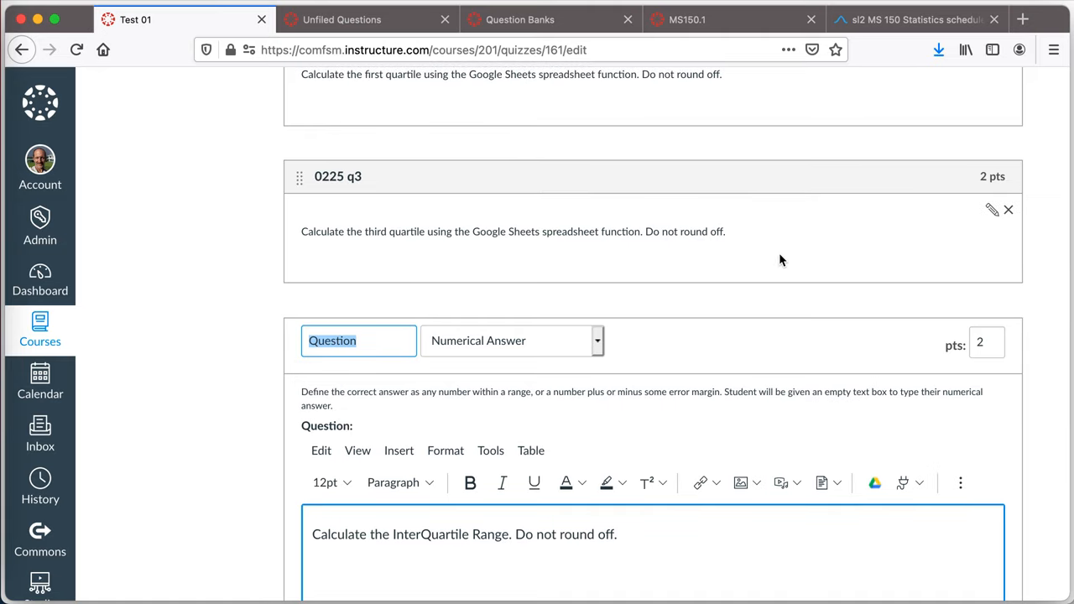
text(0226)
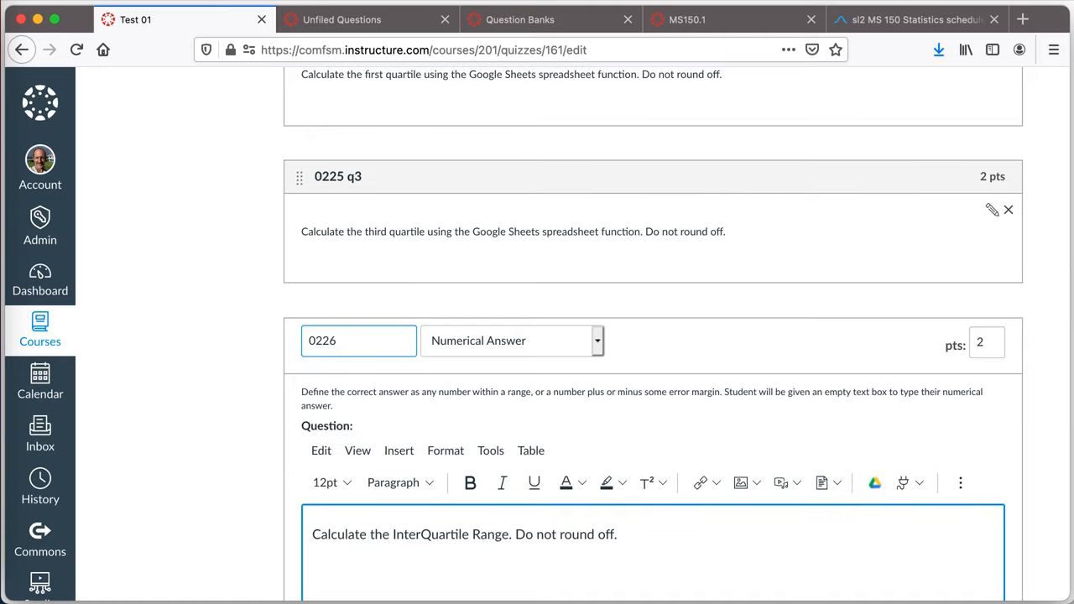
text(iq)
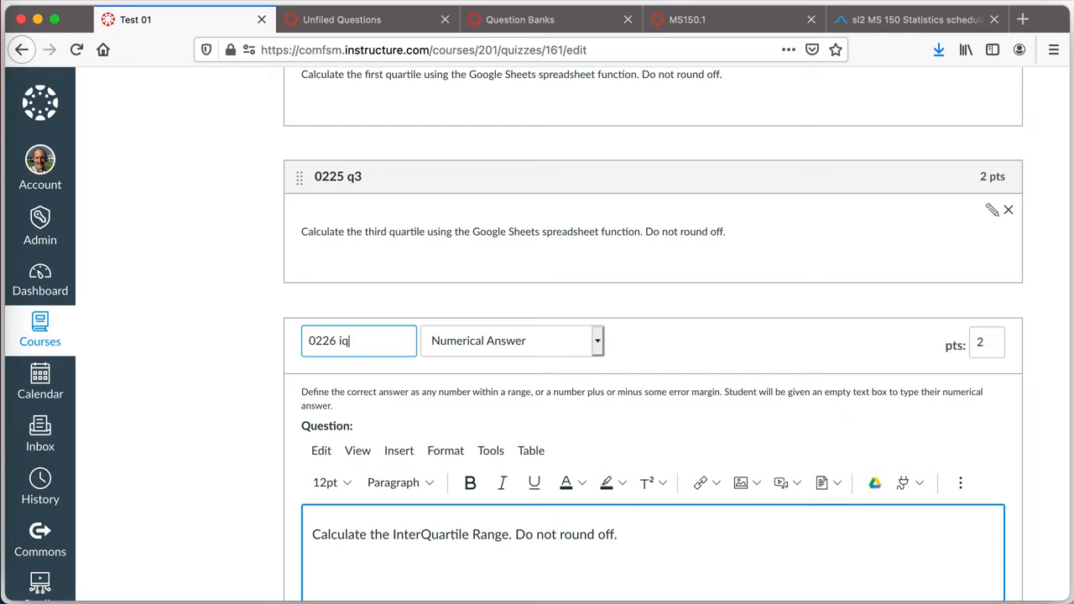
text(r)
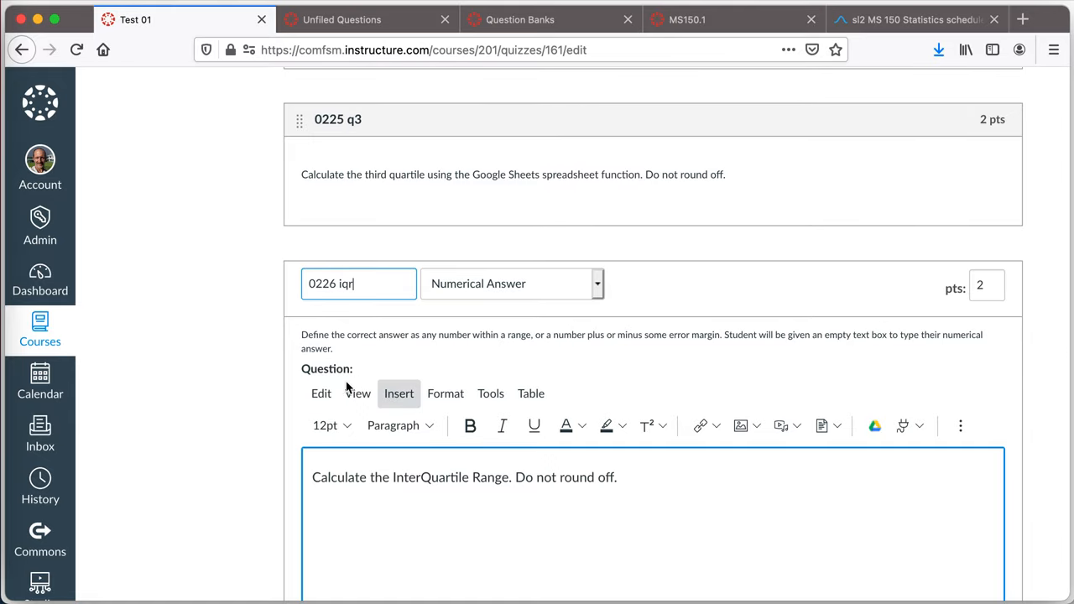
scroll(up, 3)
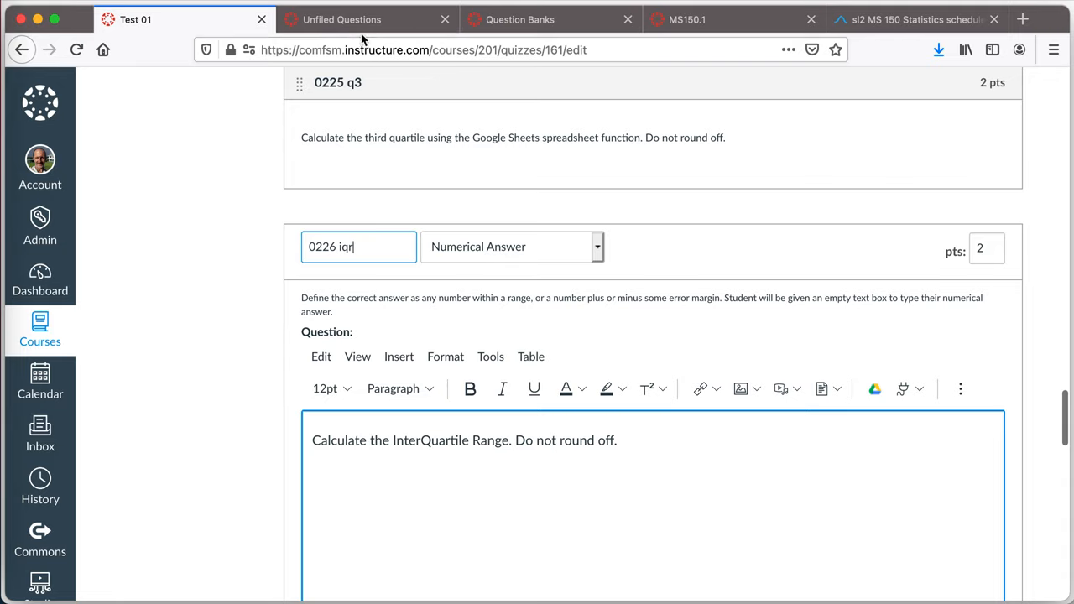
scroll(down, 3)
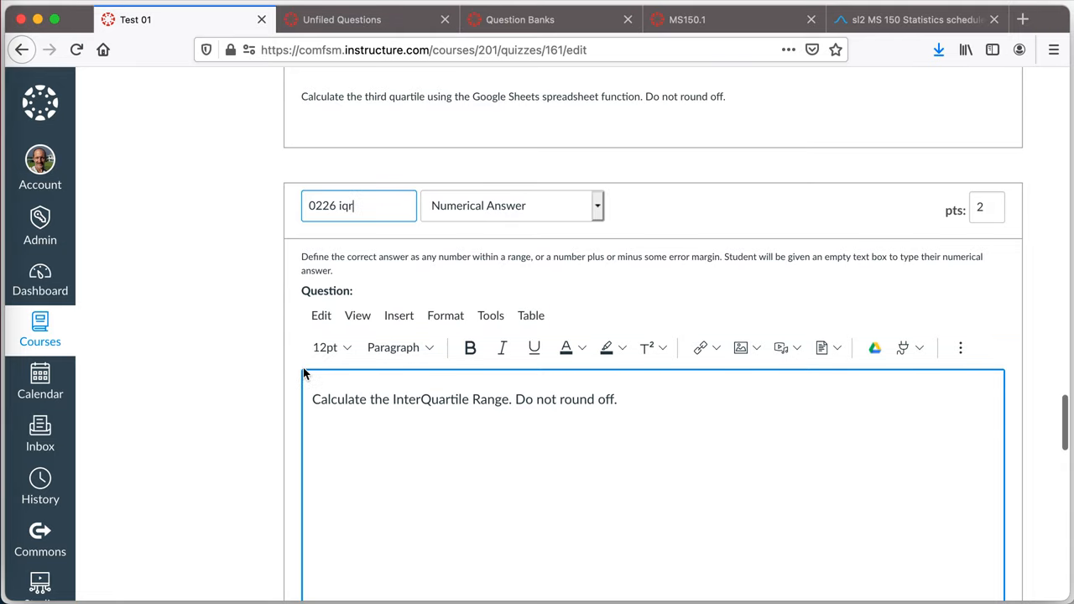
scroll(down, 3)
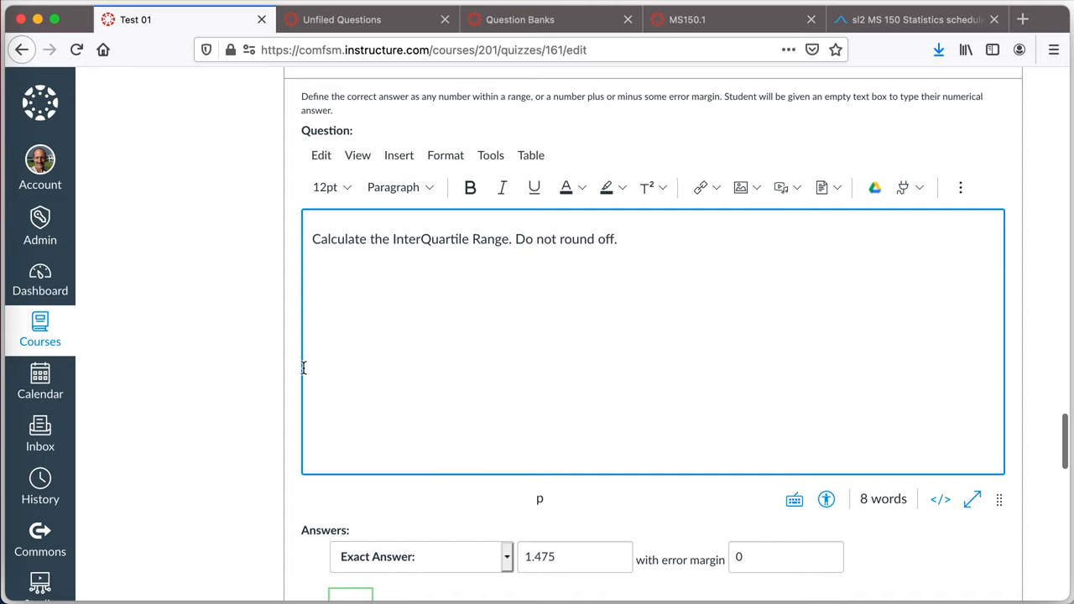
scroll(up, 3)
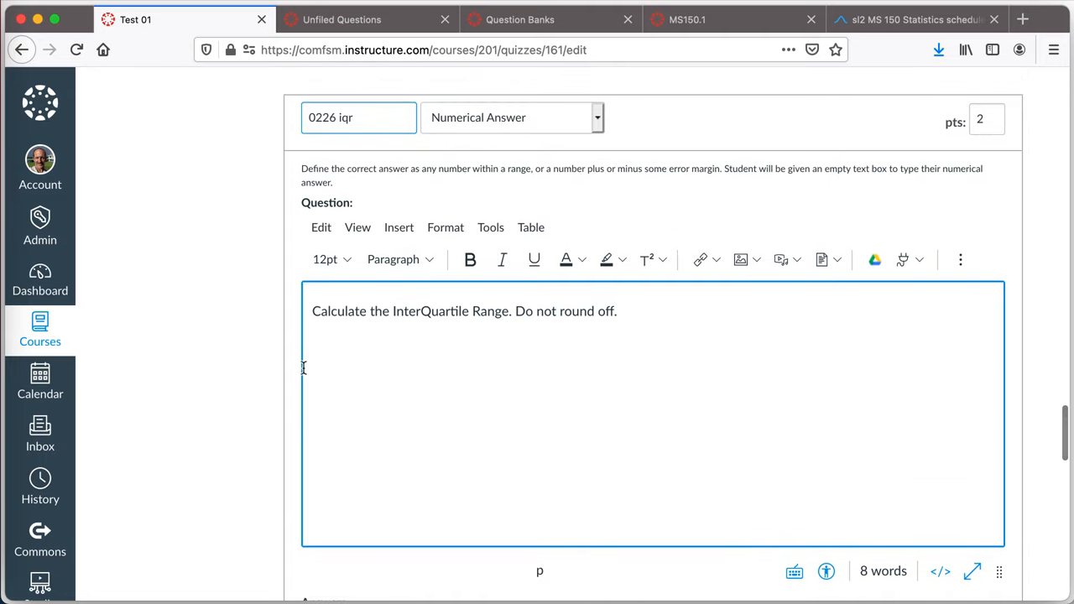
scroll(down, 3)
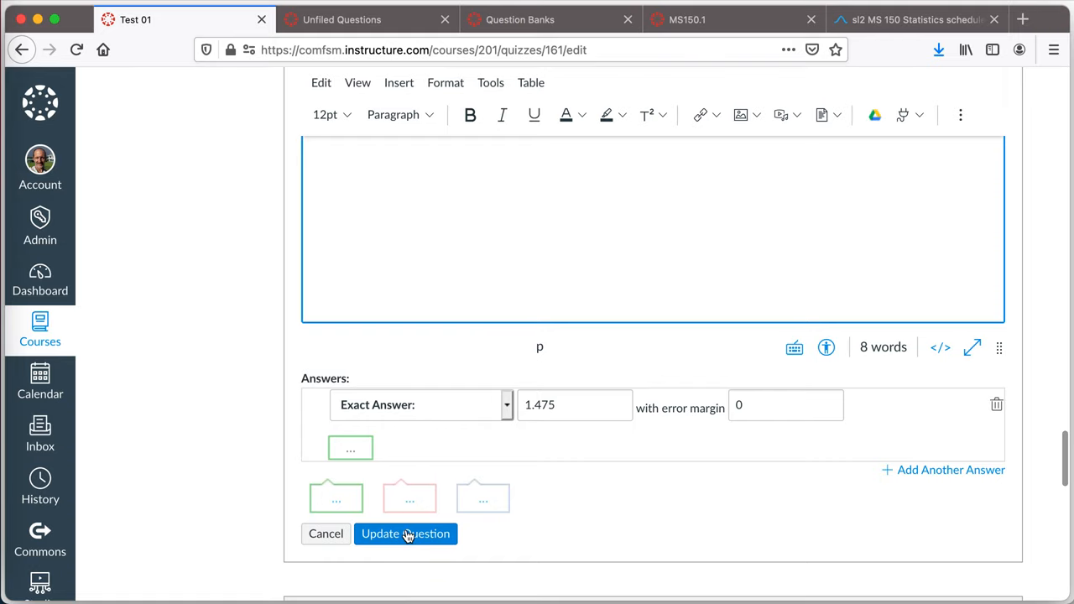
click(406, 534)
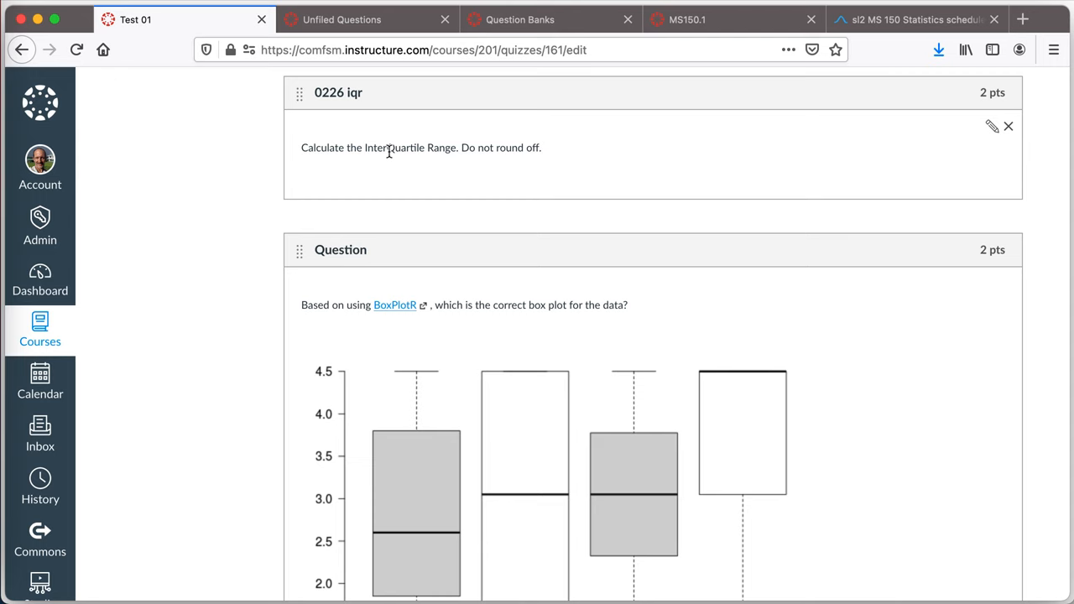
click(368, 20)
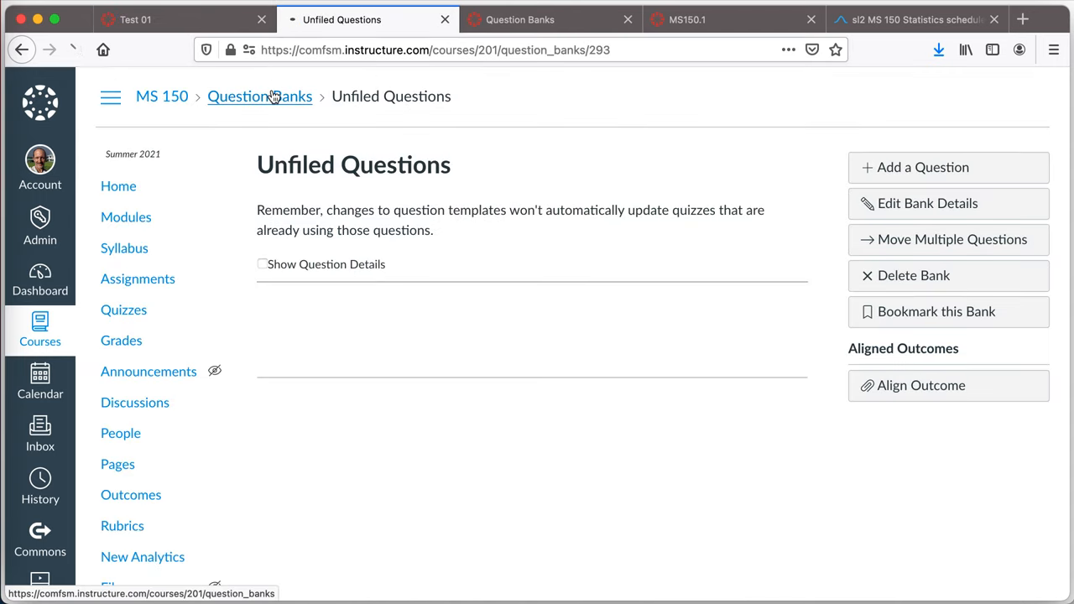
Step: Move the 0226 iqr question from Unfiled Questions into the MS150.1 bank, now 35 questions
click(258, 96)
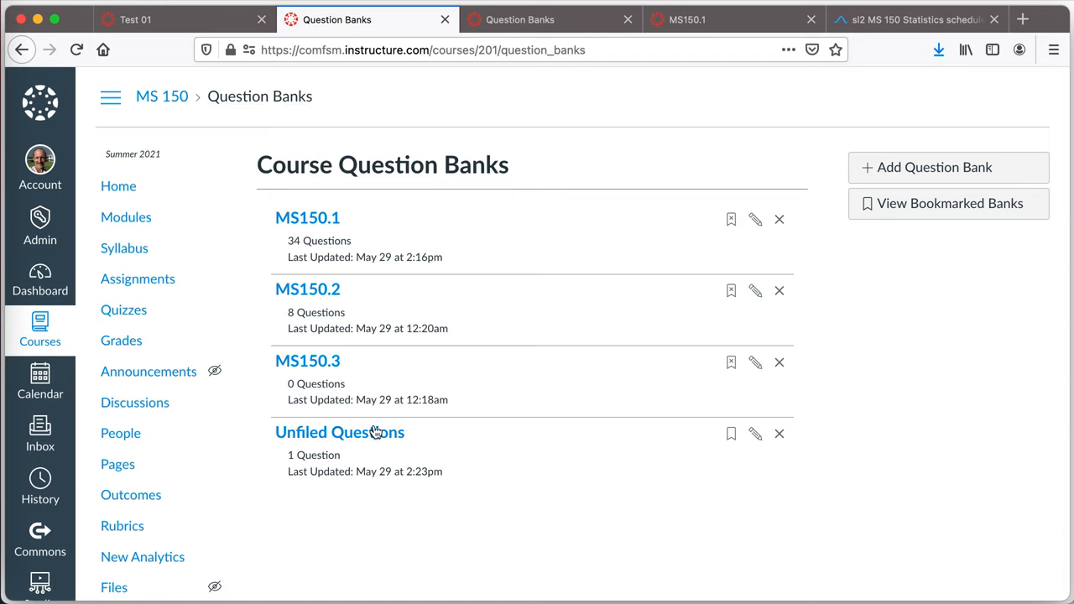
click(339, 433)
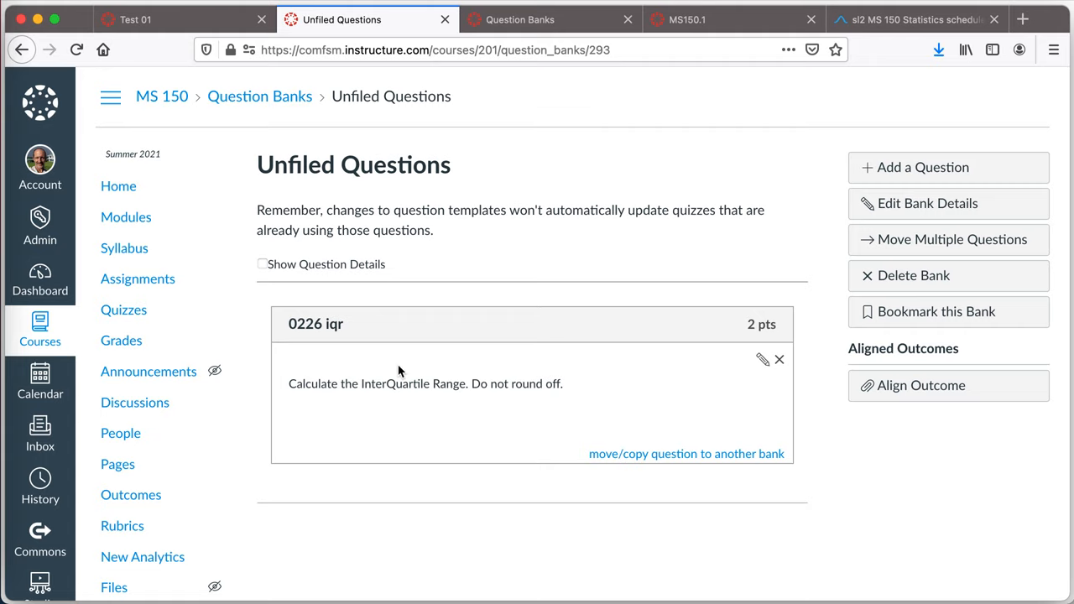
mouse_move(490, 352)
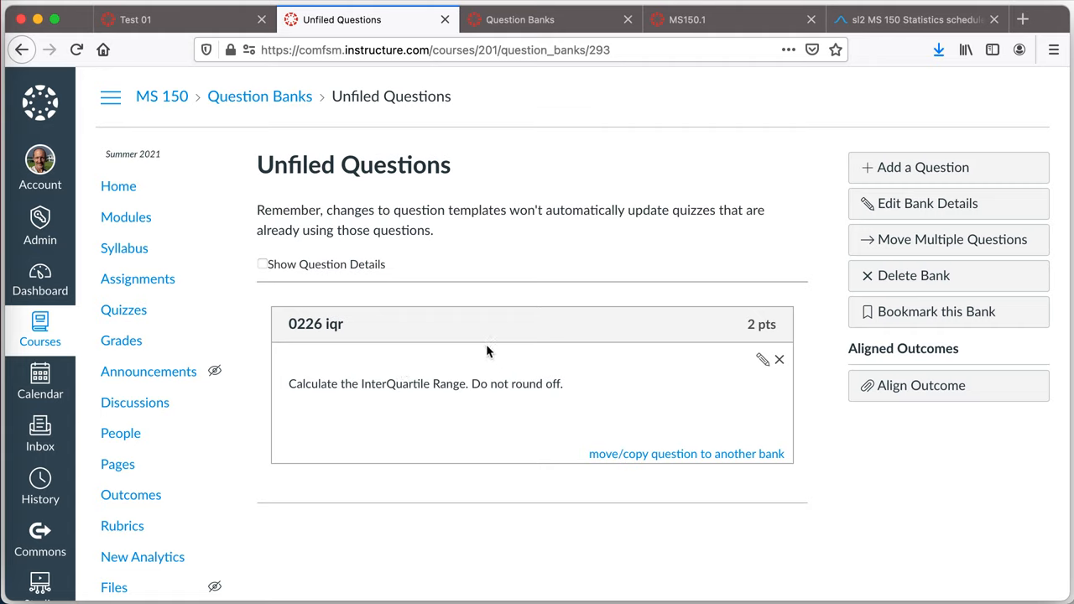
mouse_move(926, 247)
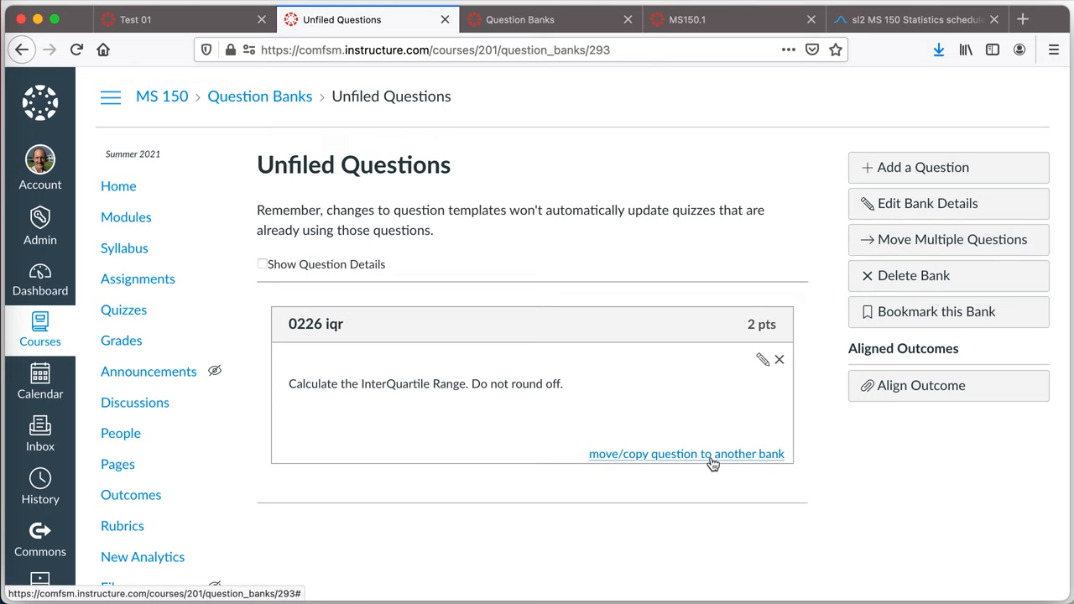
click(686, 453)
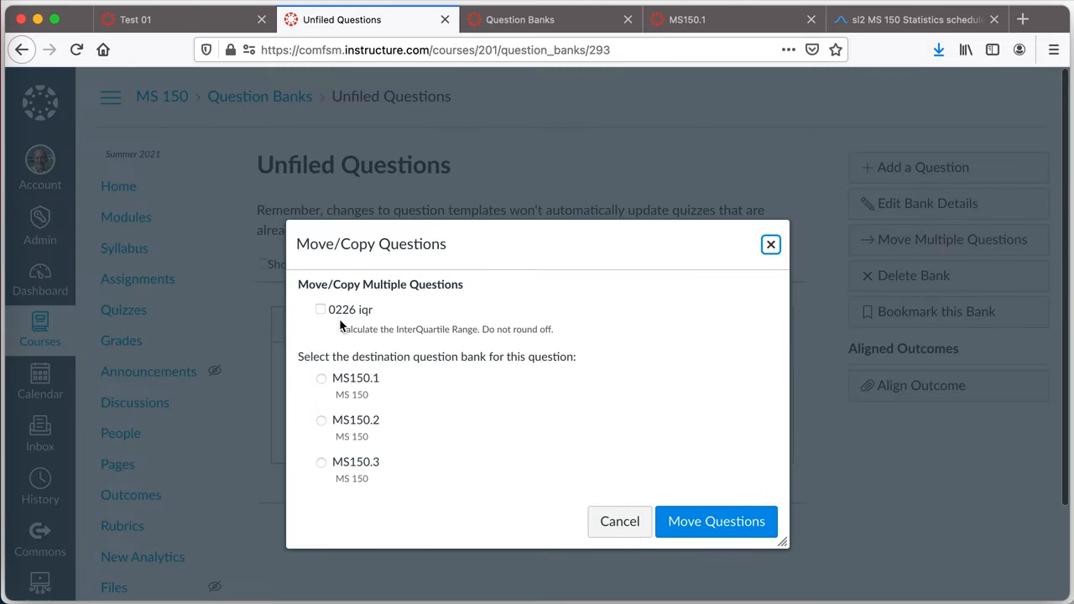
click(318, 308)
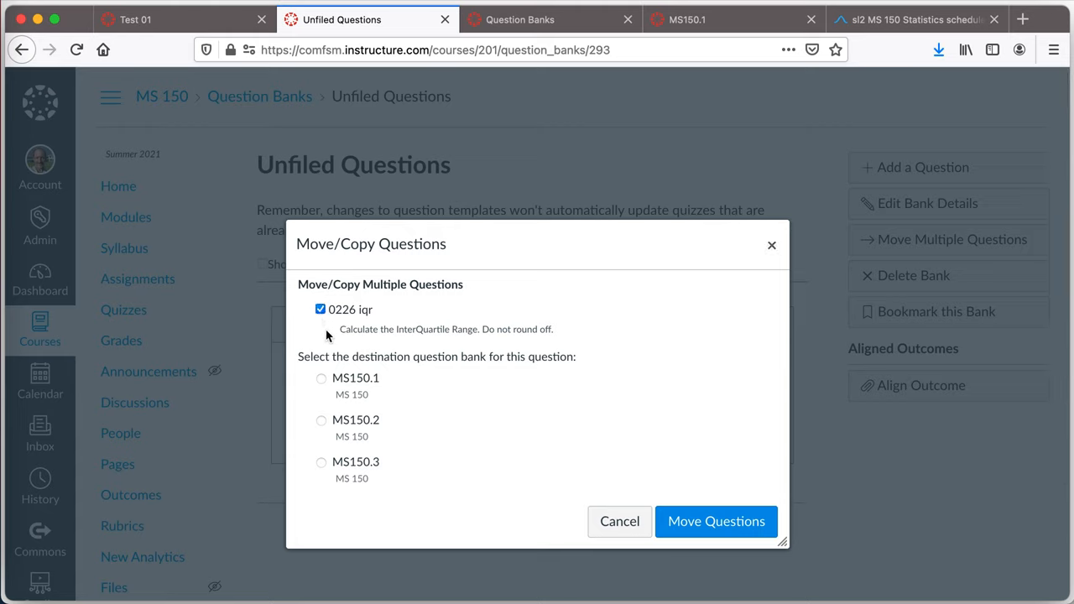
mouse_move(324, 385)
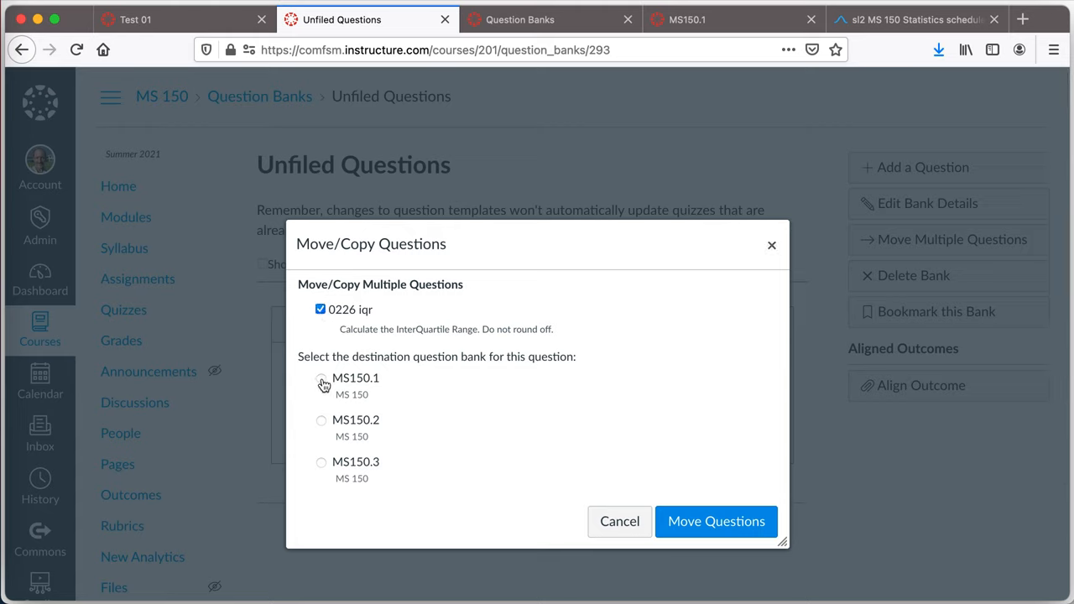
click(322, 378)
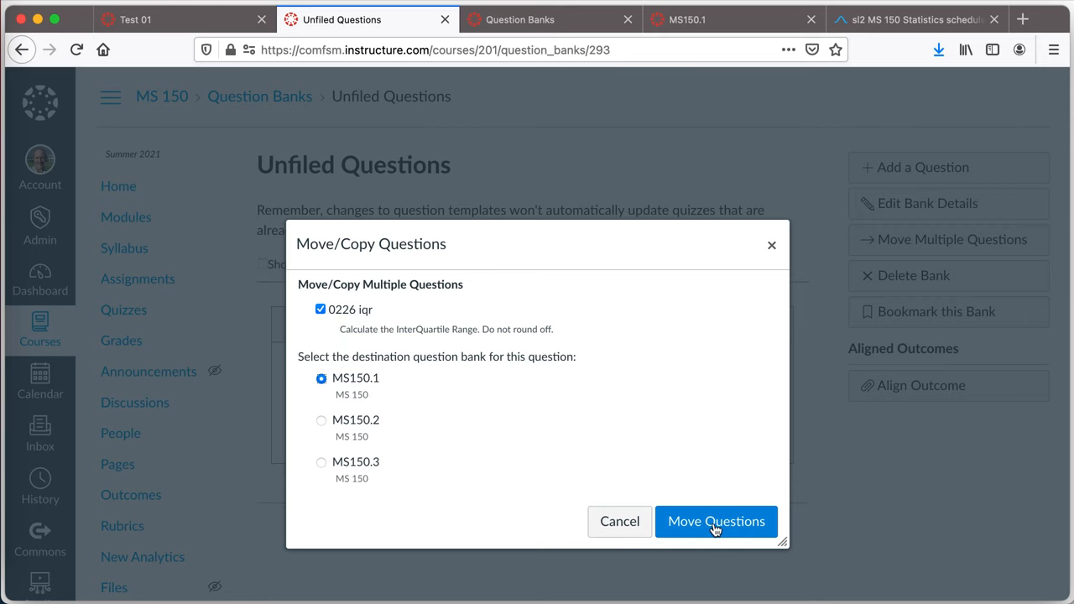
click(714, 520)
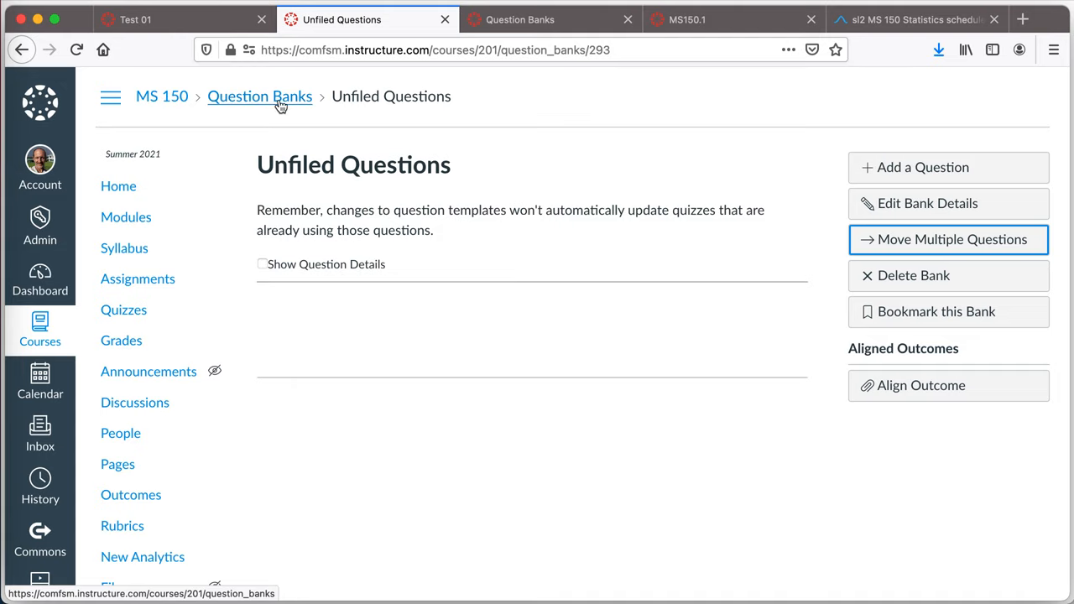
click(154, 20)
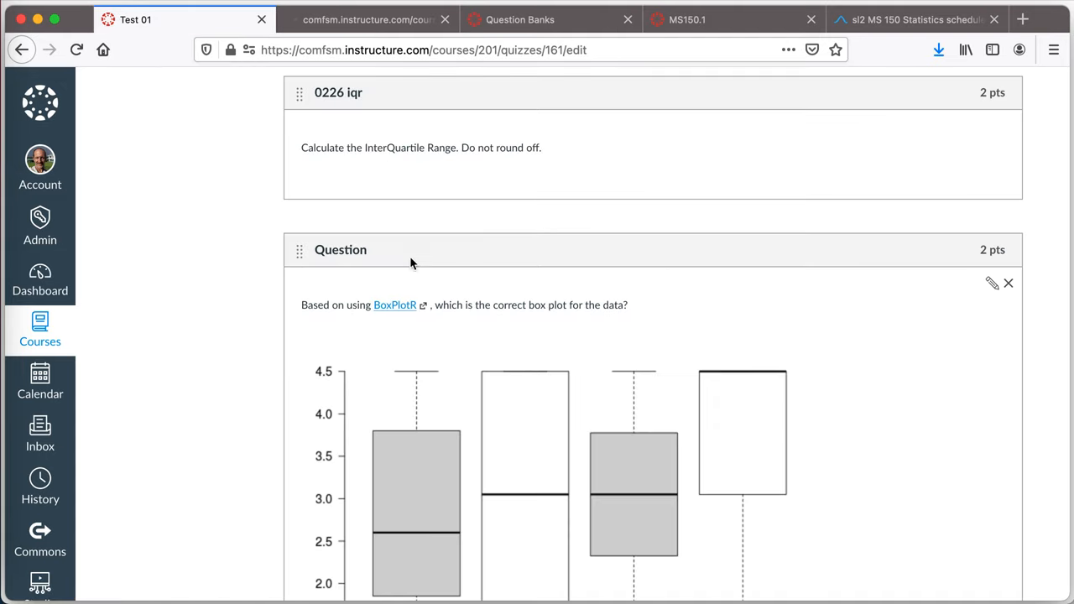
click(367, 20)
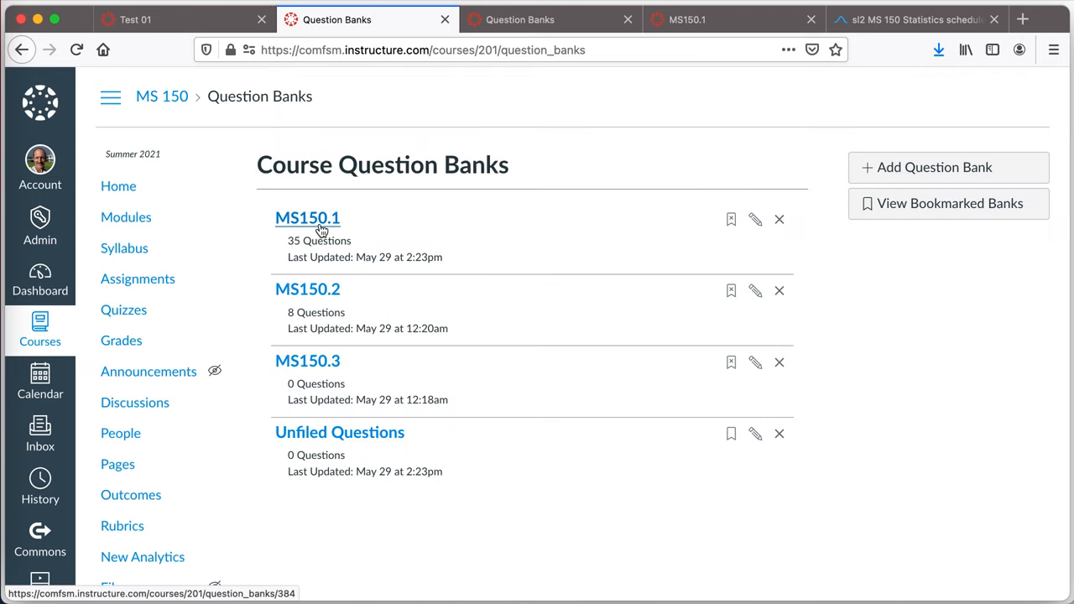
mouse_move(335, 252)
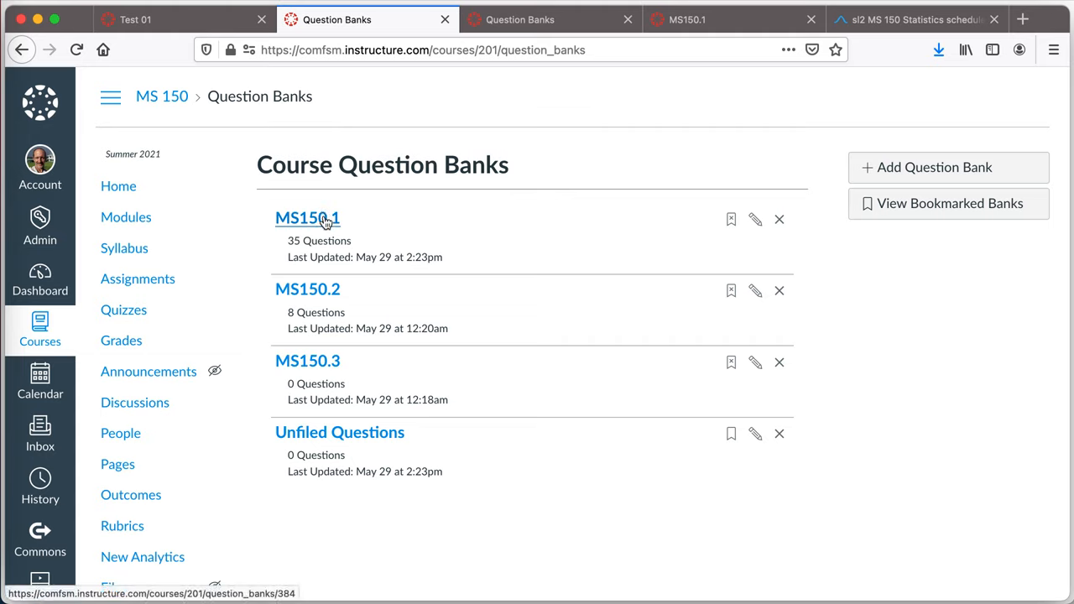
Step: Open the MS150.1 bank and start a blank new multiple-choice question in it
click(307, 219)
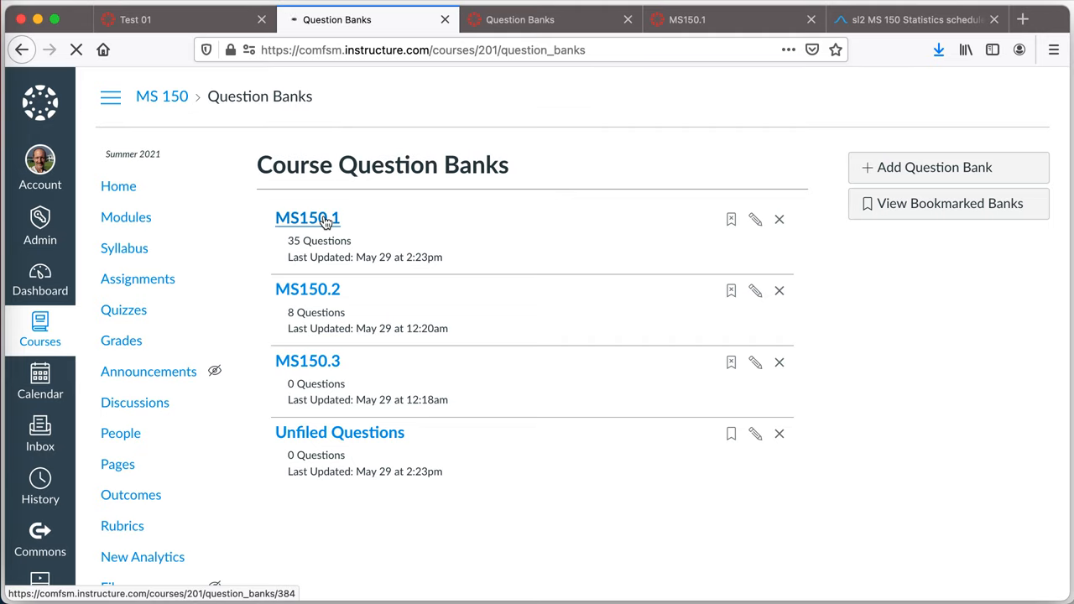
click(307, 218)
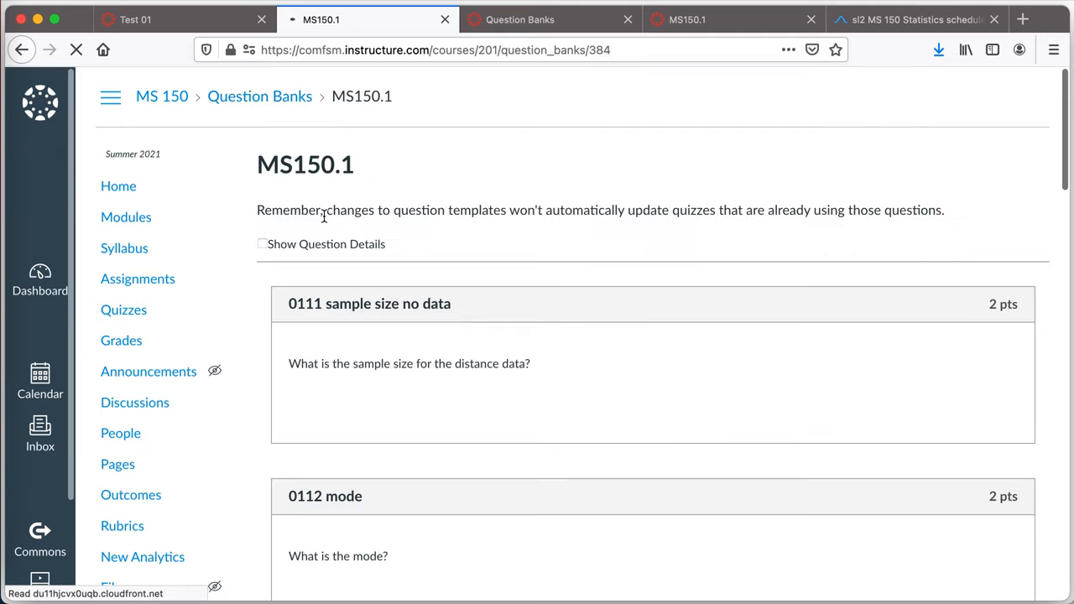
scroll(down, 3)
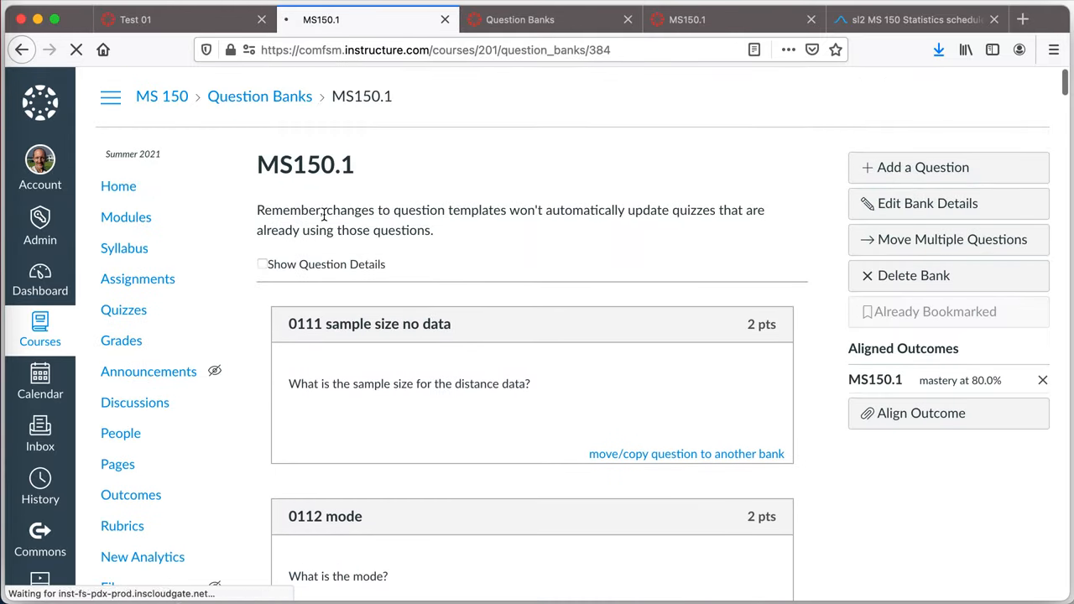
click(923, 168)
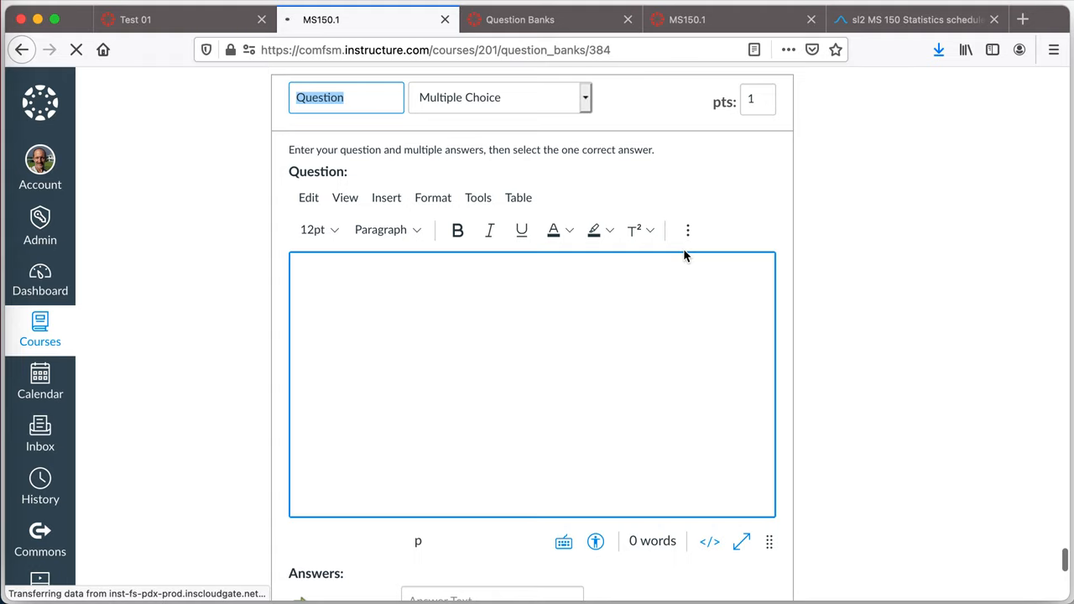
mouse_move(836, 258)
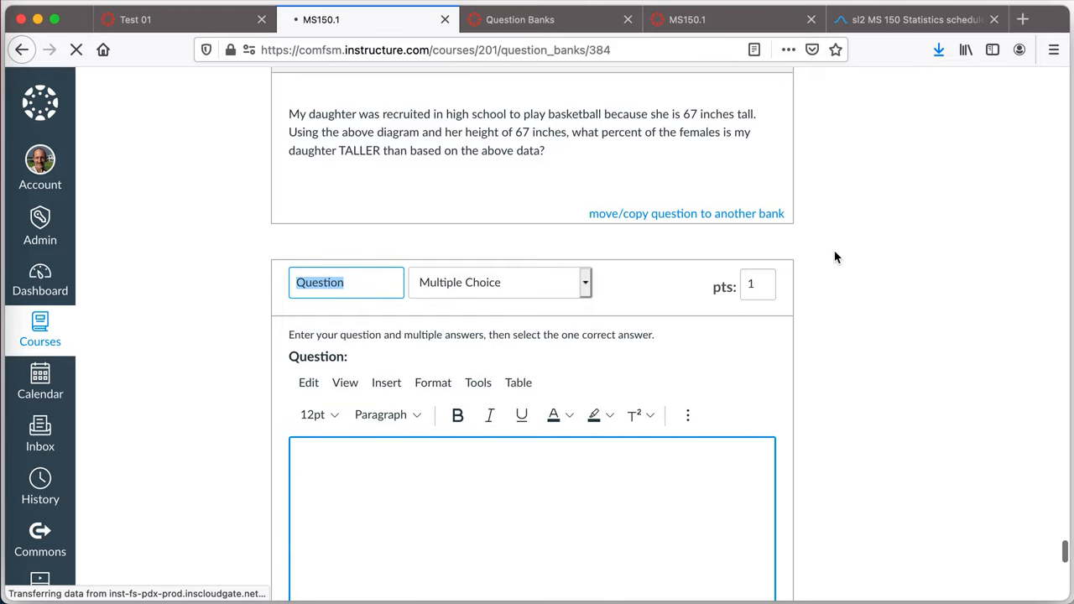
Step: Discard the blank question form and return to editing the Test 01 quiz
scroll(up, 3)
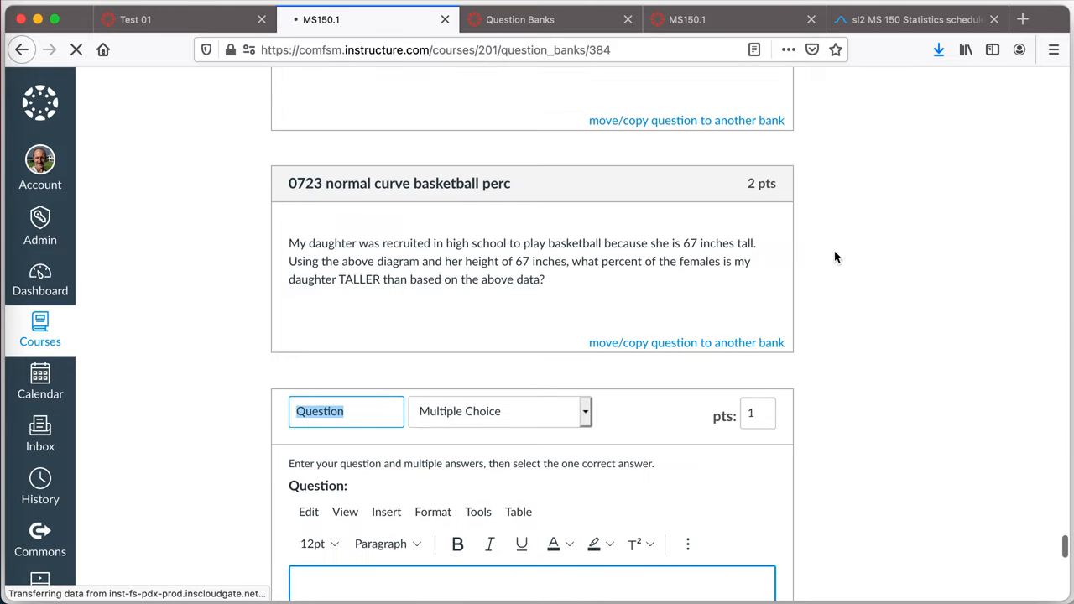
scroll(down, 3)
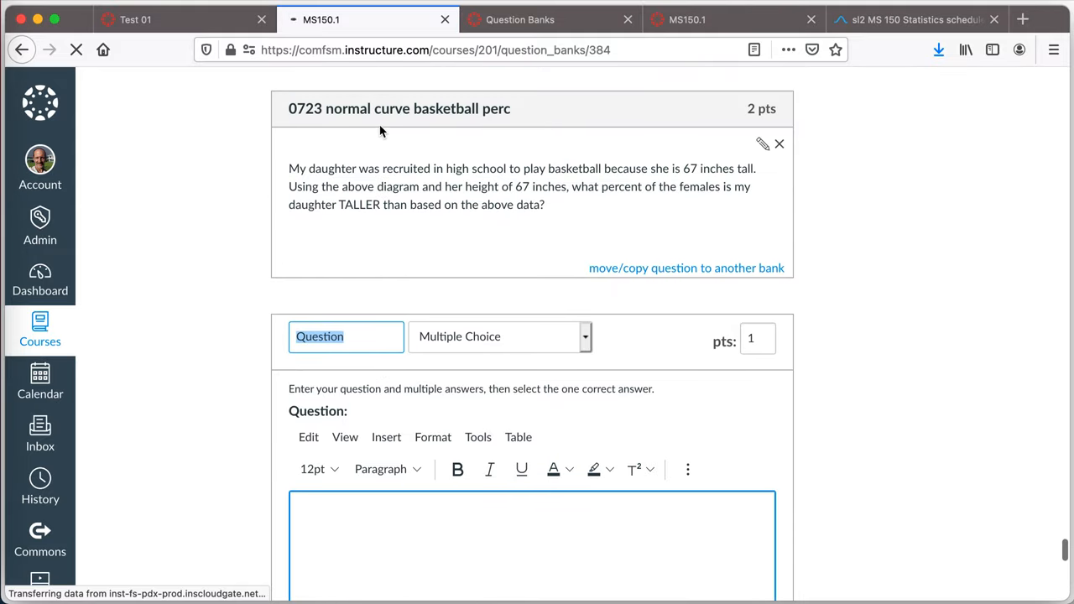
scroll(down, 3)
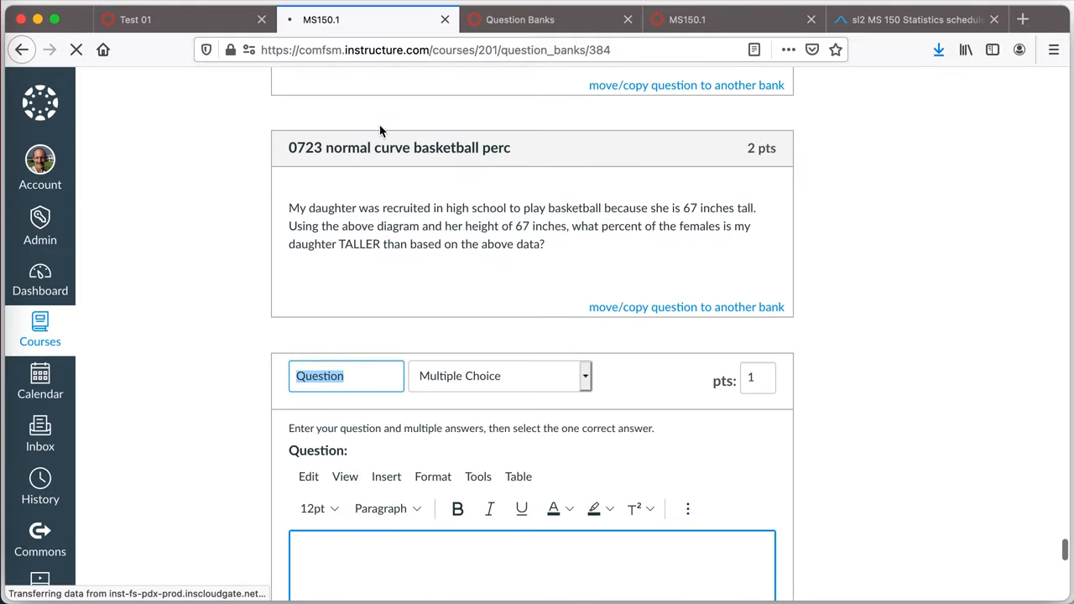
scroll(down, 3)
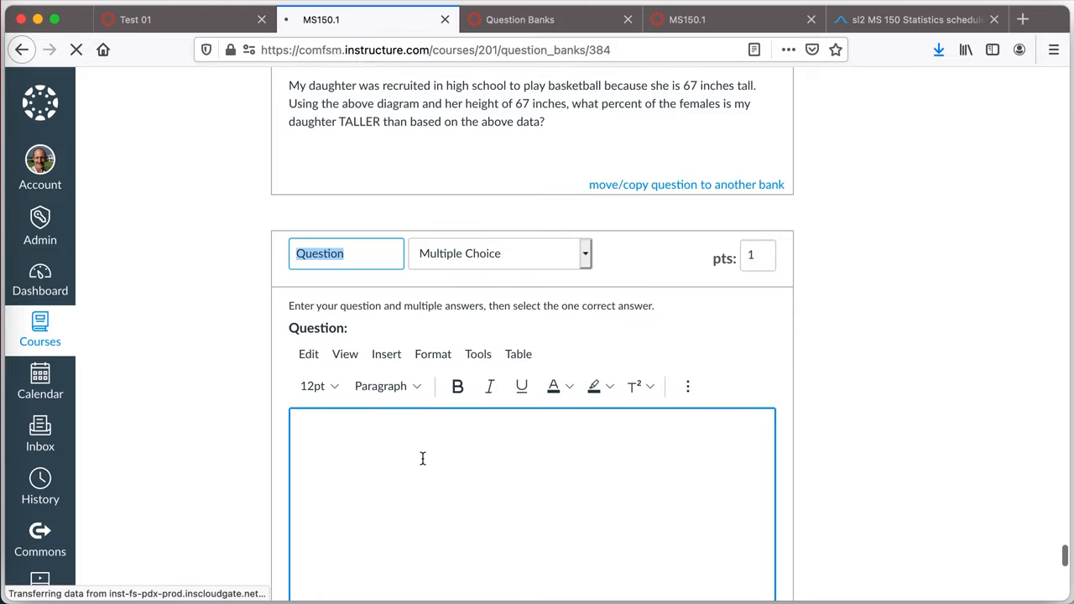
scroll(down, 3)
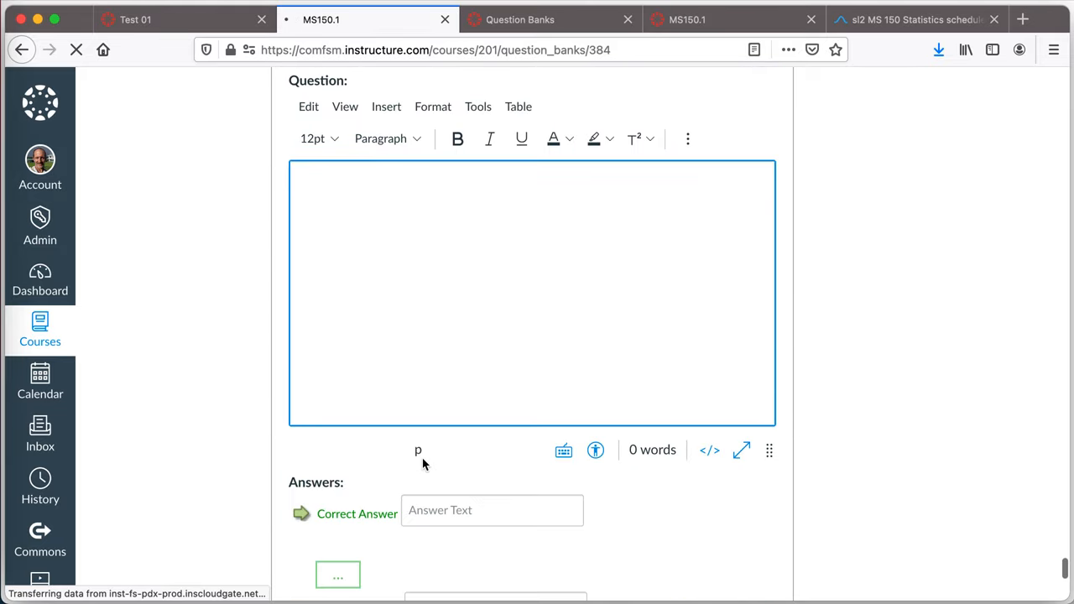
scroll(up, 3)
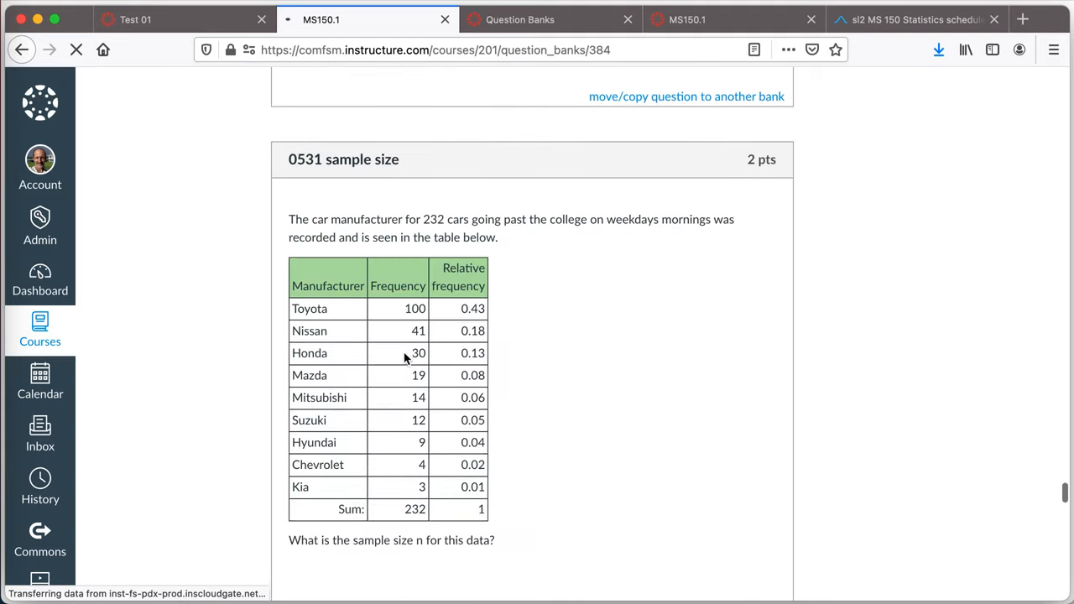
scroll(down, 3)
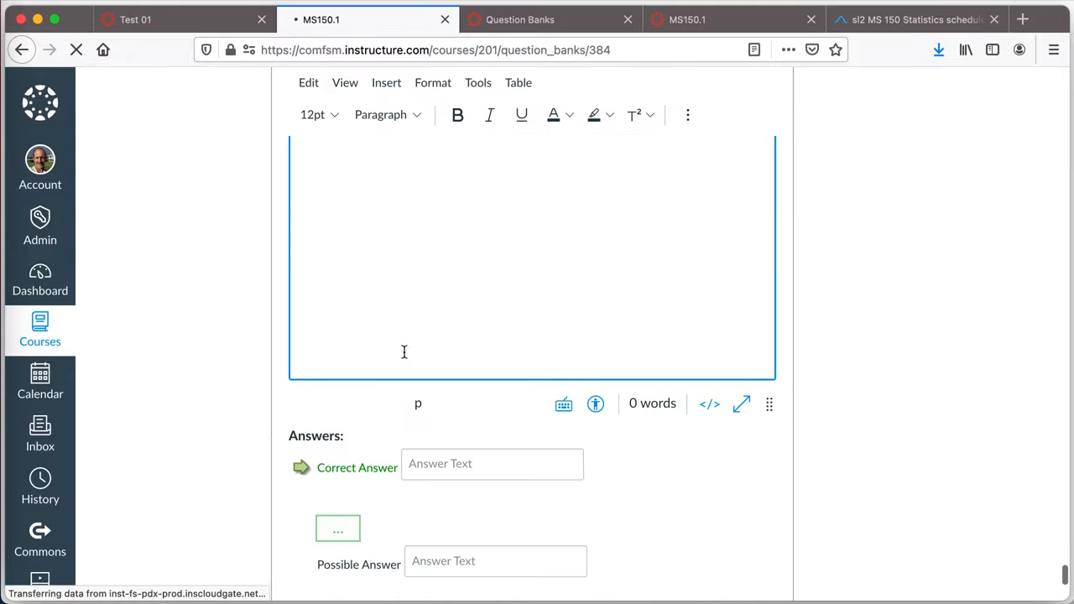
scroll(down, 3)
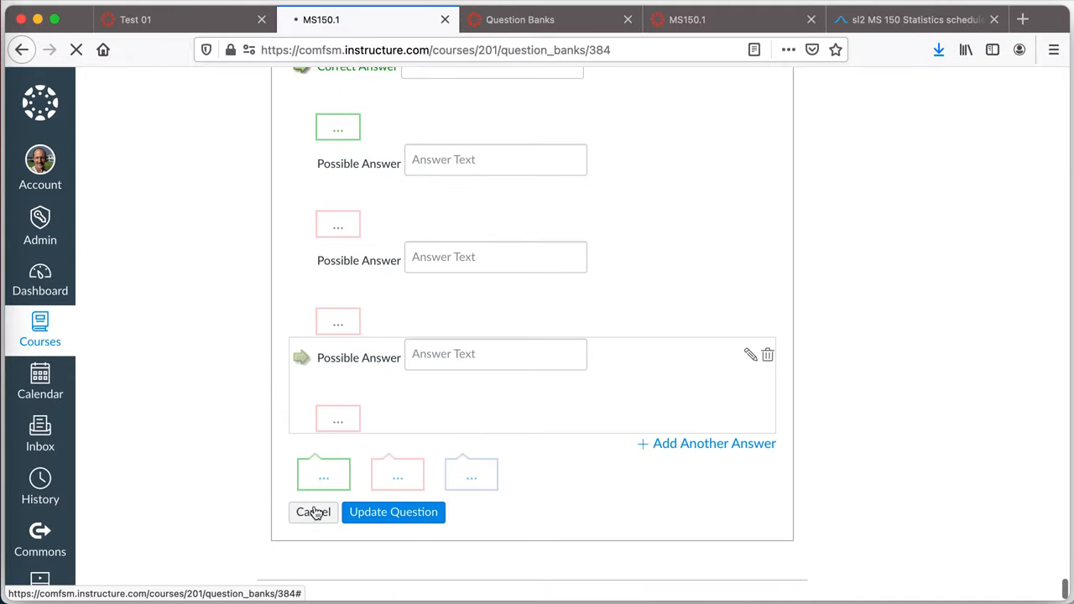
click(312, 511)
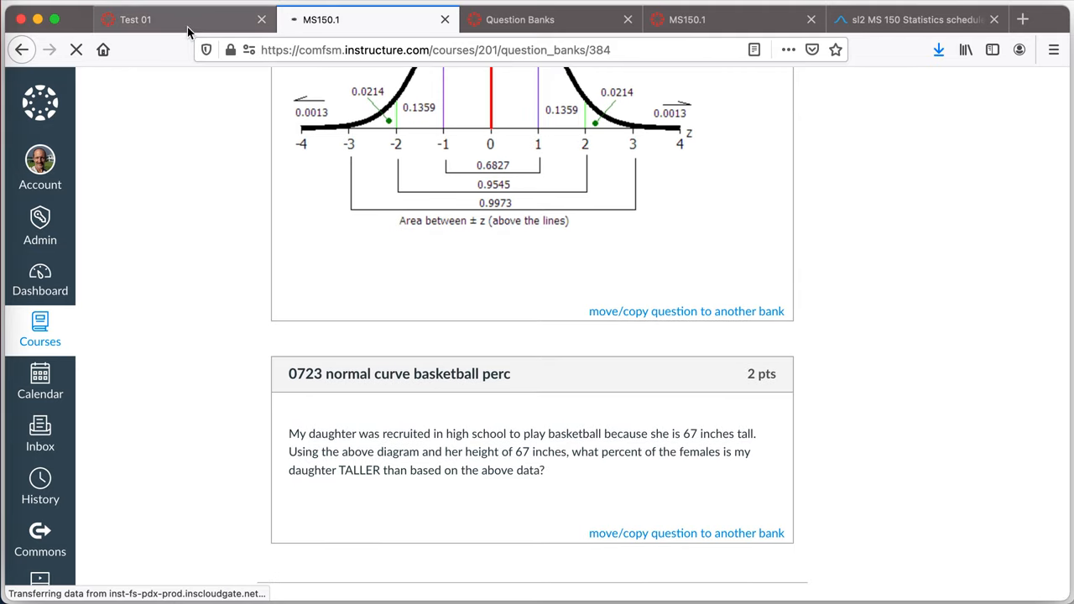
click(134, 20)
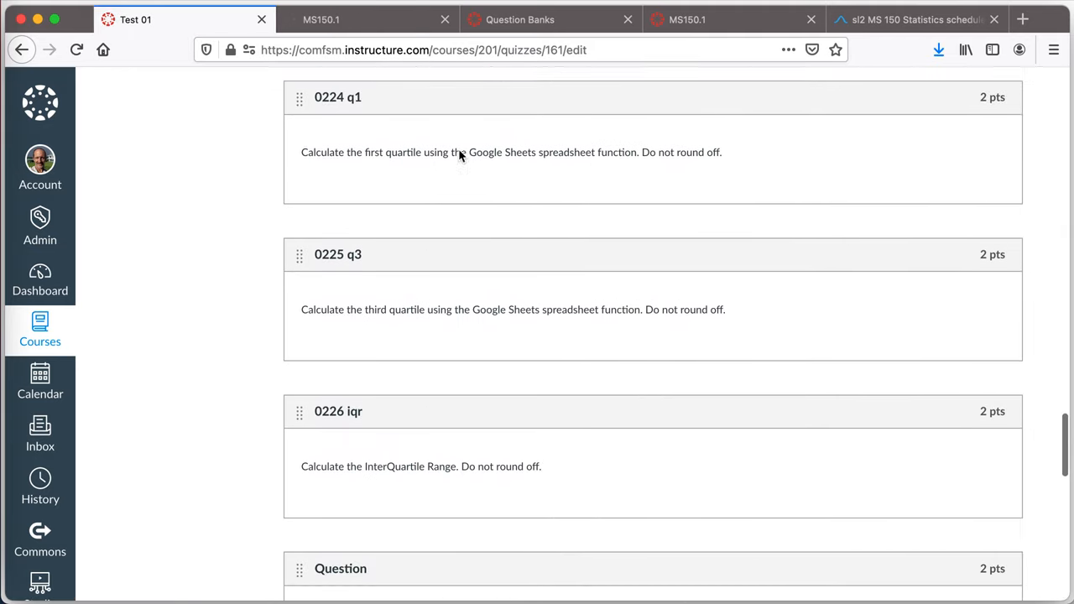
Step: Check in Find Questions that MS150.1's 35 questions are already on Test 01, then close the finder
scroll(up, 3)
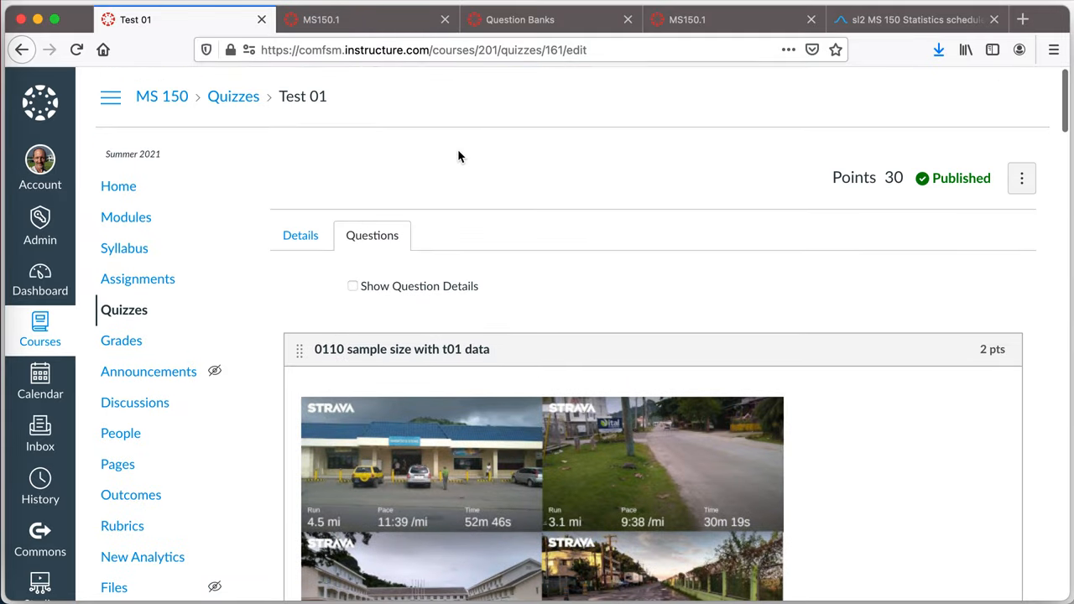
mouse_move(469, 262)
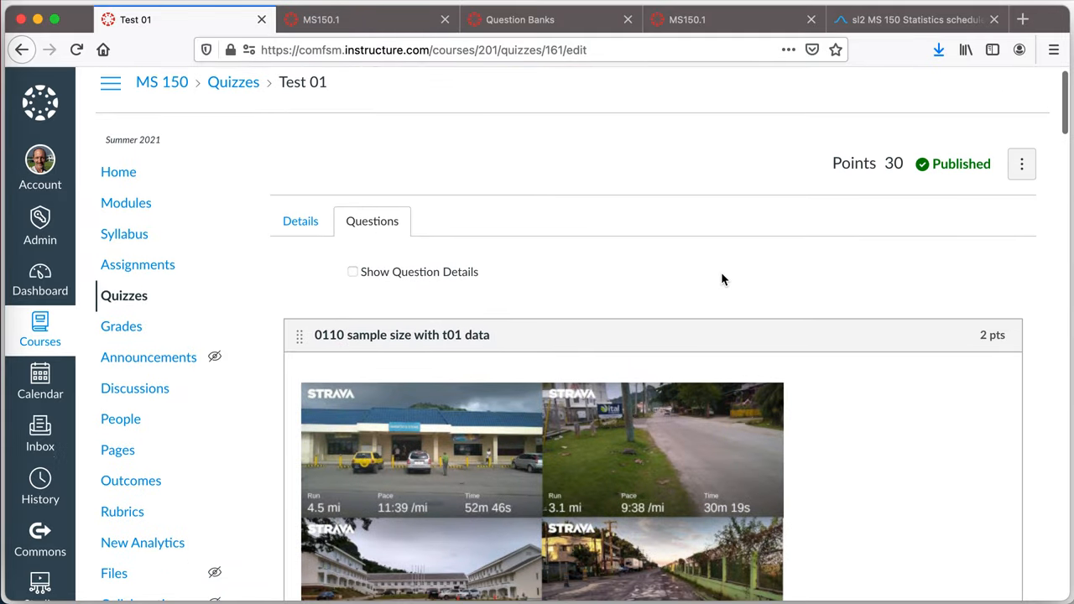
scroll(down, 3)
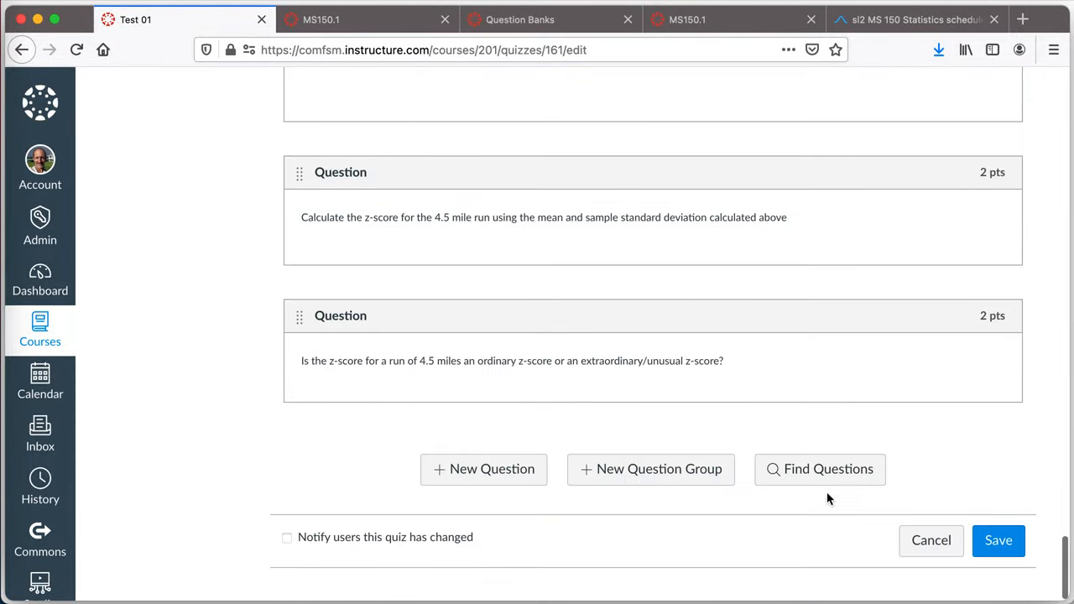
click(819, 469)
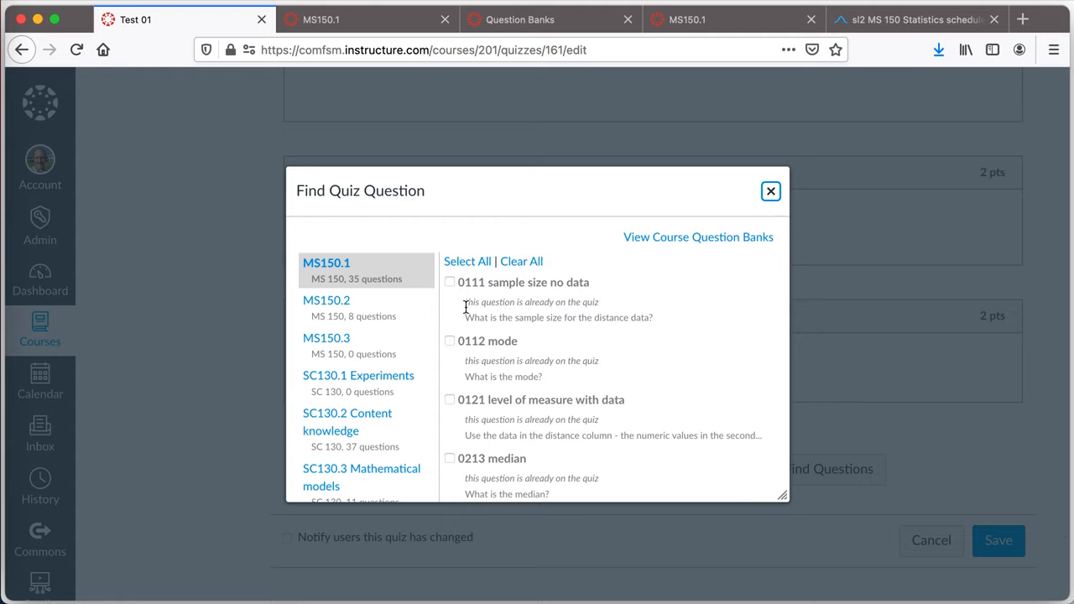
scroll(down, 3)
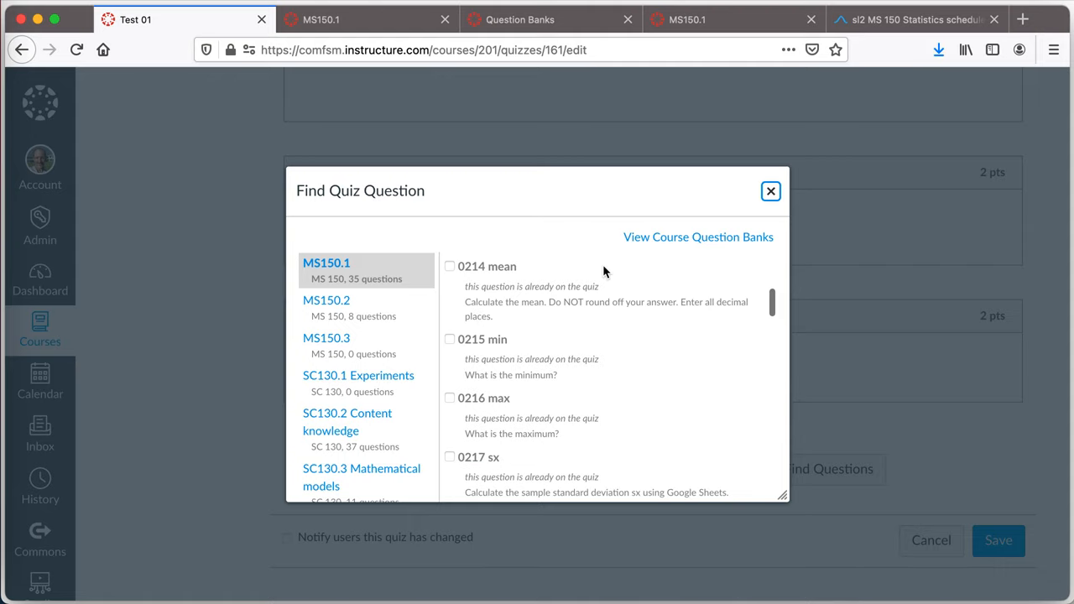
scroll(down, 3)
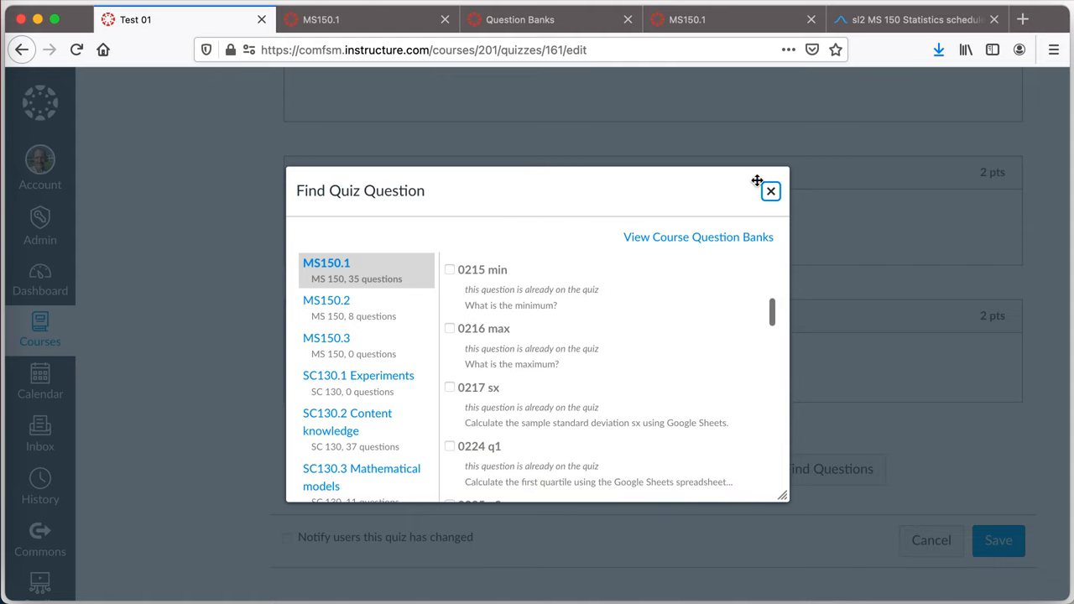
click(698, 237)
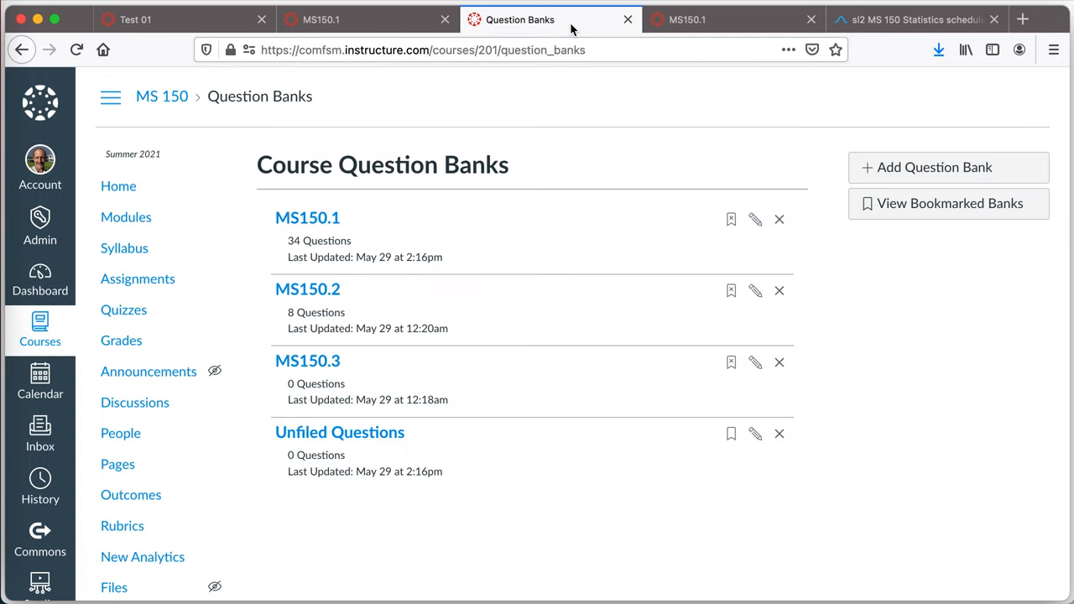
mouse_move(355, 219)
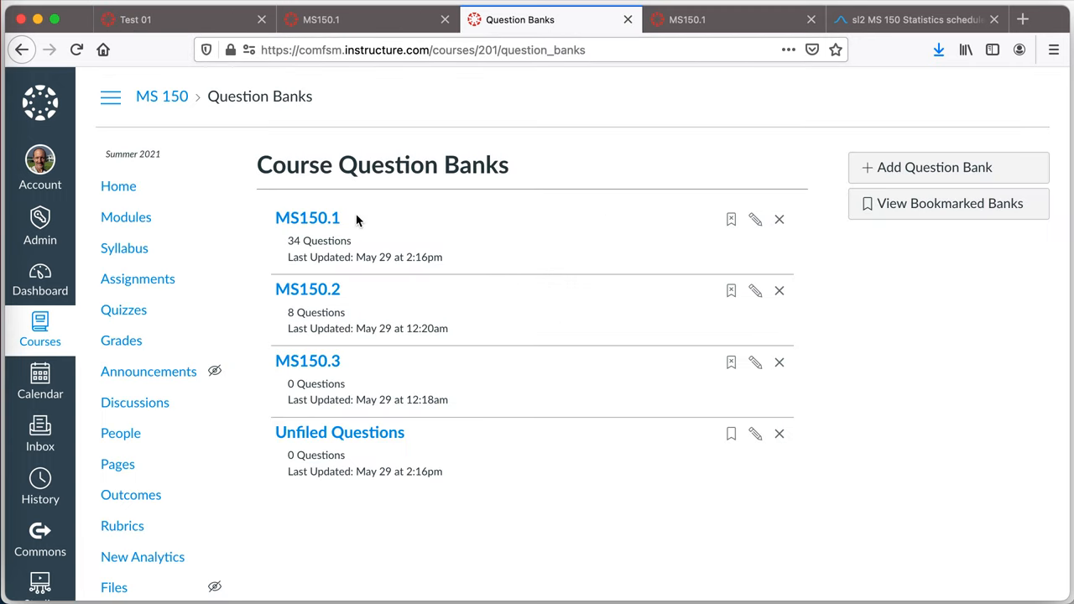
mouse_move(479, 193)
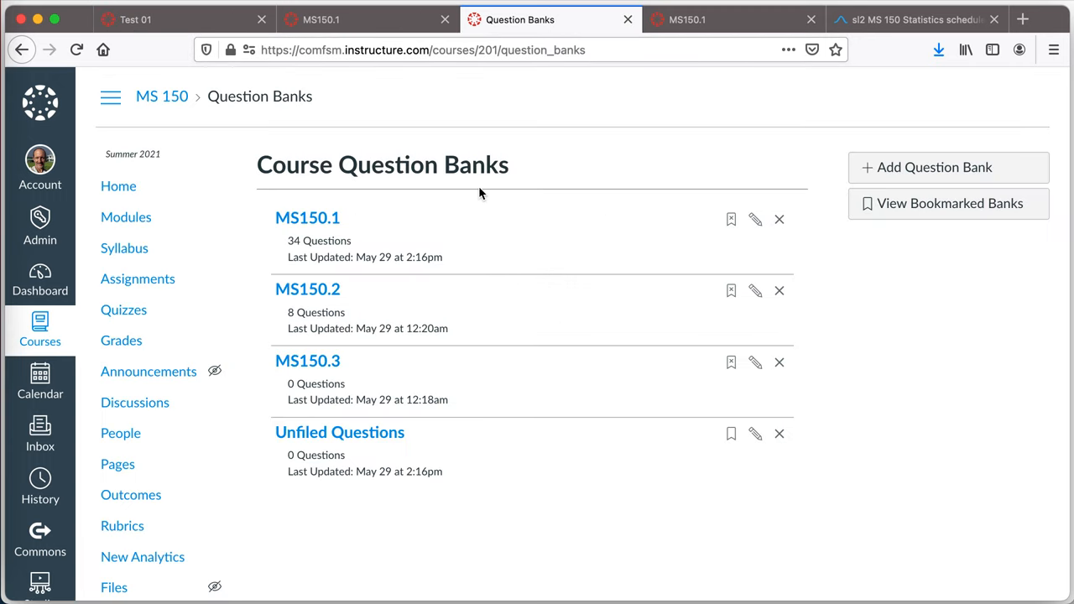
Step: Look over the MS150.1 bank's questions, then return to Test 01's final z-score questions
click(307, 218)
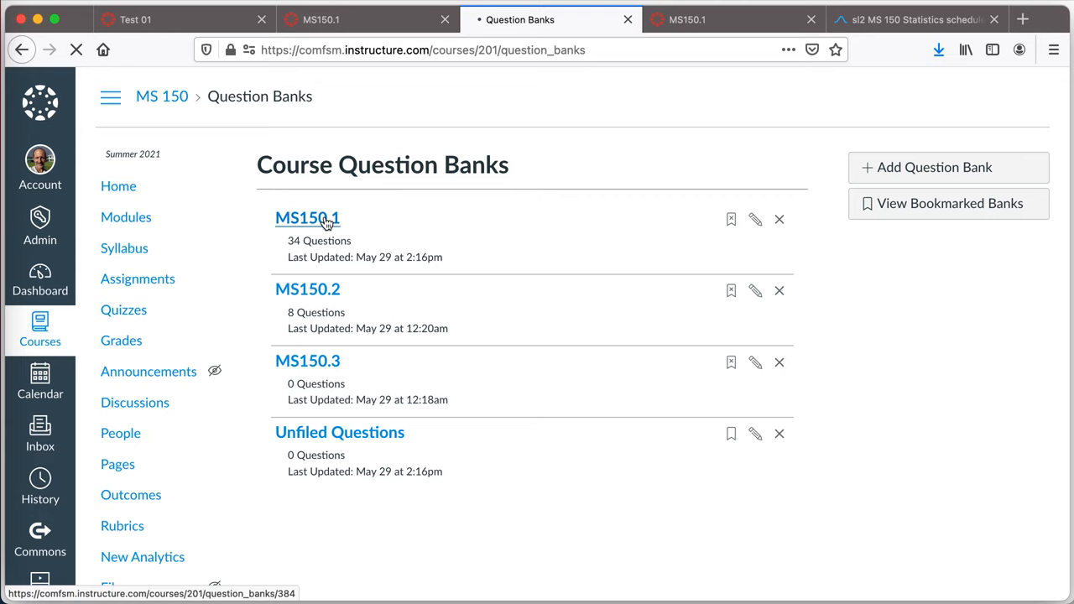
click(307, 218)
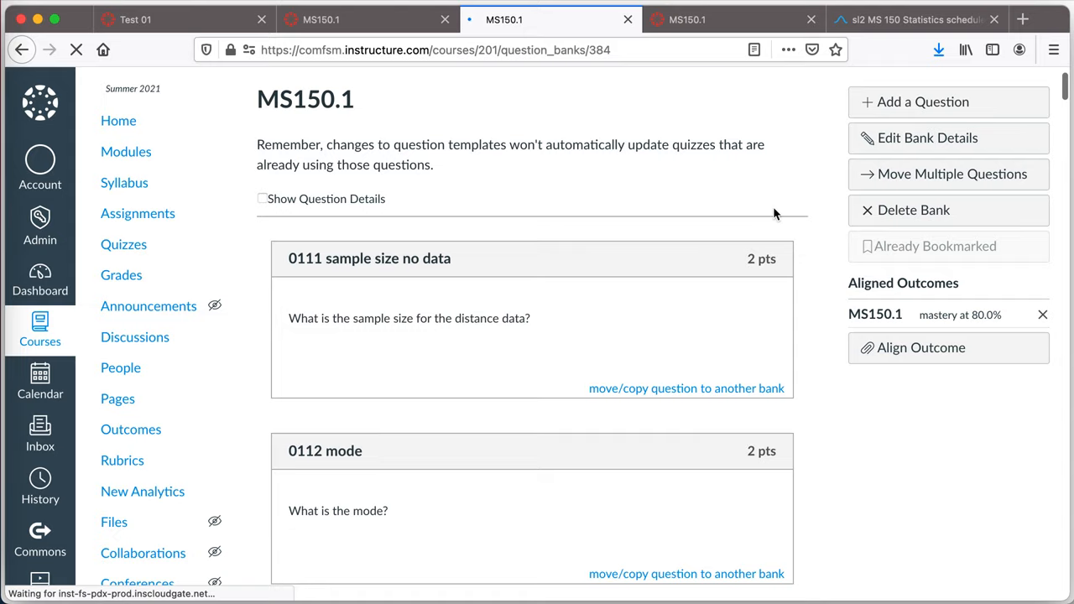
scroll(down, 3)
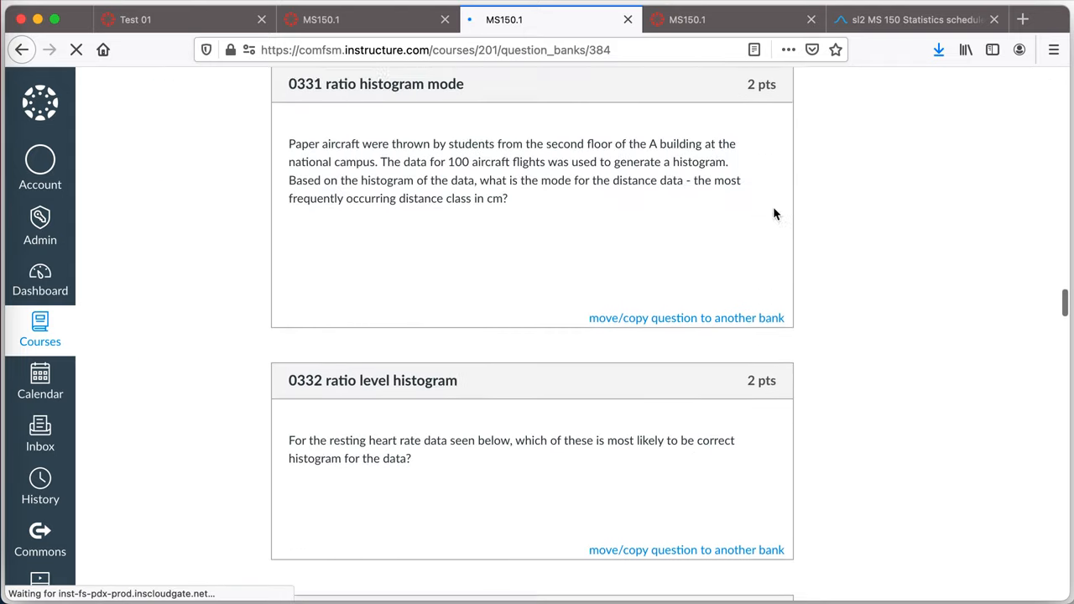
scroll(down, 3)
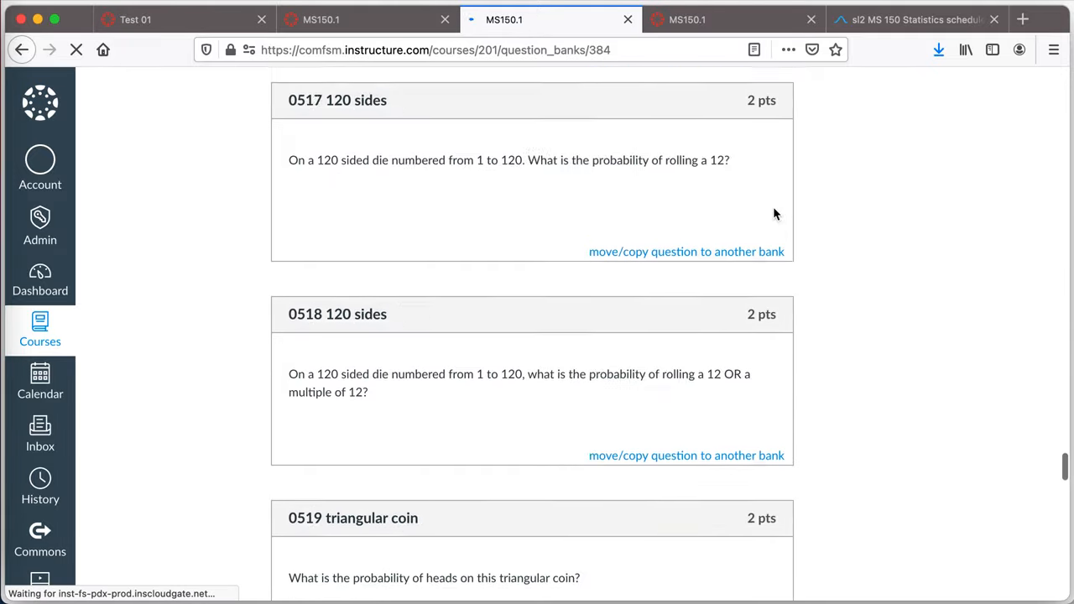
scroll(up, 3)
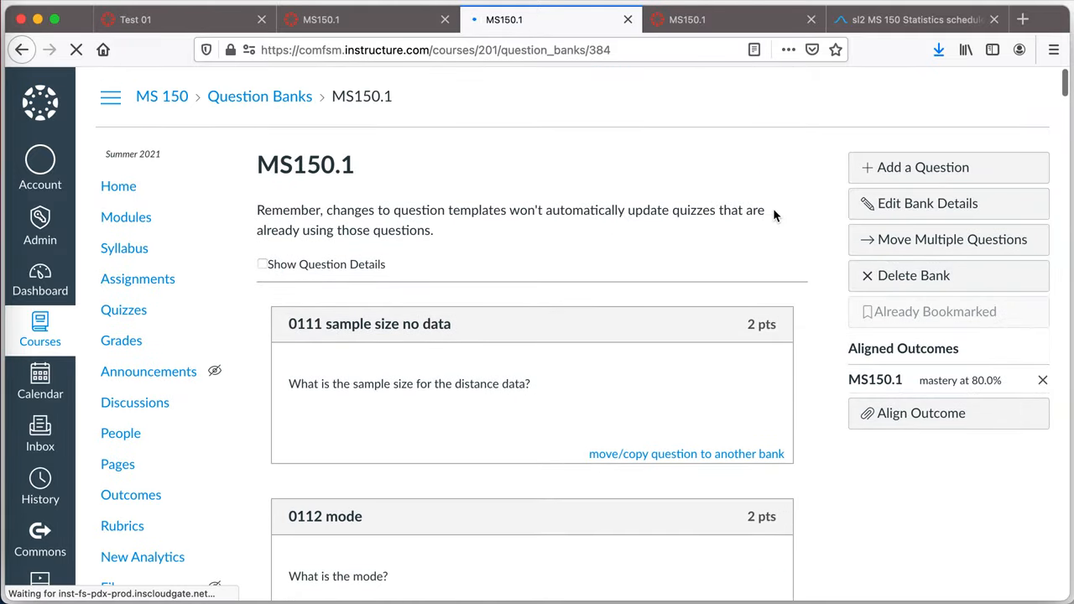
mouse_move(807, 290)
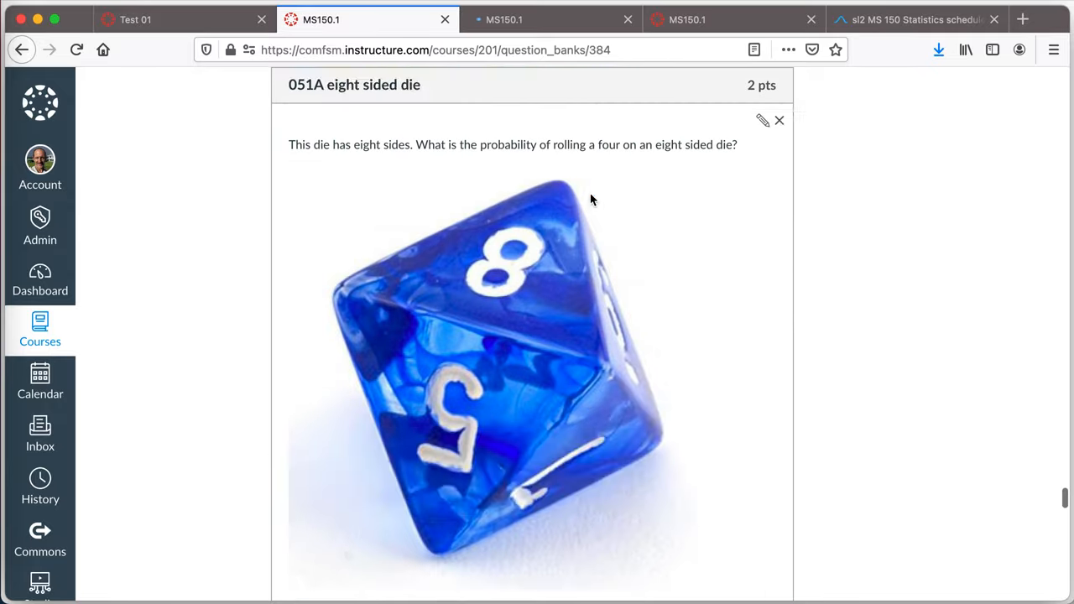
scroll(down, 3)
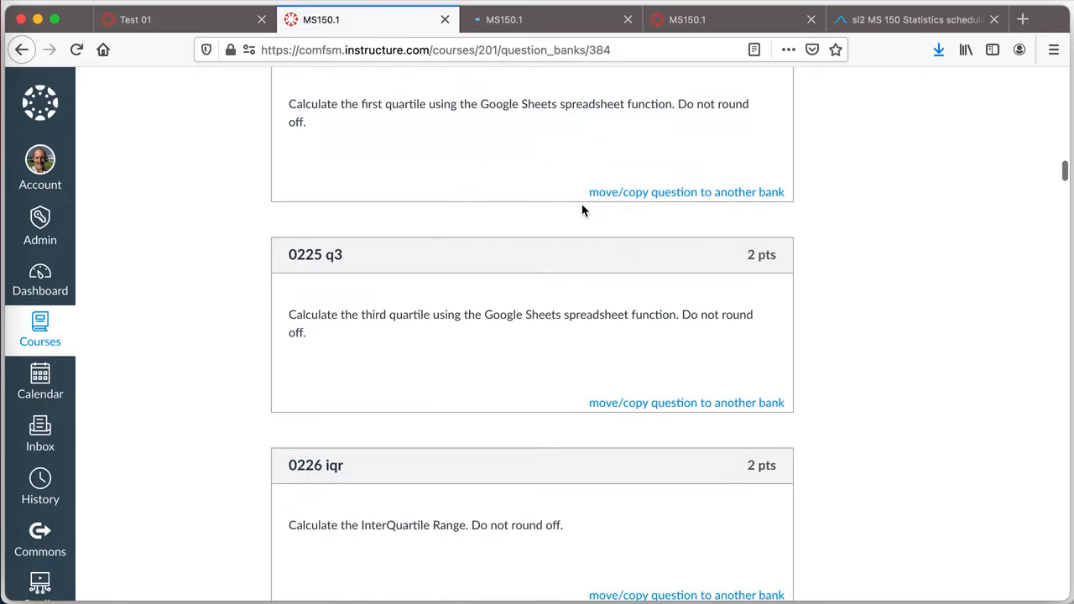
scroll(up, 3)
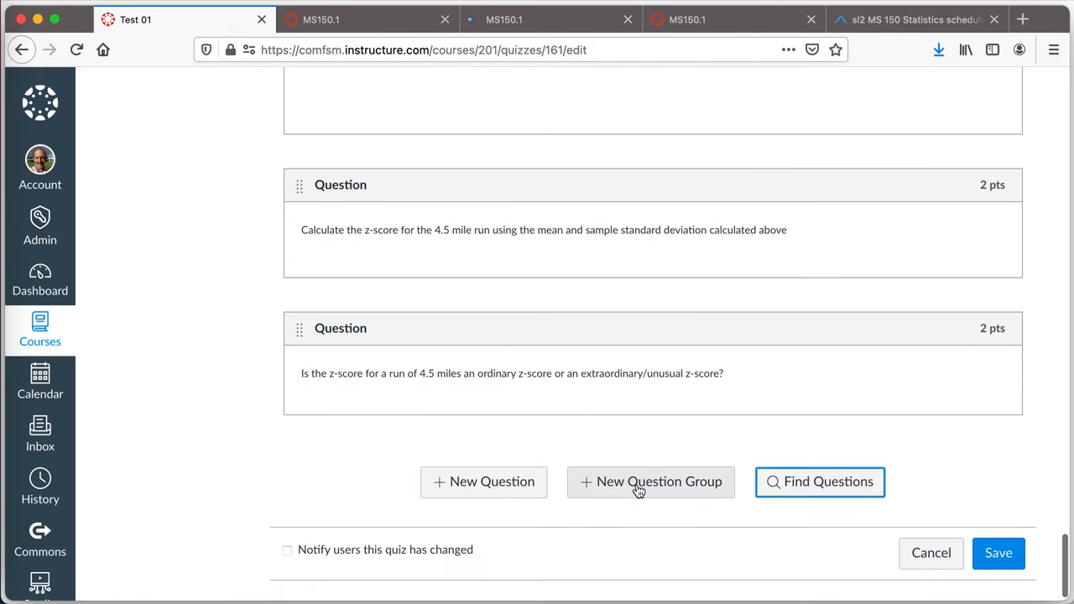
Step: Start a new question group on Test 01 and abandon it, keeping only the existing questions
click(651, 482)
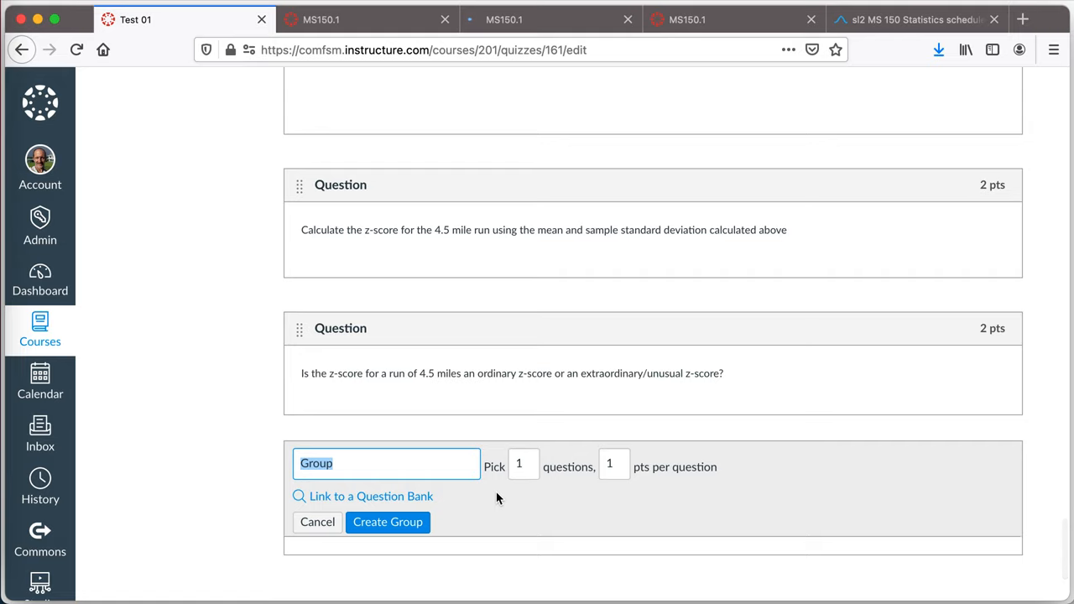
mouse_move(393, 496)
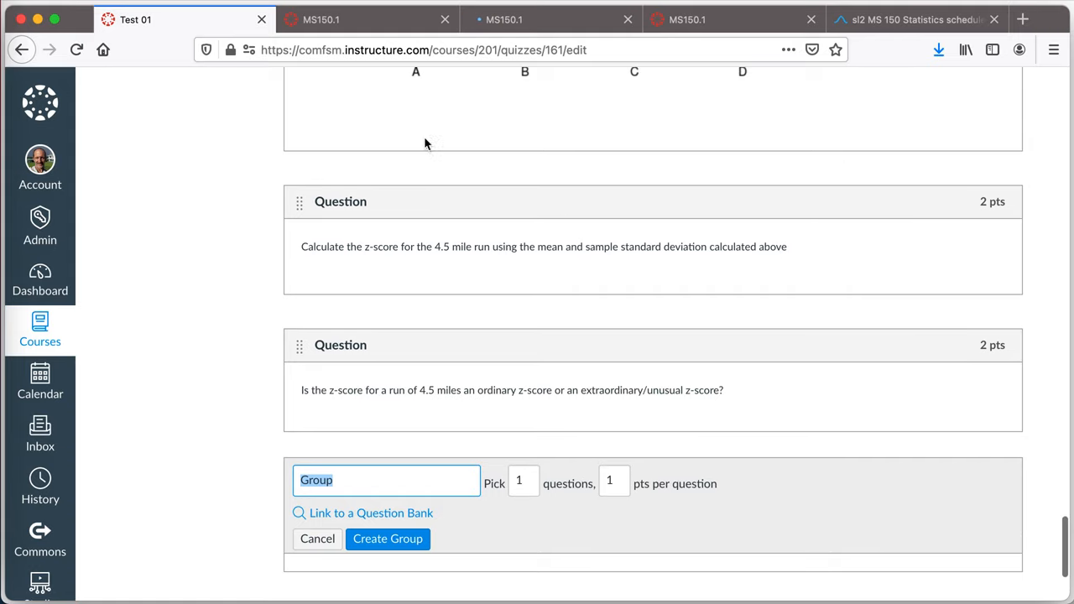
mouse_move(387, 539)
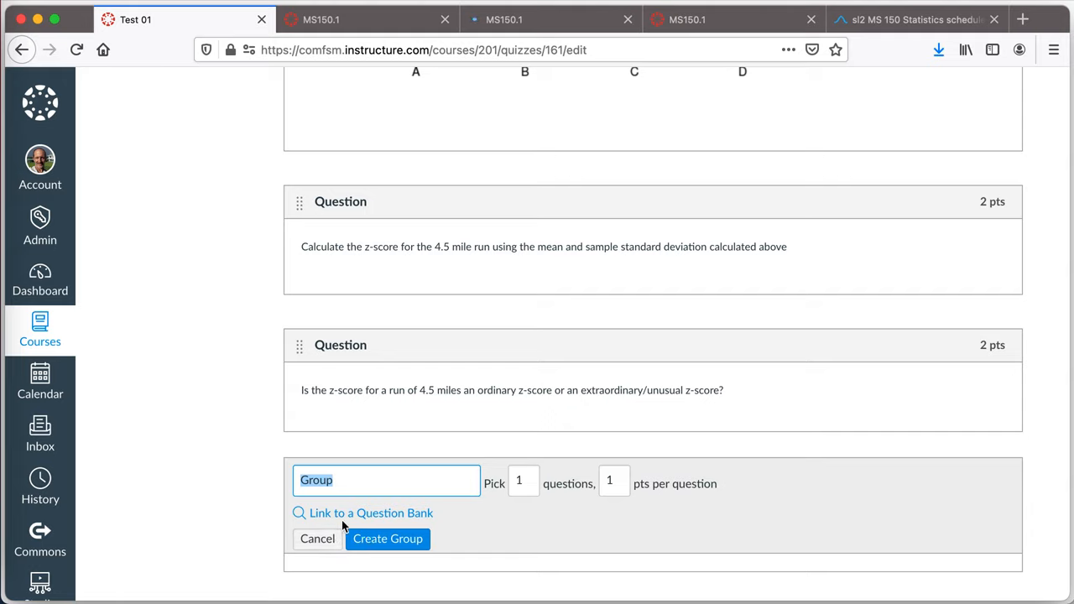
mouse_move(317, 527)
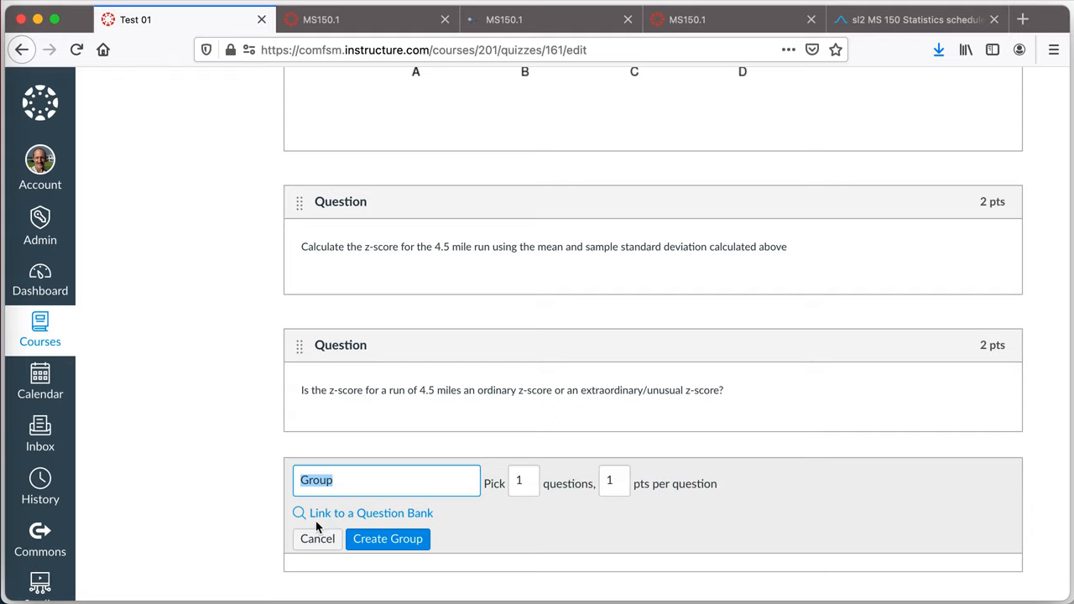
mouse_move(351, 514)
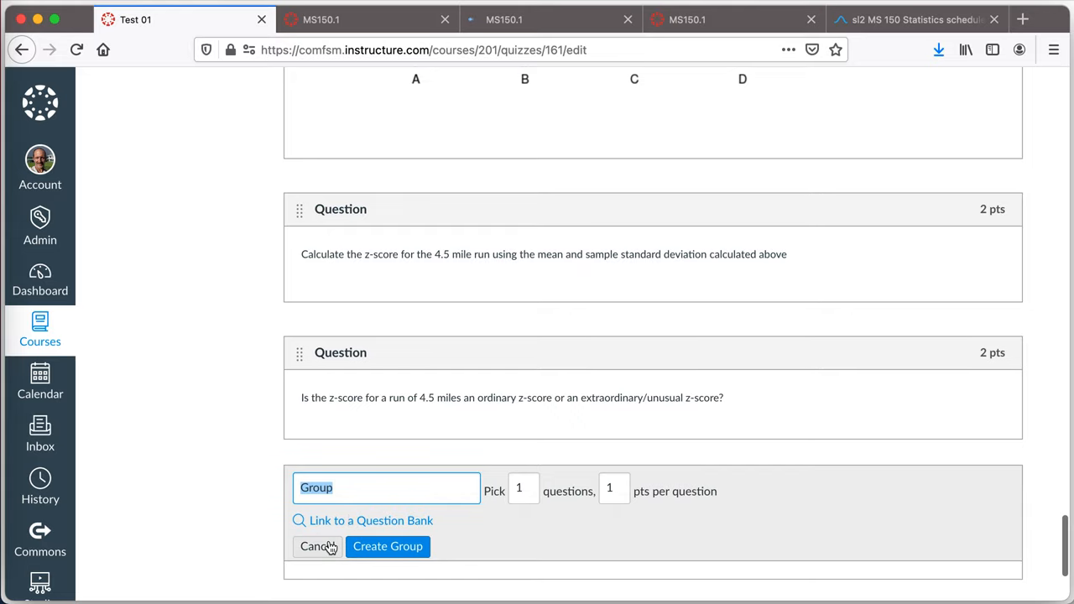
scroll(up, 3)
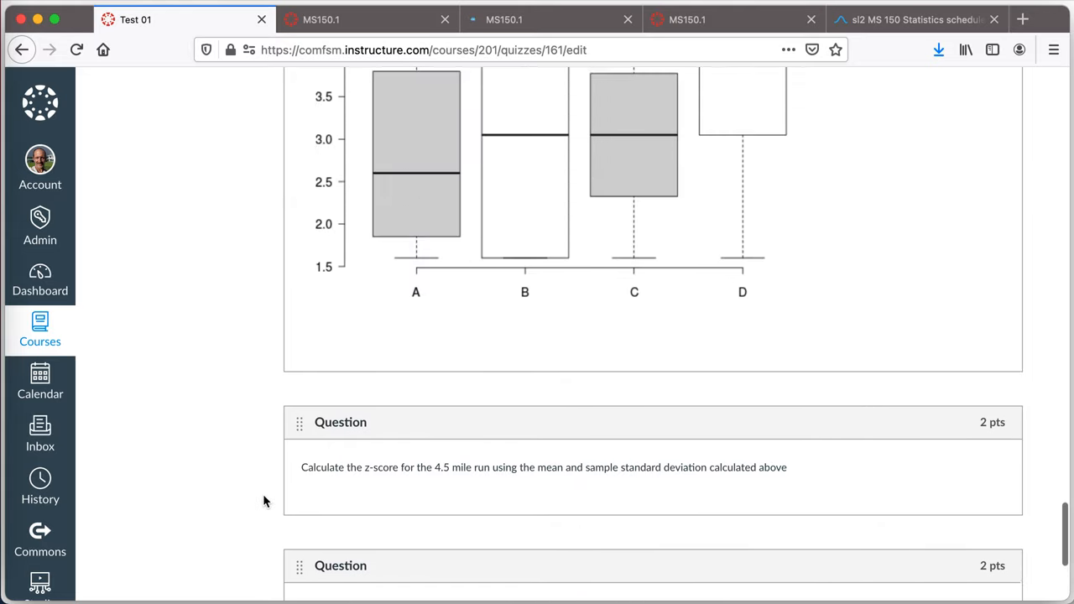
scroll(up, 3)
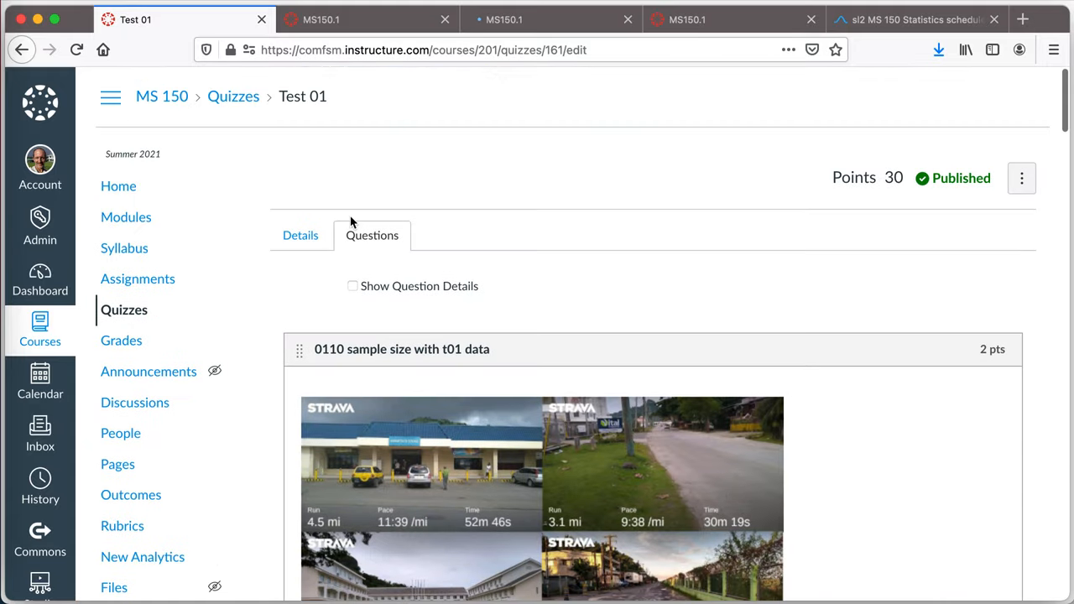
click(368, 21)
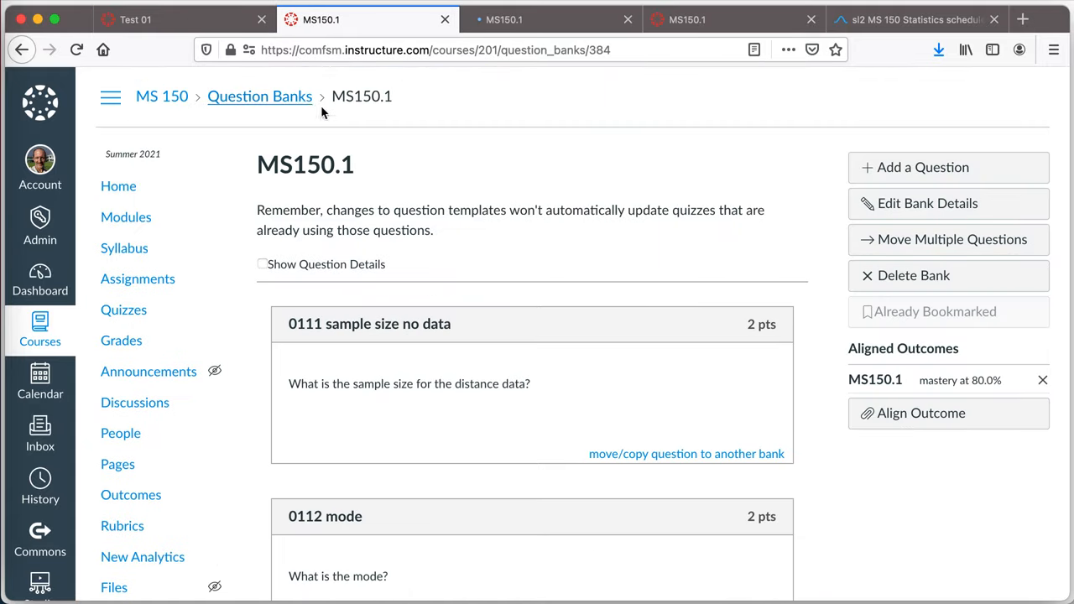
mouse_move(468, 87)
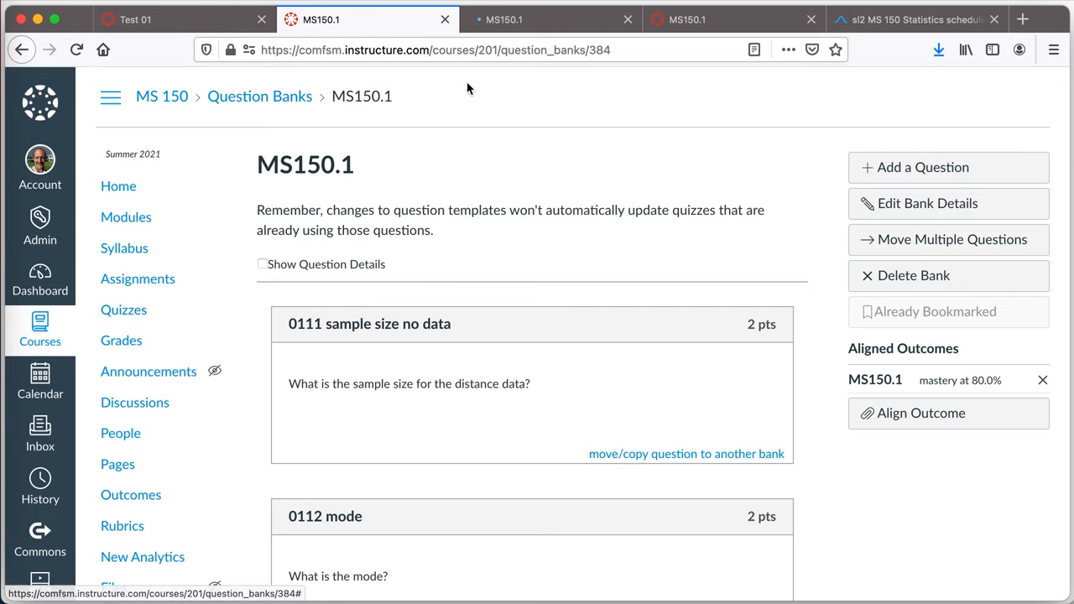
click(134, 20)
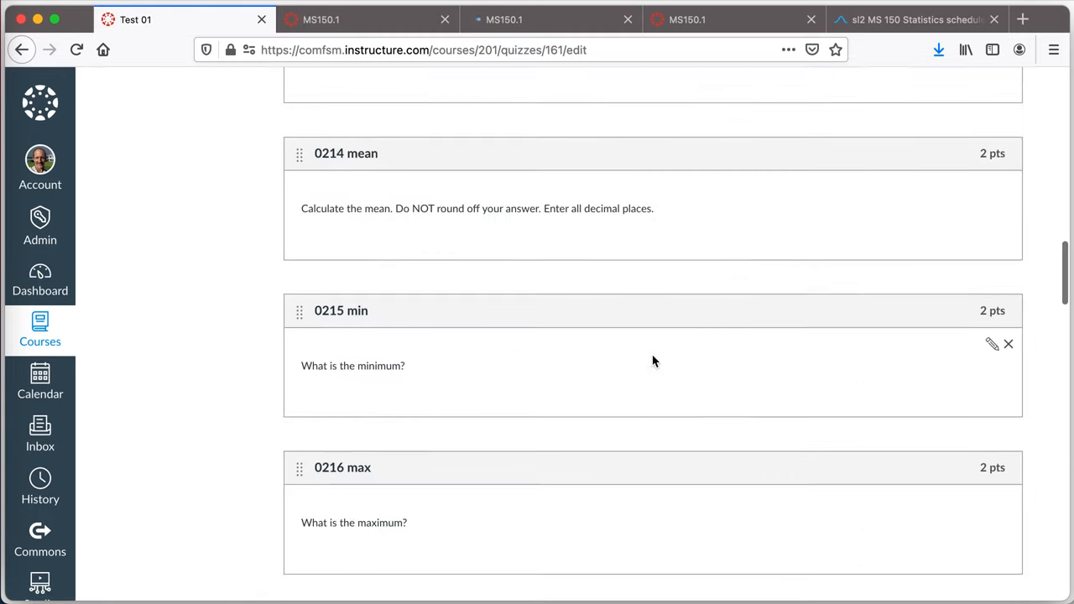
scroll(down, 3)
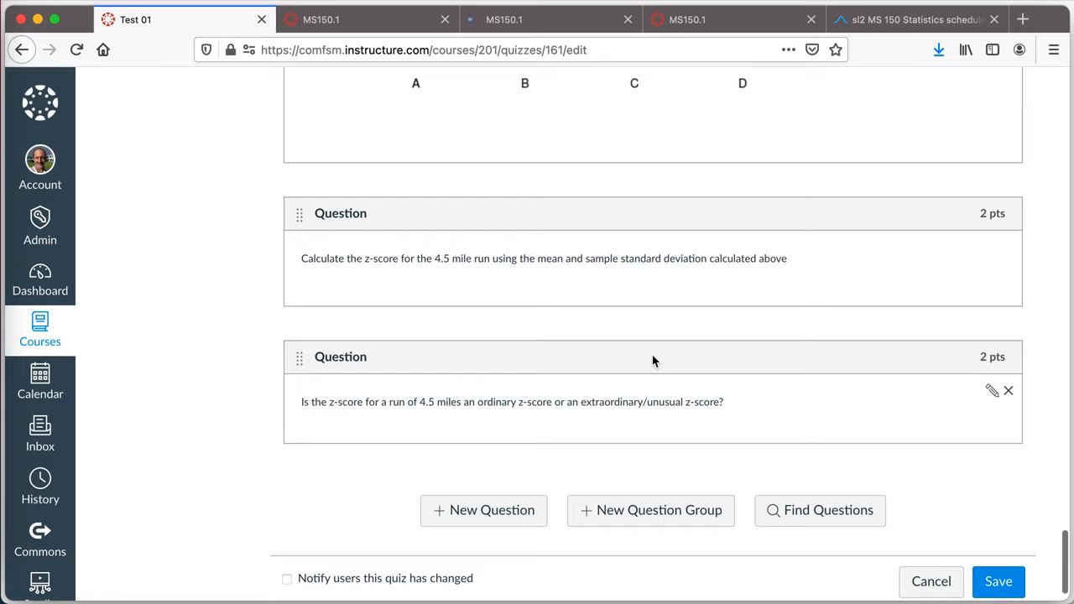
mouse_move(591, 161)
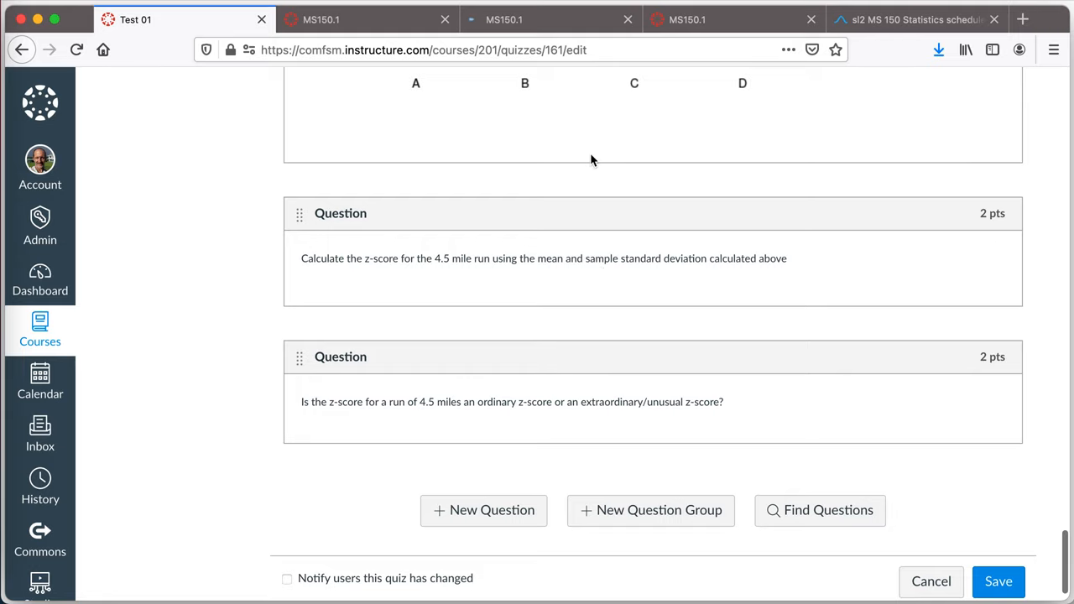
Step: Browse outcomes MS150.1 and MS150.3 in the MS150.1 bank's outcome finder, then close it without aligning
click(320, 20)
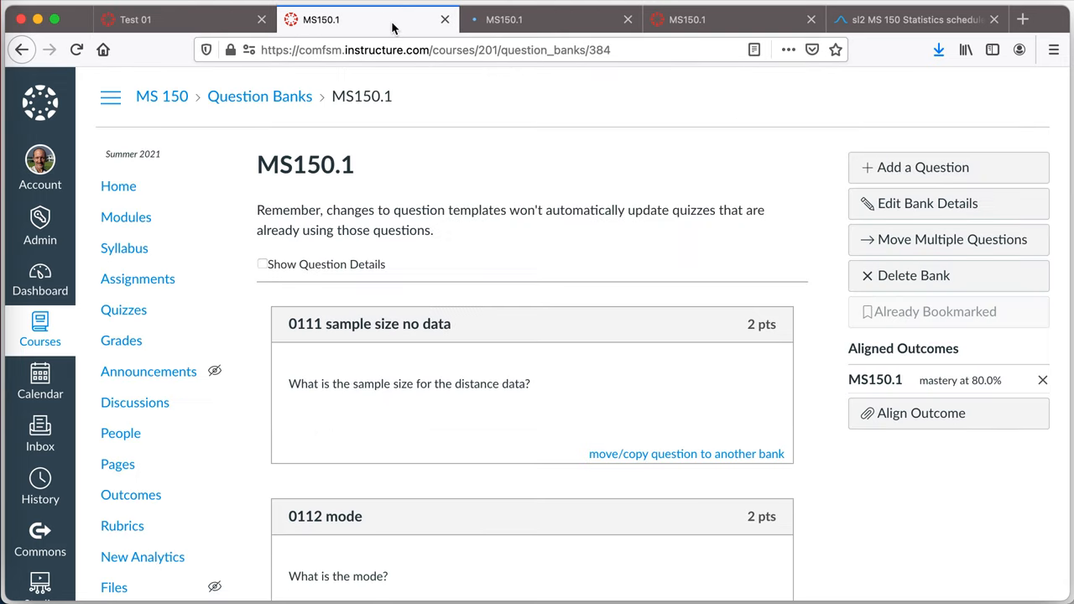
scroll(up, 3)
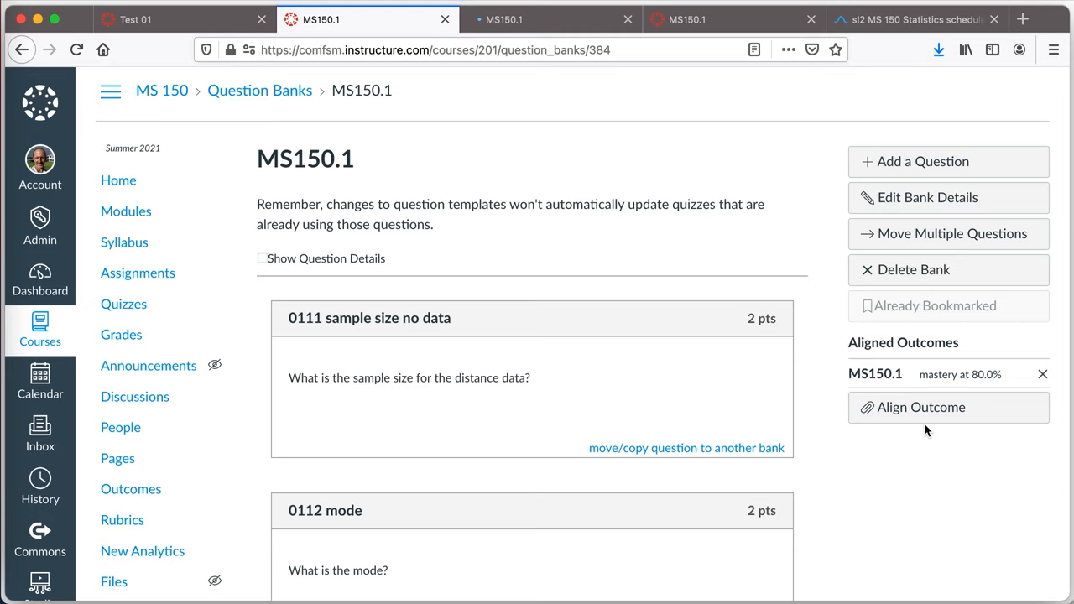
click(920, 407)
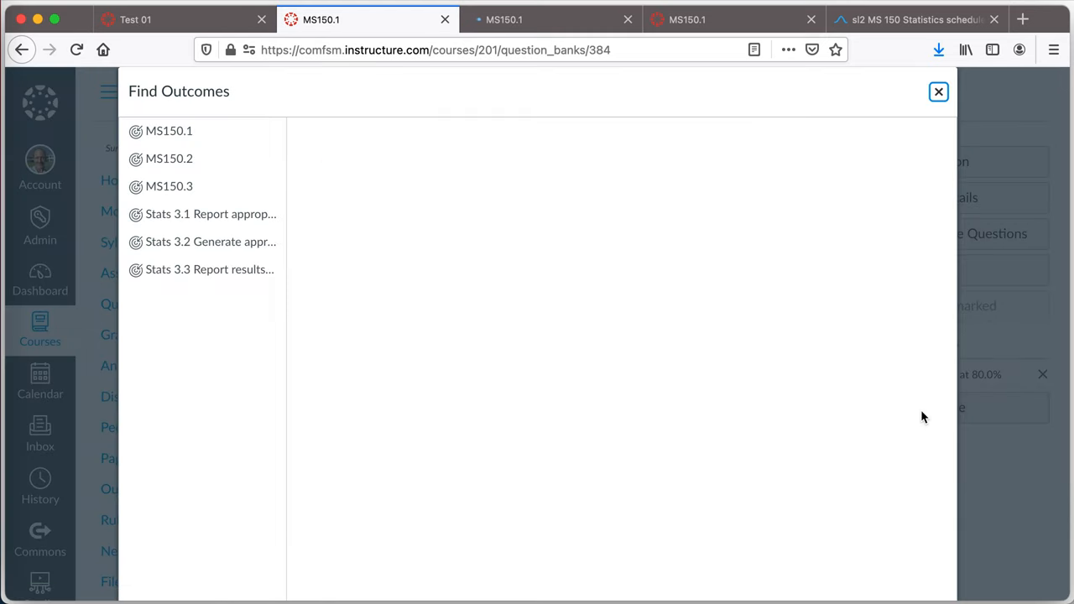
click(168, 131)
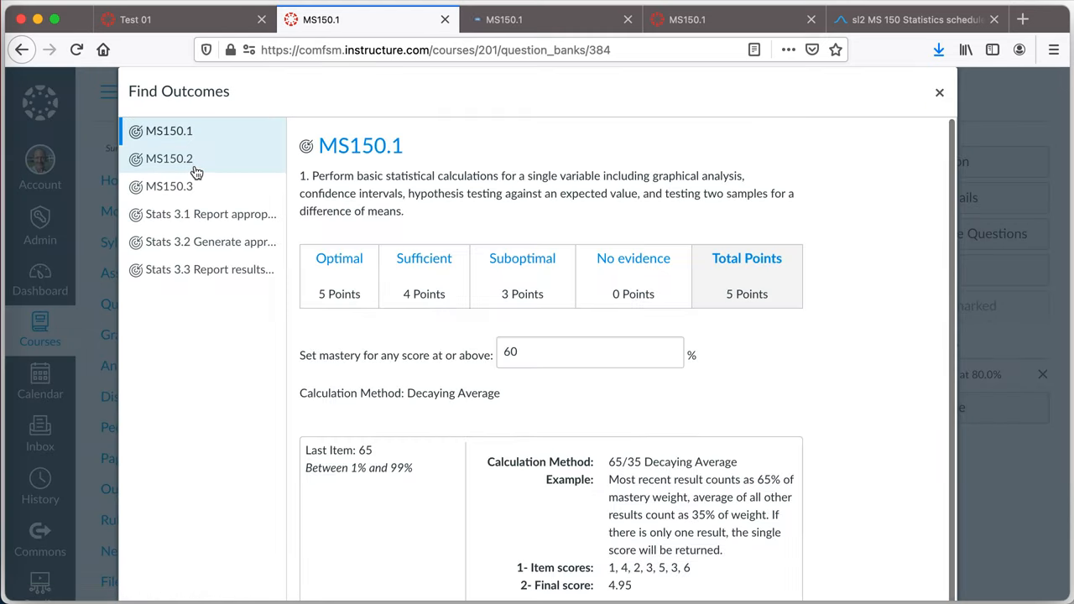
click(168, 185)
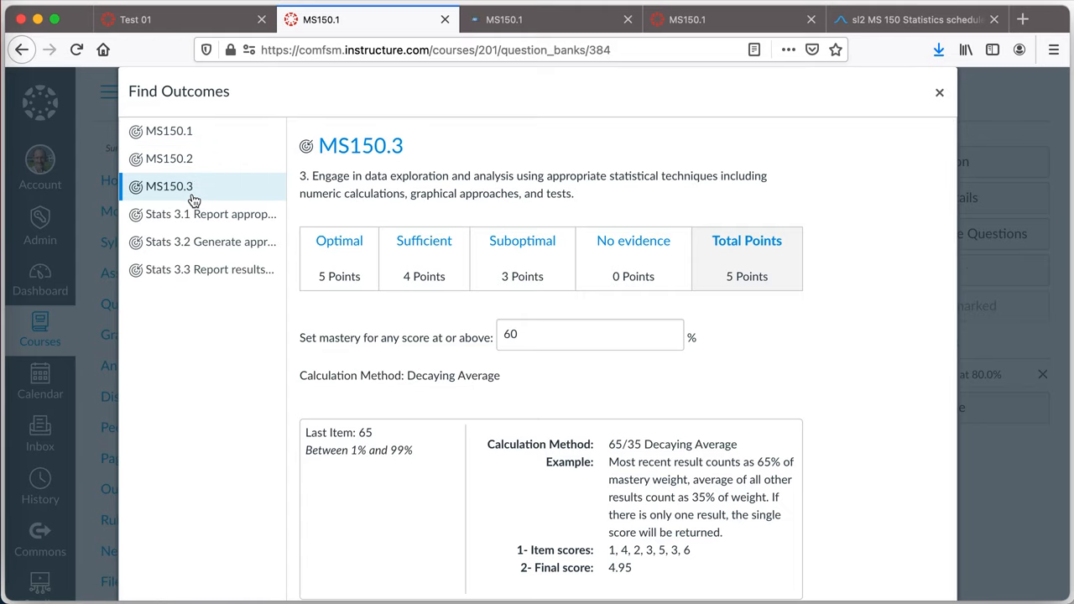
mouse_move(282, 137)
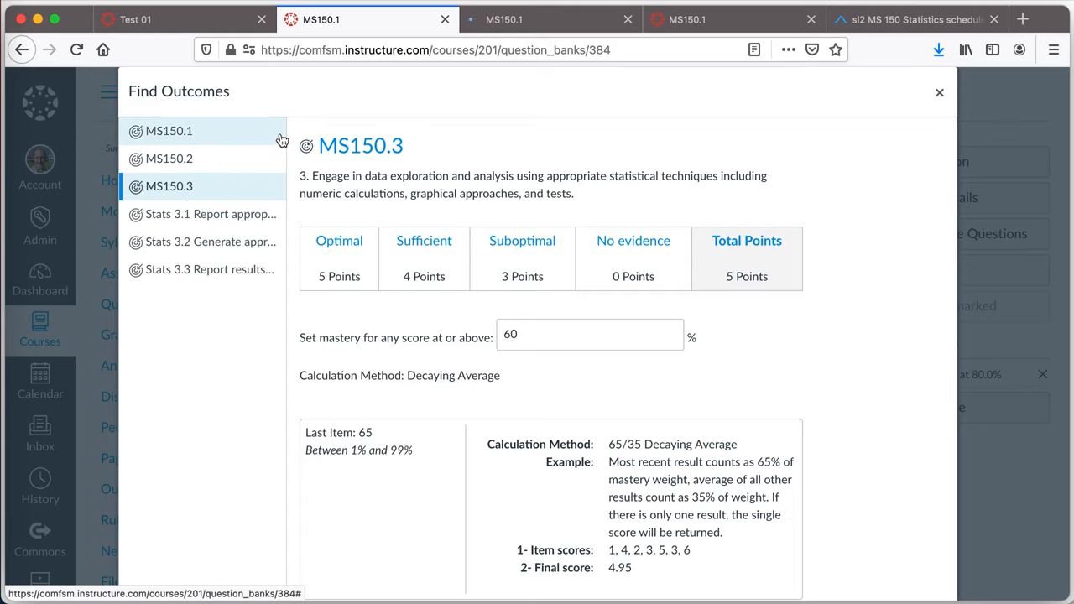
mouse_move(929, 88)
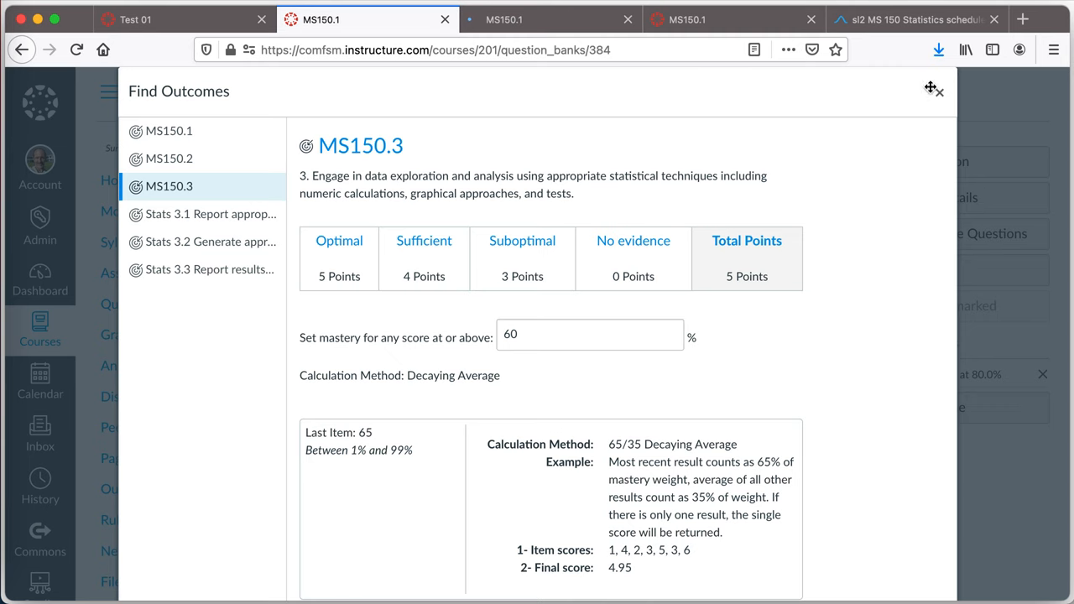
click(938, 90)
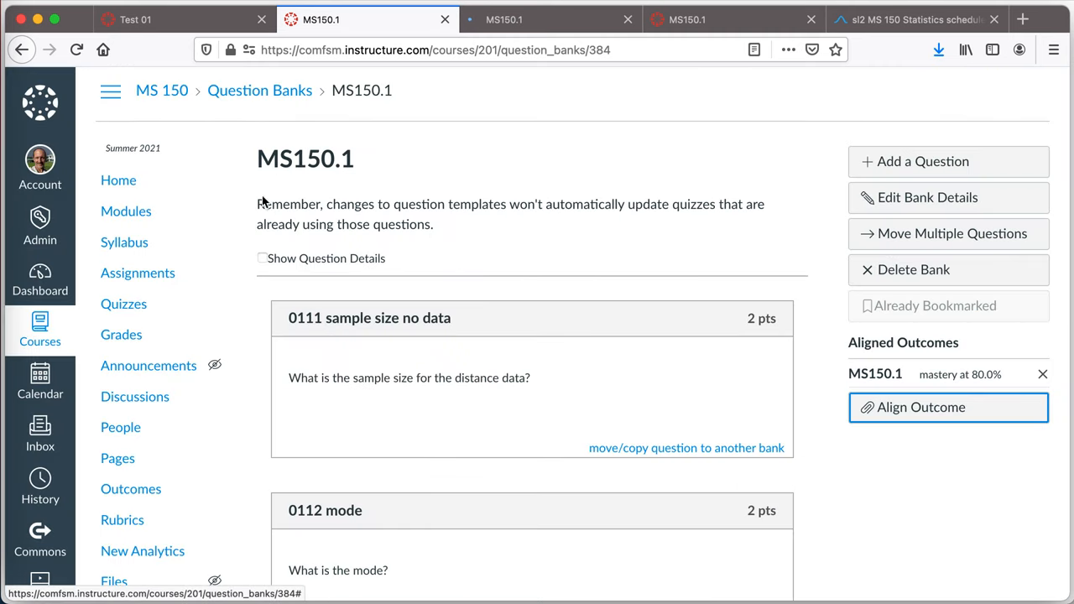
mouse_move(131, 490)
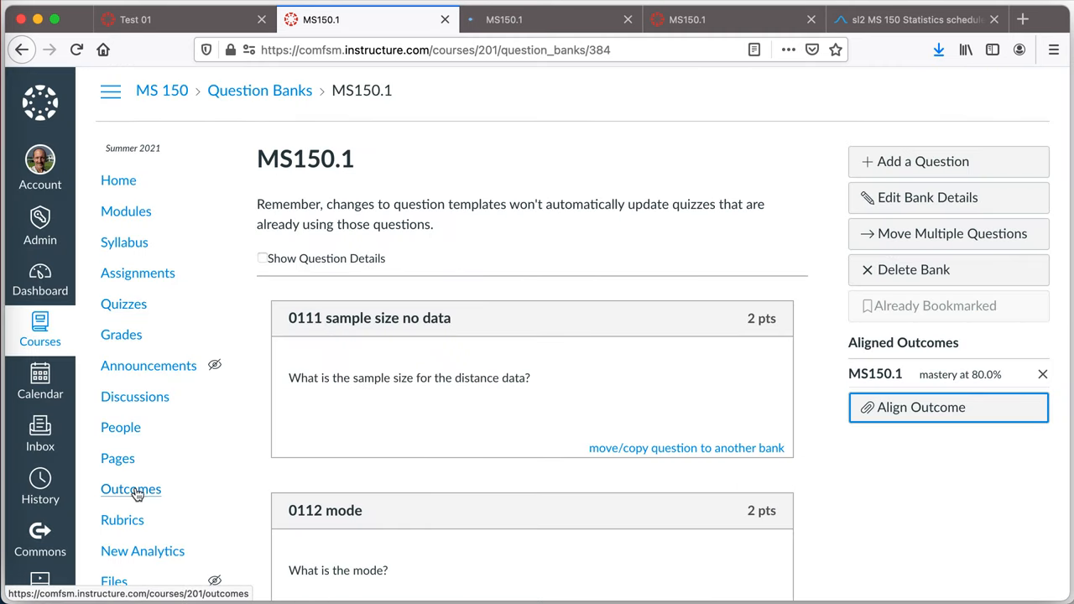
Step: From course Outcomes, browse Account Standards > College of Micronesia-FSM > HTM outcomes
click(131, 490)
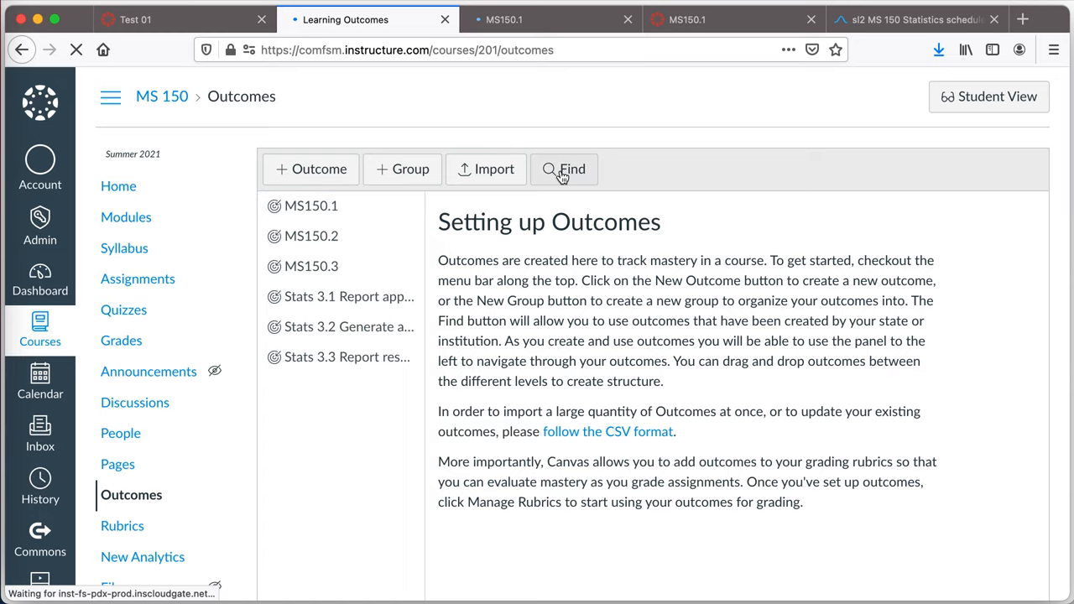
click(564, 168)
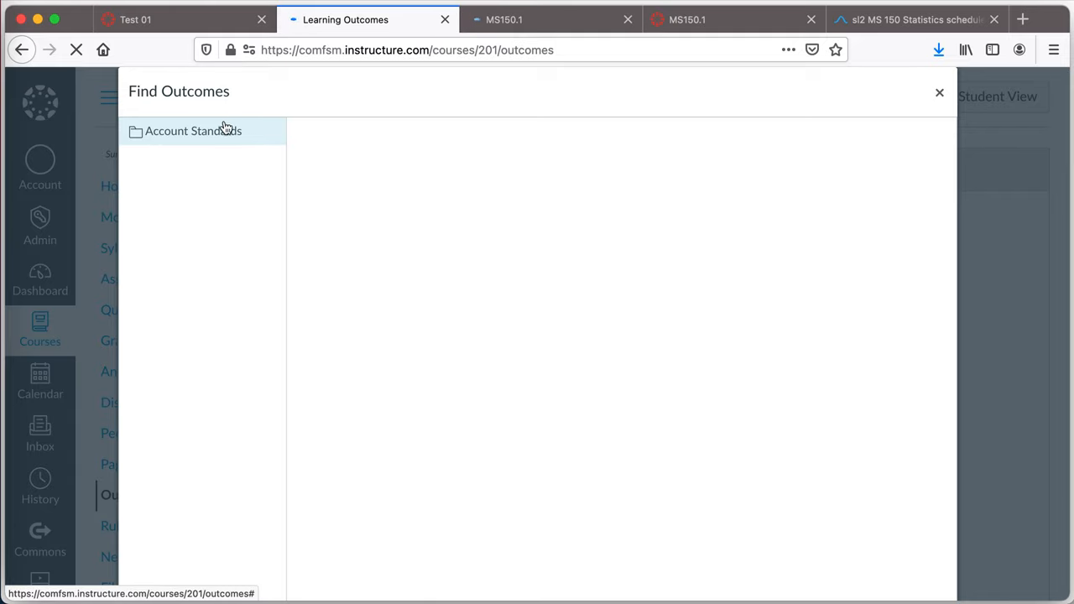
click(193, 130)
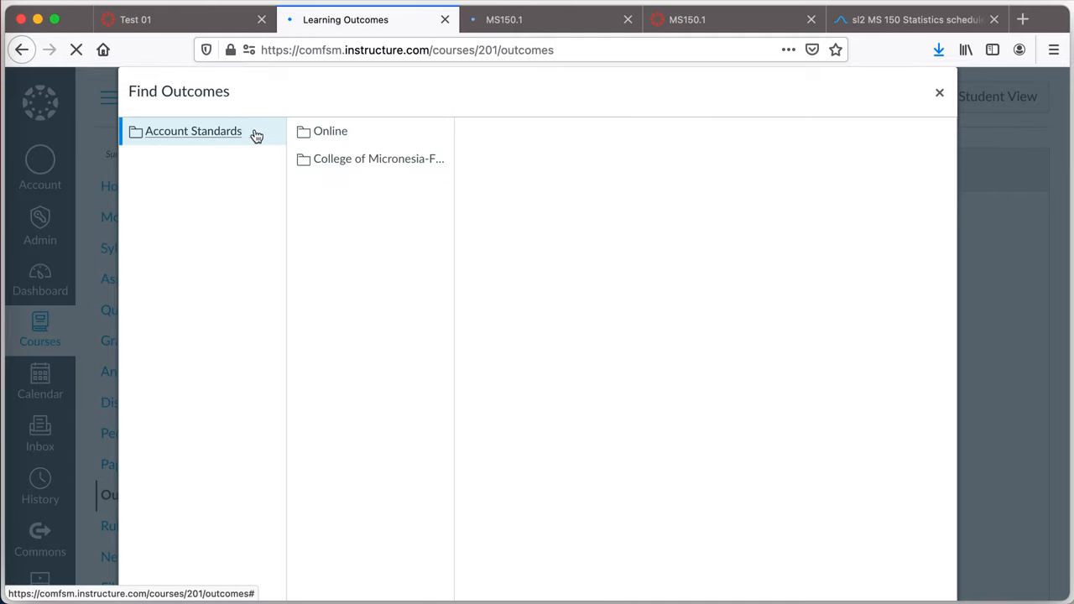
click(377, 158)
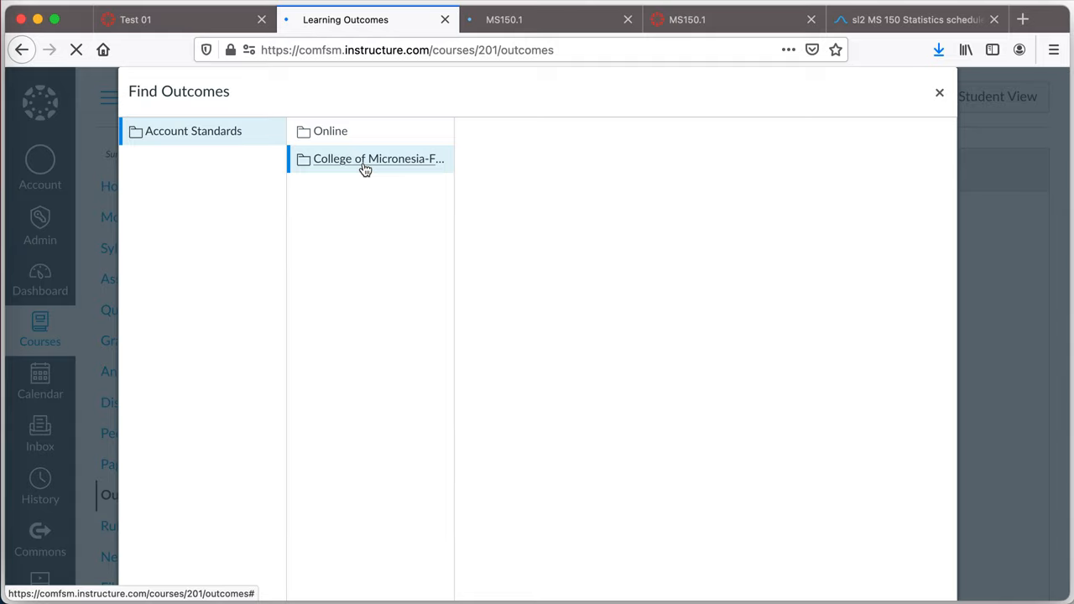
click(377, 158)
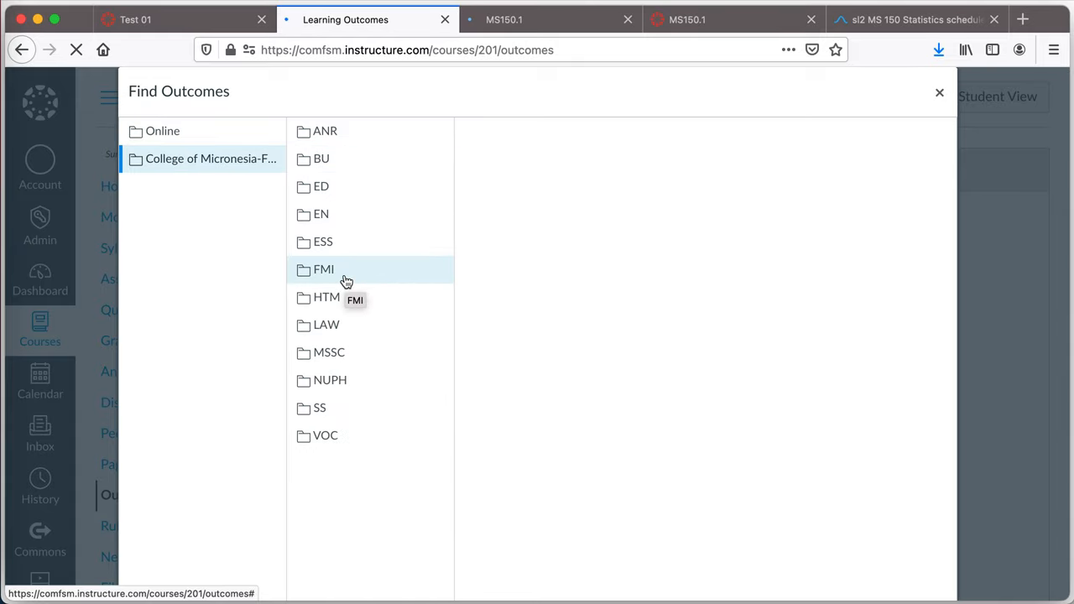
mouse_move(352, 280)
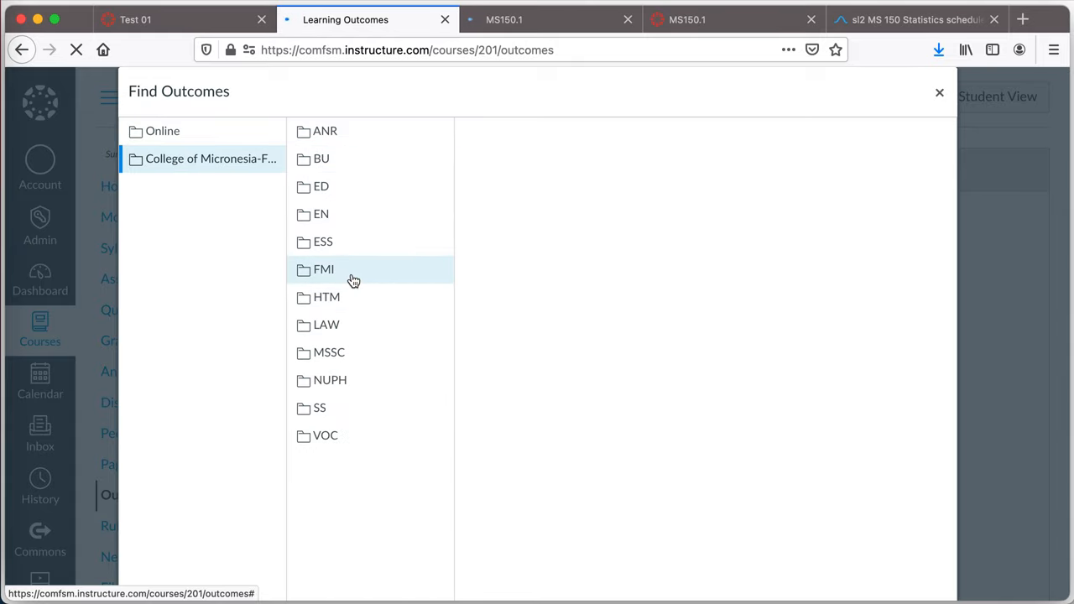
click(325, 295)
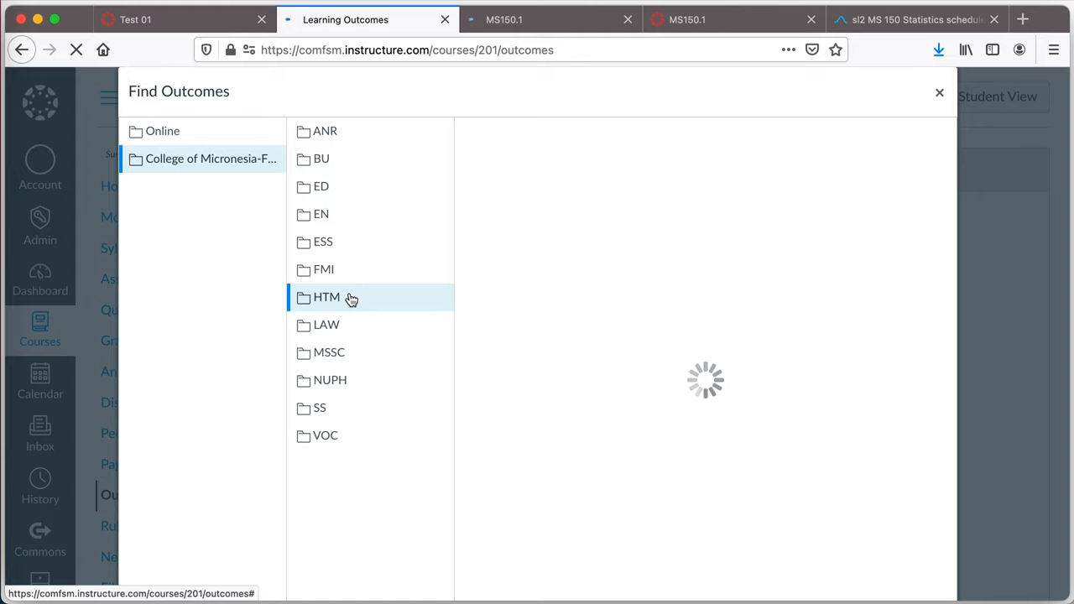
click(326, 297)
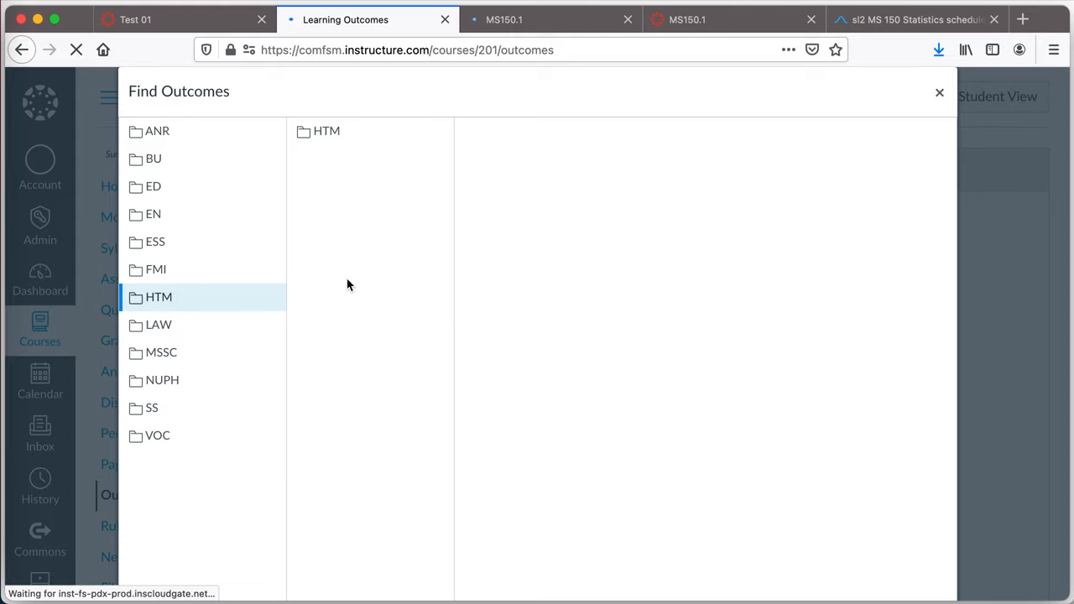
click(158, 295)
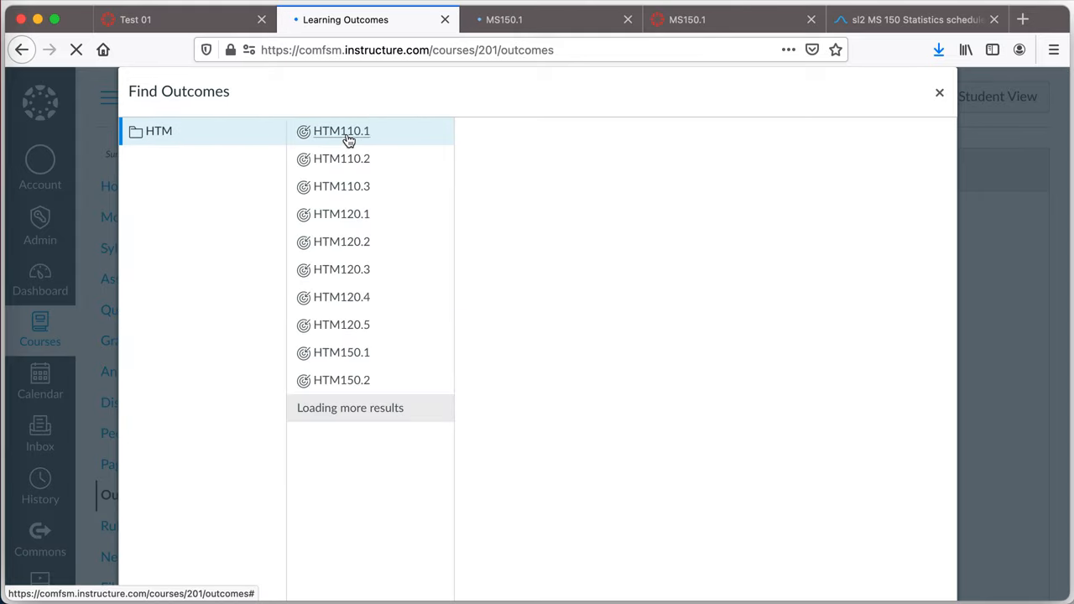
scroll(down, 3)
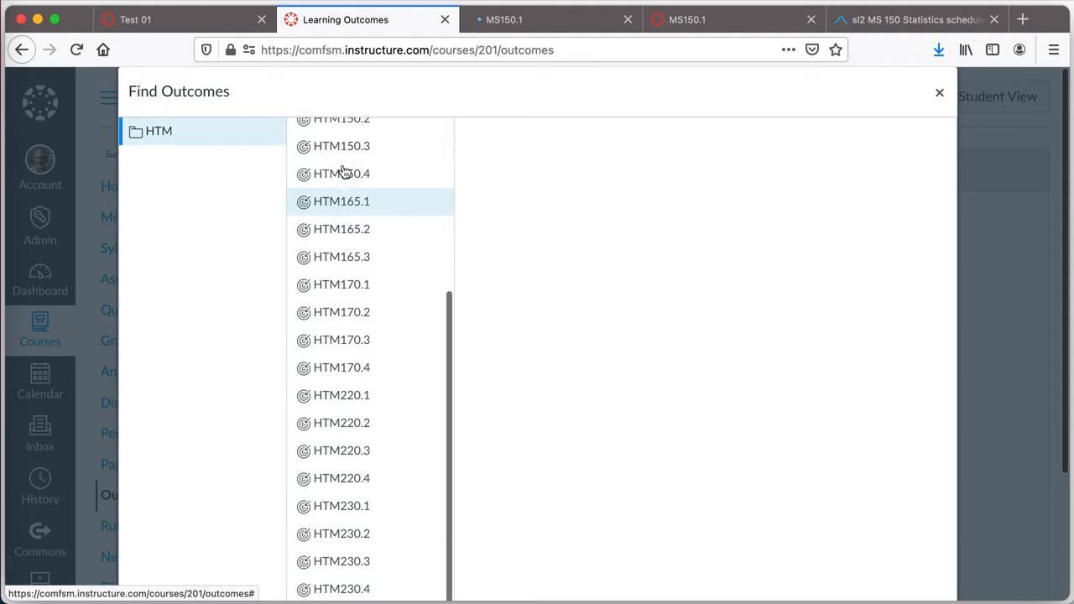
Step: Go back up and browse College of Micronesia-FSM > VOC > VEE outcomes
click(193, 131)
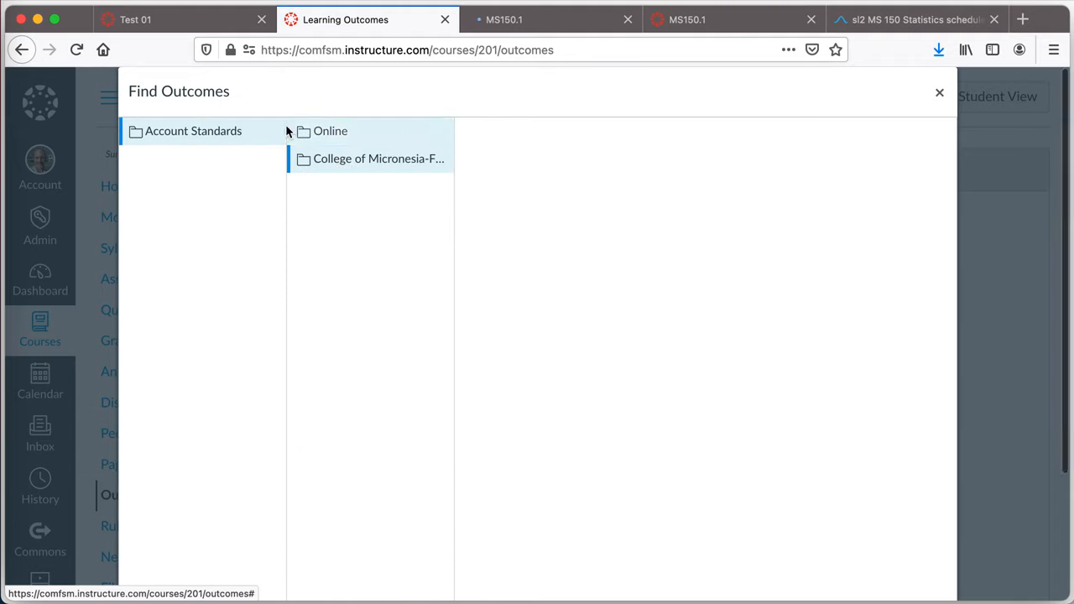
click(377, 157)
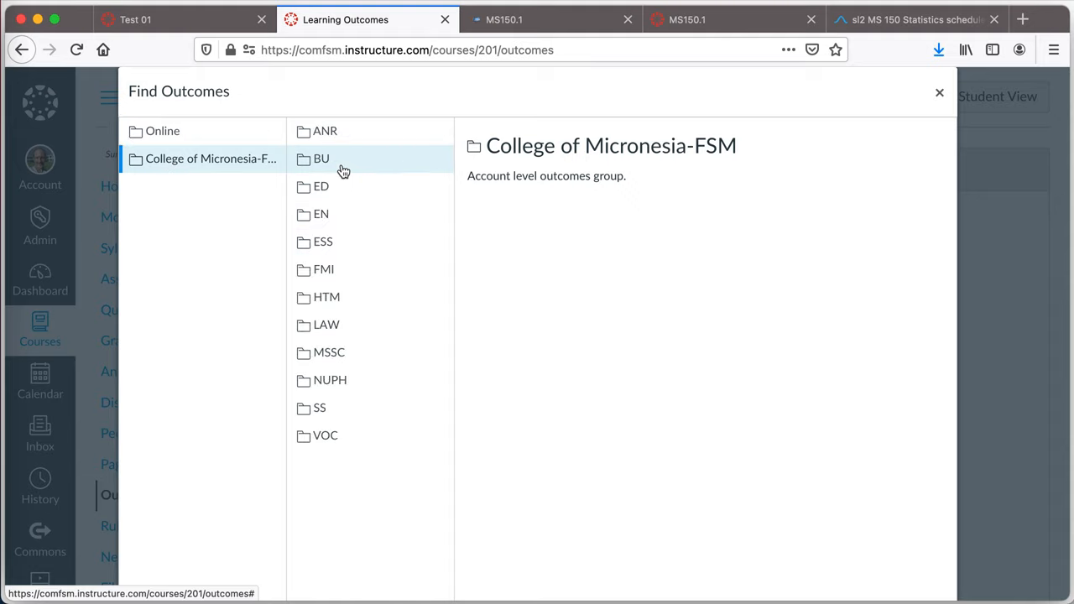
mouse_move(326, 435)
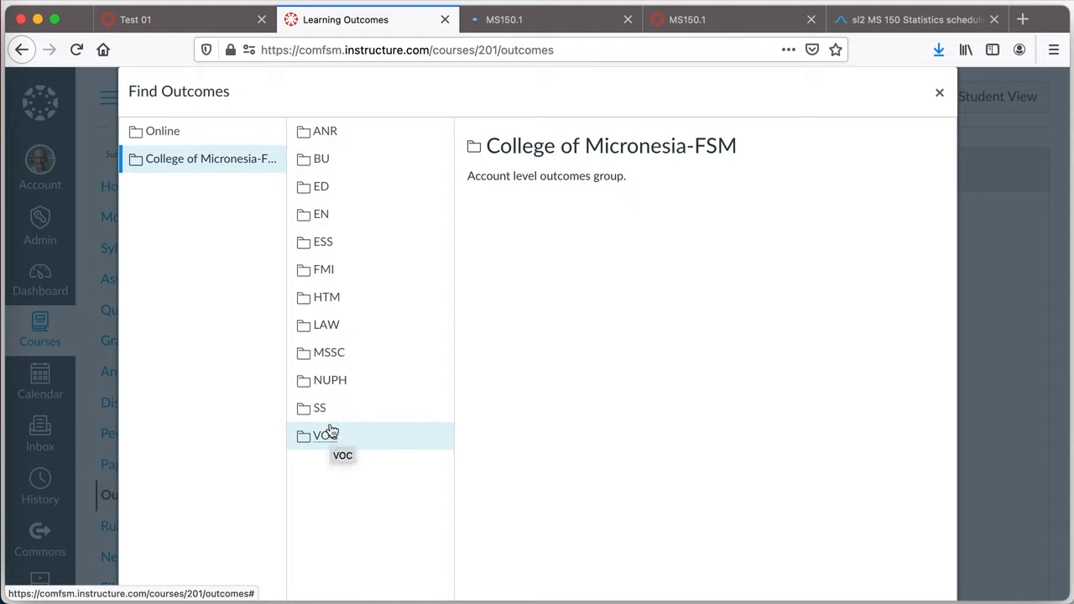
mouse_move(325, 297)
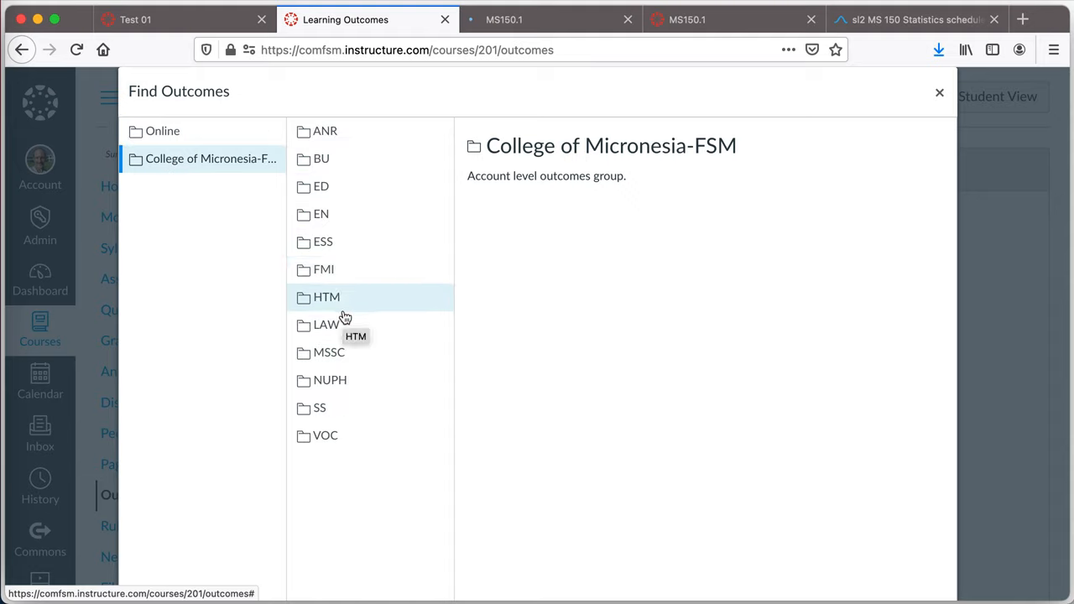
click(325, 436)
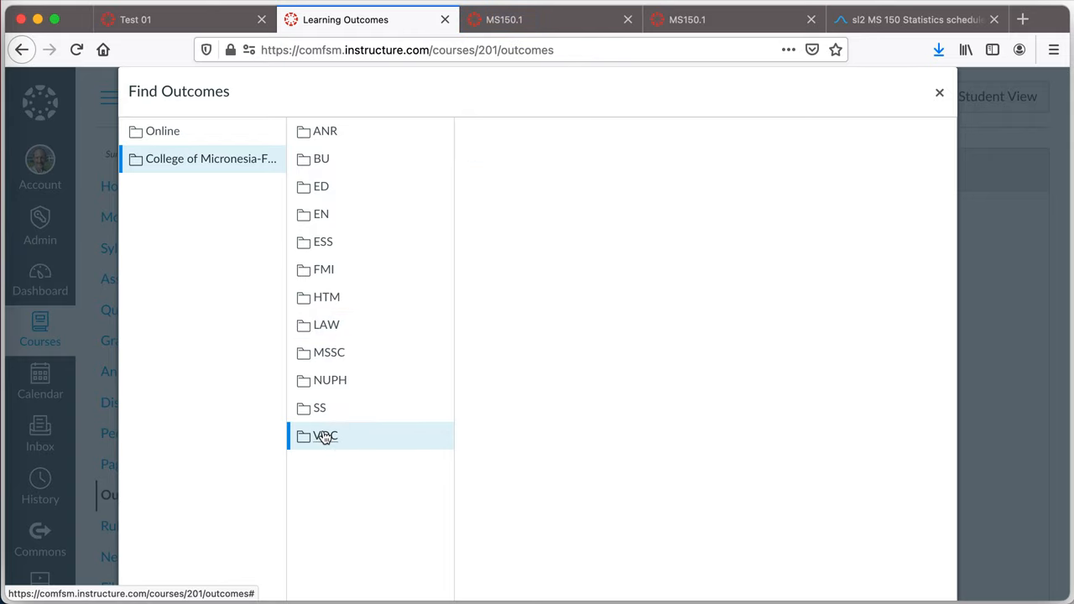
click(325, 437)
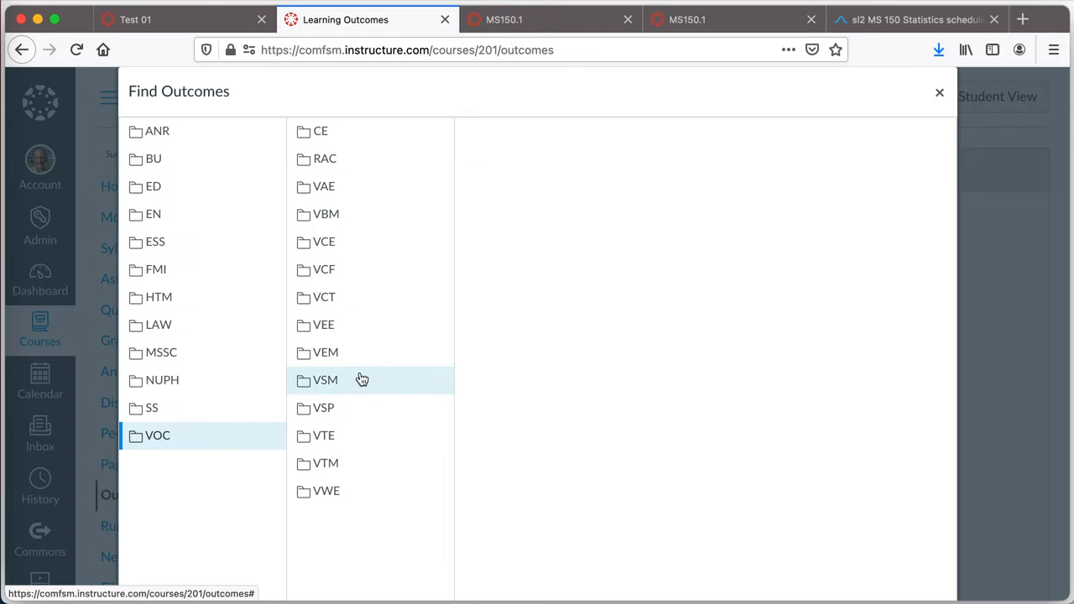
click(155, 325)
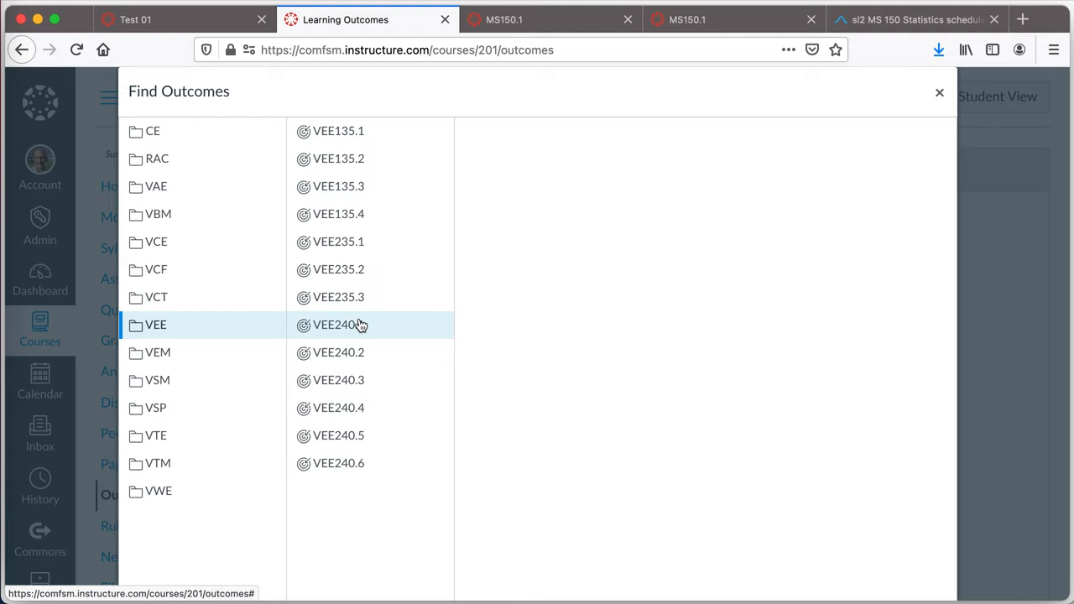
mouse_move(195, 302)
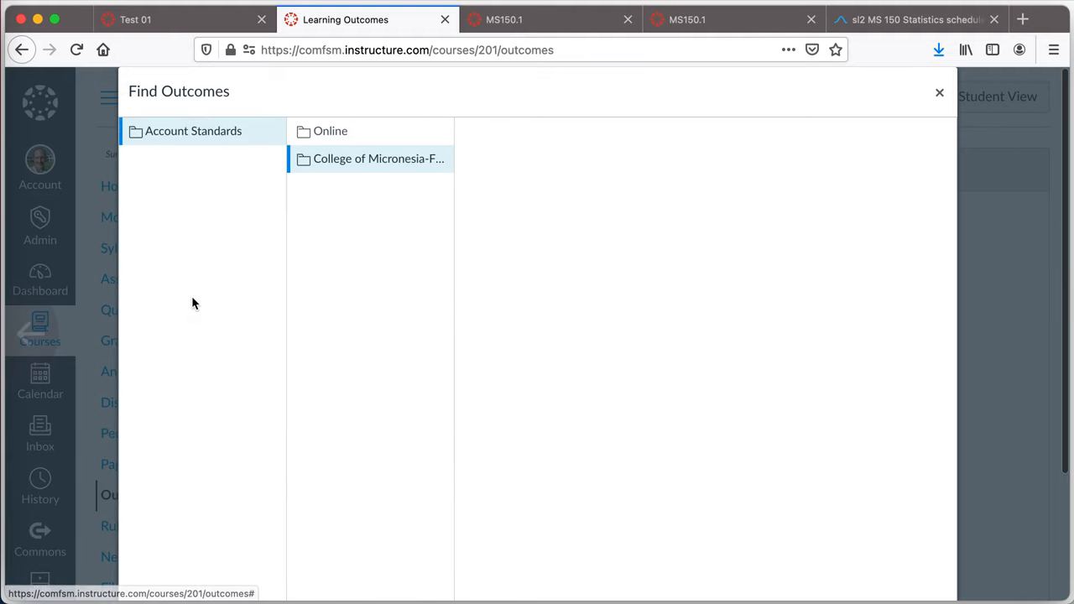
Step: Go back up and browse College of Micronesia-FSM > MSSC > MS outcomes
click(193, 130)
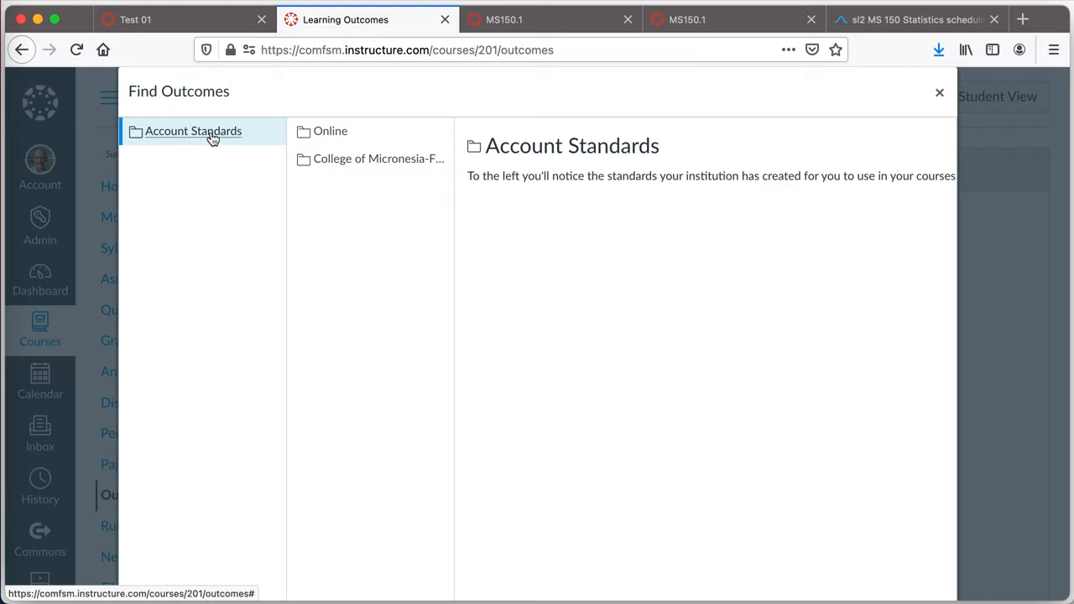
click(379, 158)
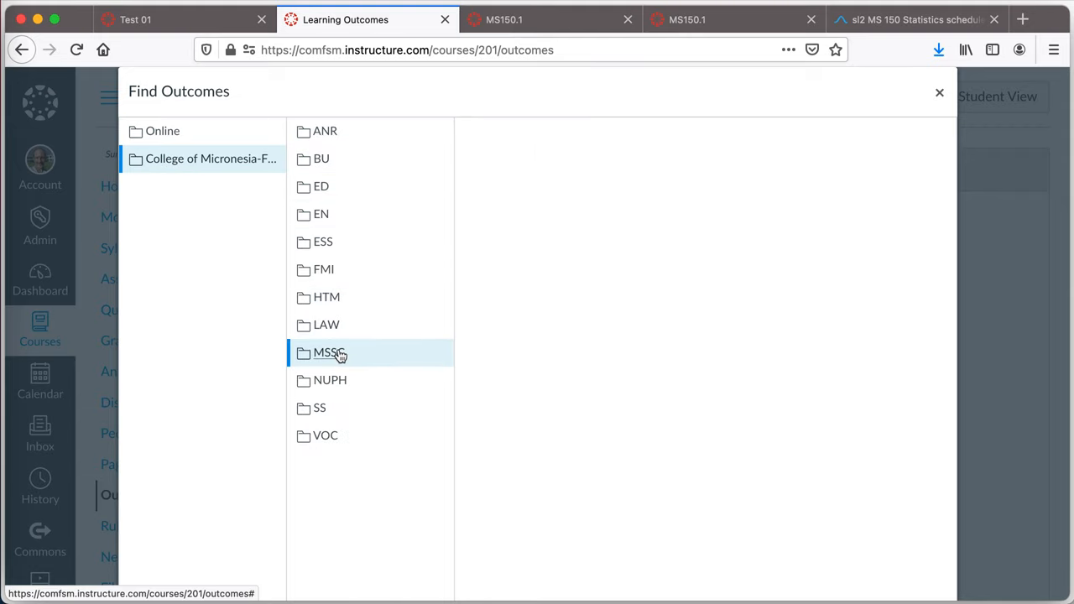
click(327, 352)
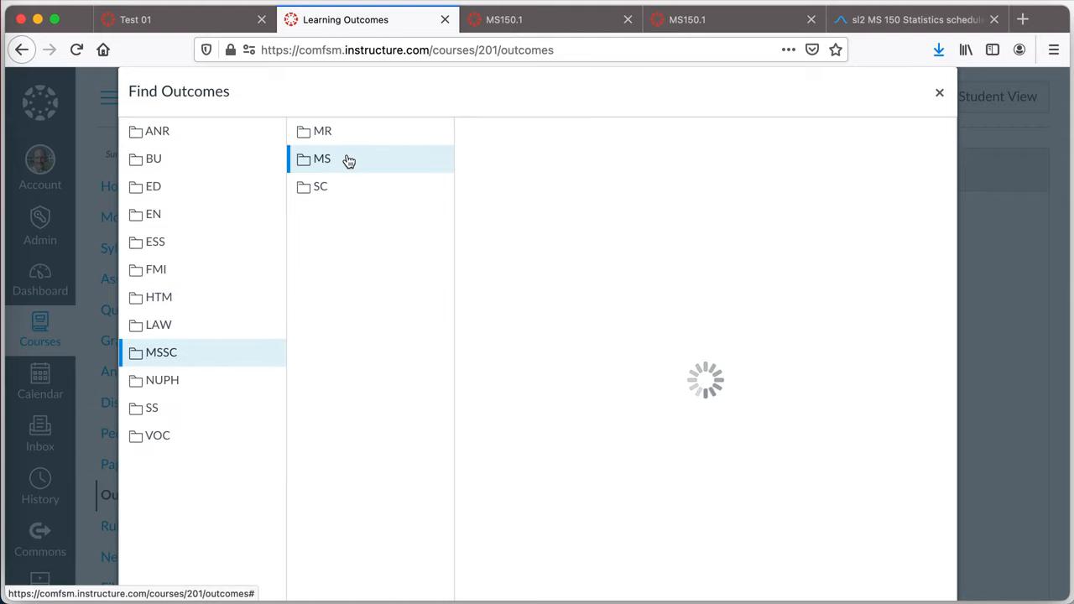
click(322, 158)
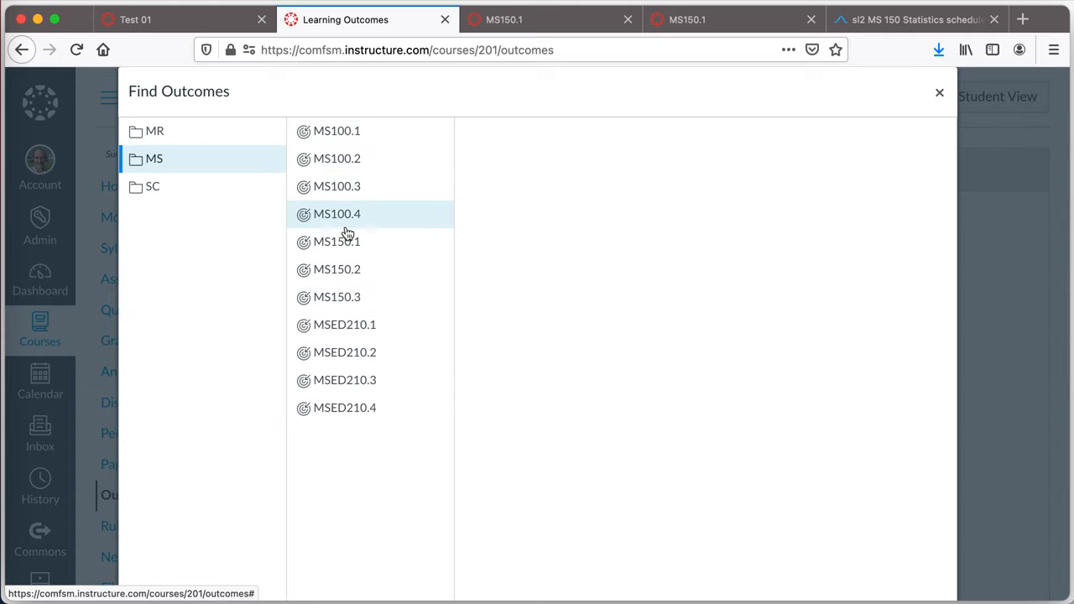
click(336, 242)
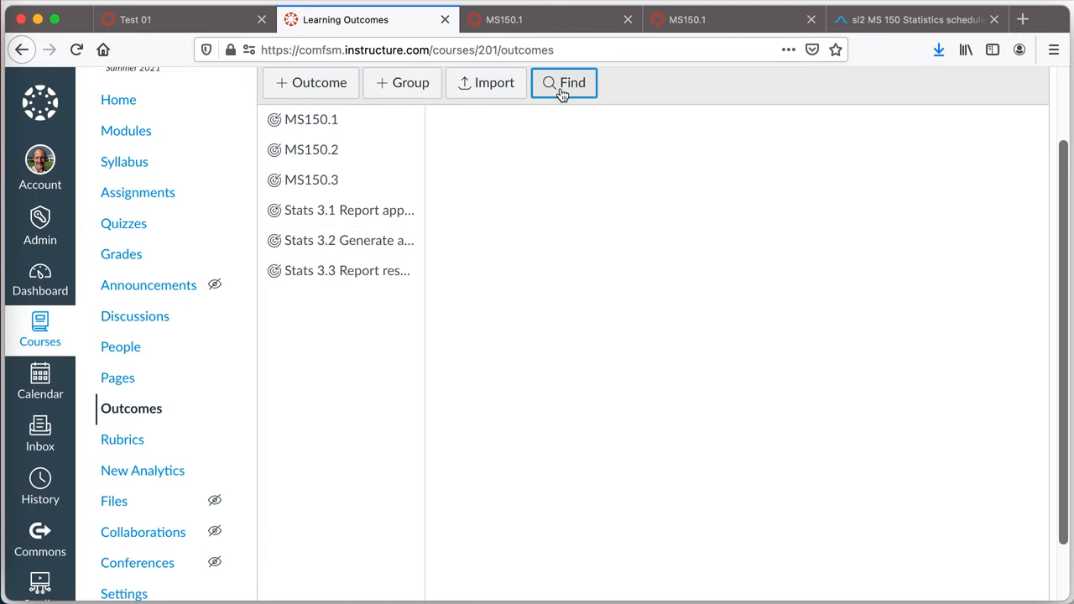
Step: Glance at the College of Micronesia-FSM group in Find Outcomes, close it, and show outcome MS150.2's details
click(564, 82)
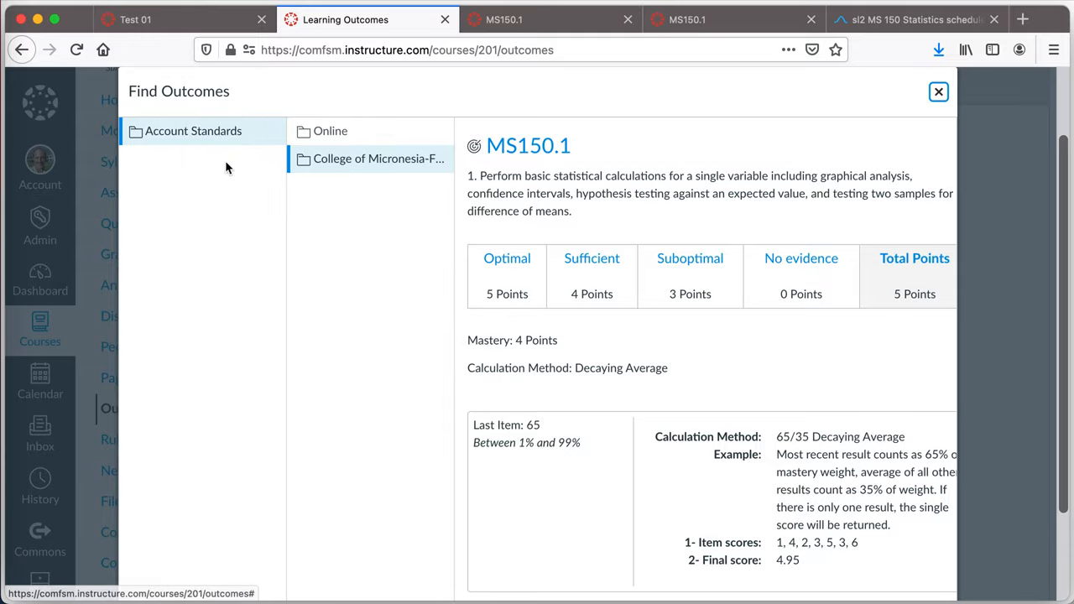
click(379, 157)
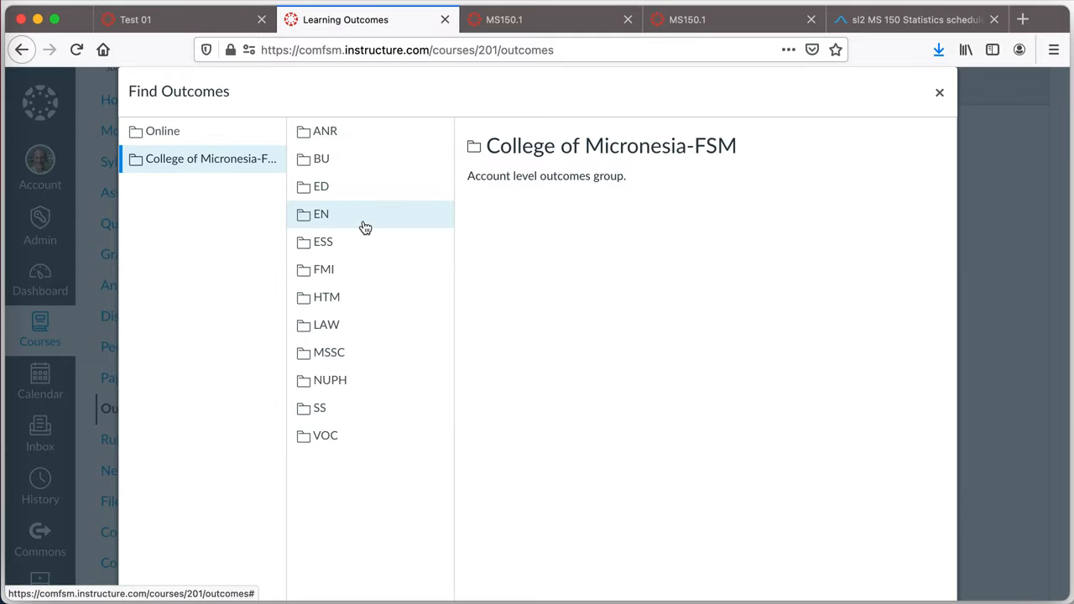
mouse_move(227, 214)
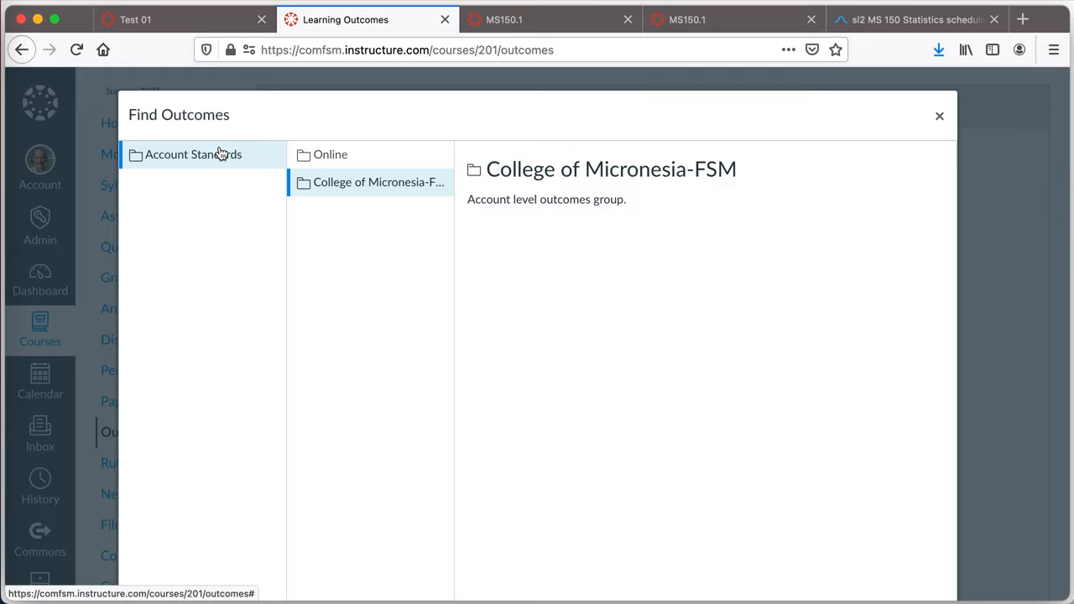
mouse_move(212, 227)
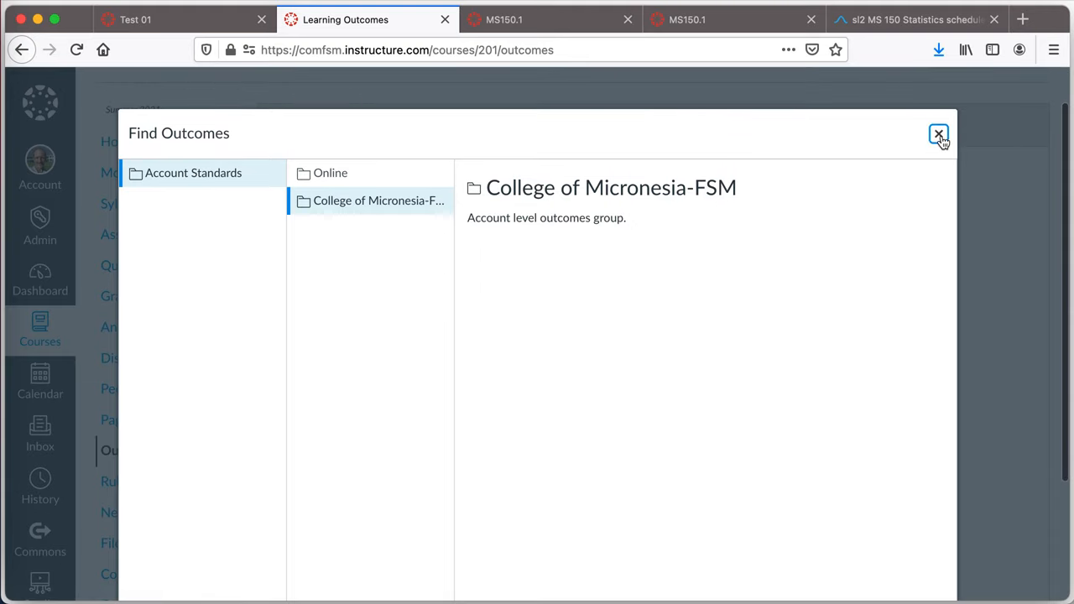
click(938, 134)
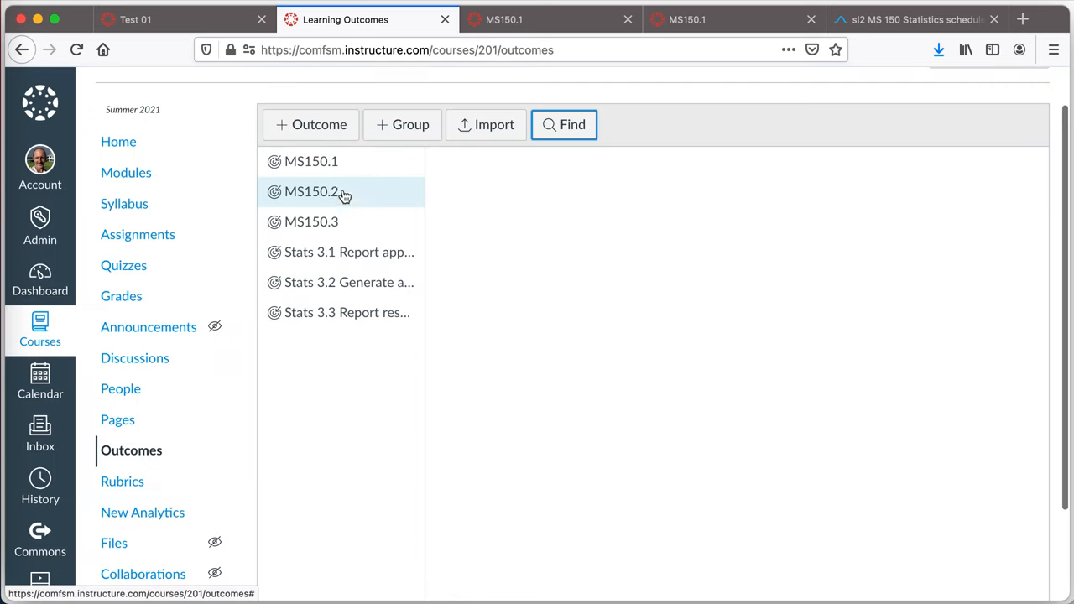
click(312, 191)
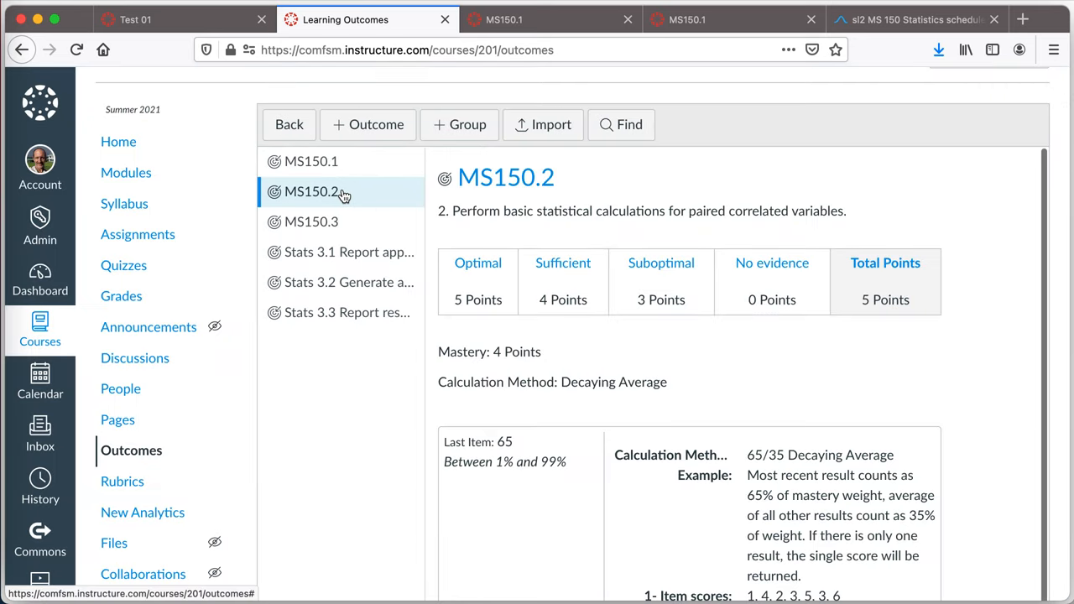
mouse_move(406, 317)
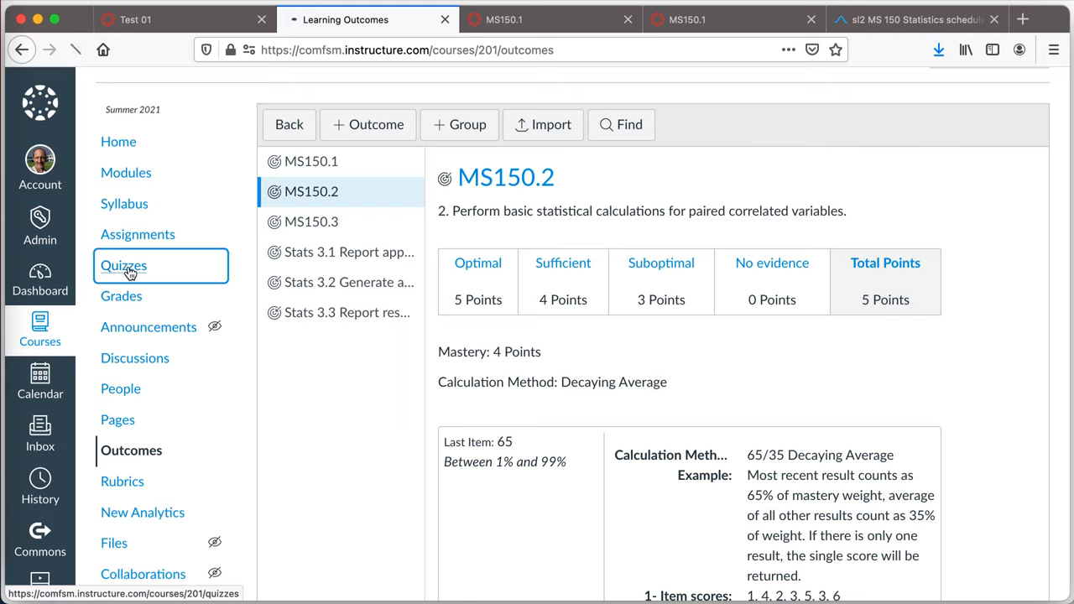
Step: From Quizzes go to Manage Question Banks, start a new bank and cancel it unnamed
click(125, 265)
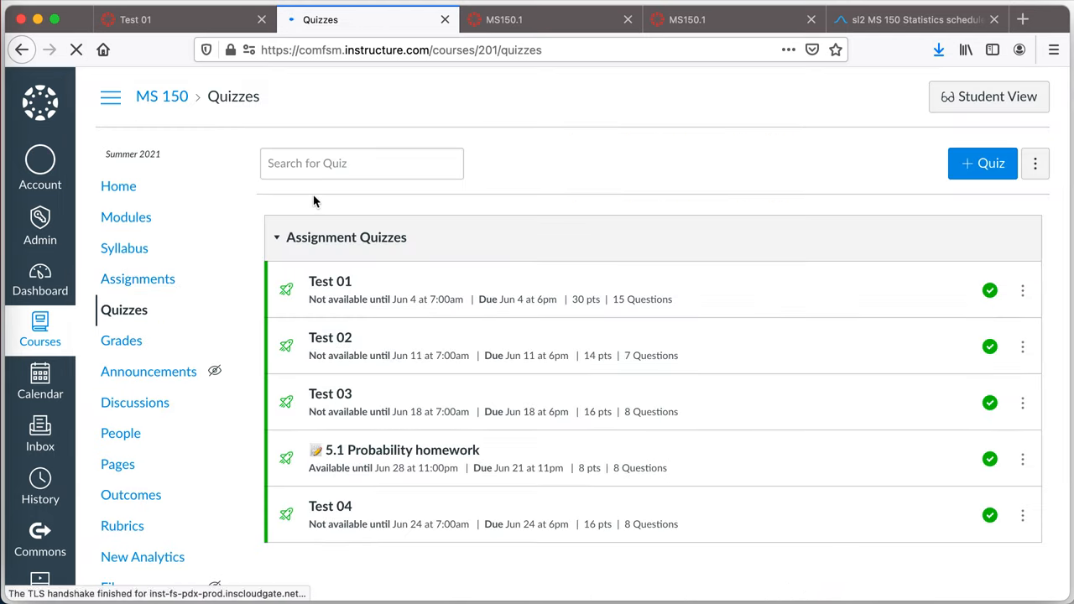
click(1036, 163)
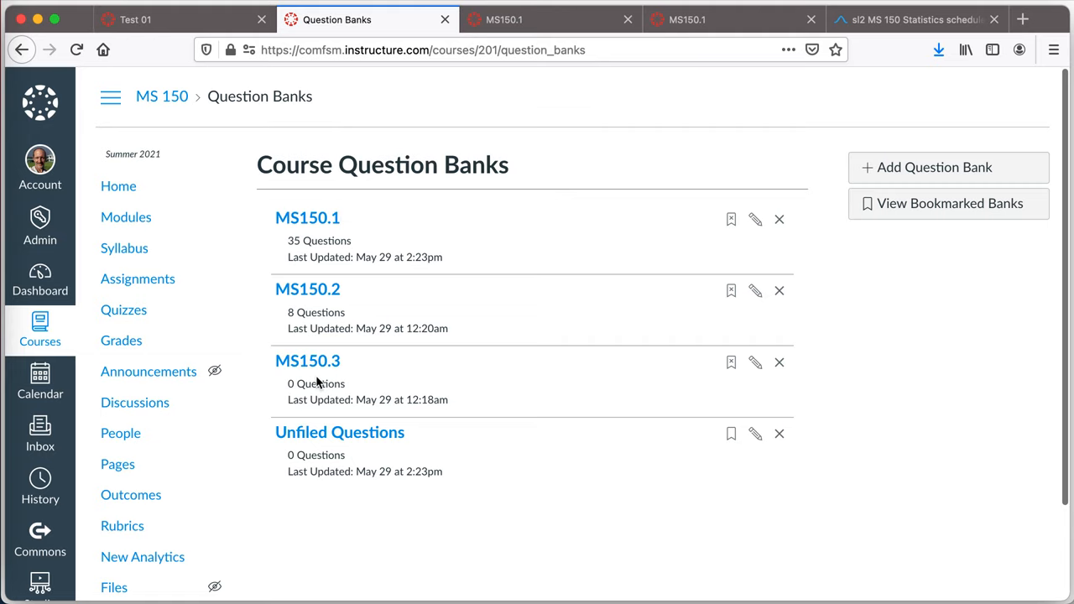
mouse_move(909, 185)
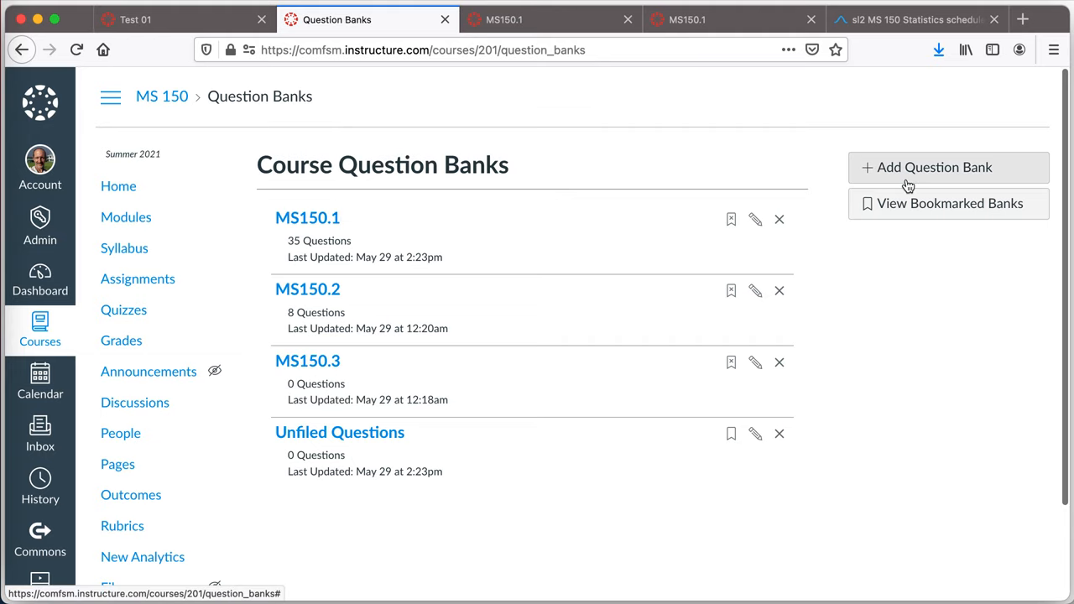
click(932, 168)
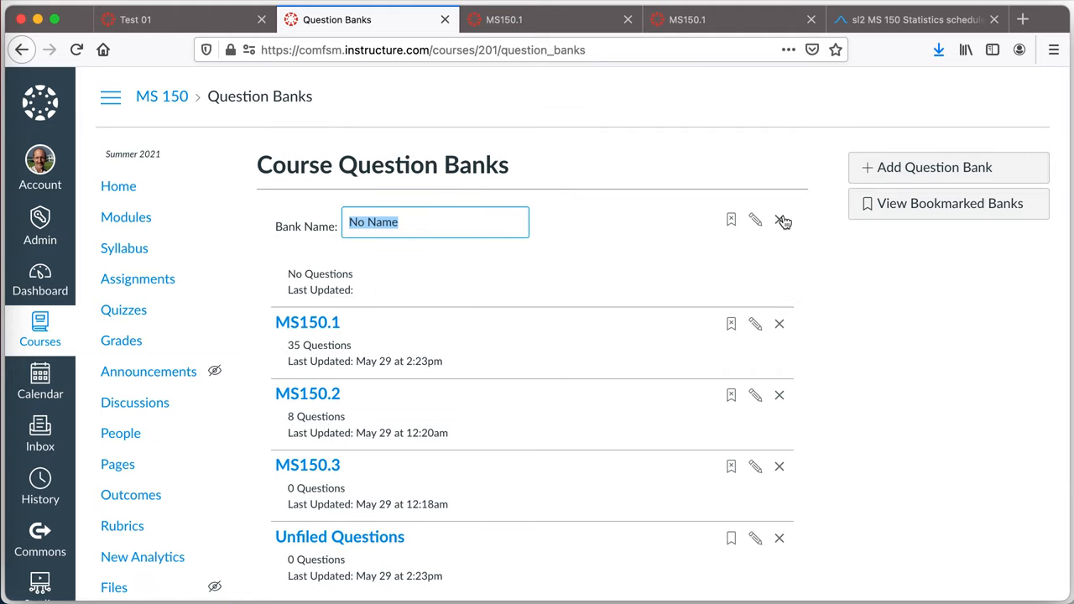
click(781, 220)
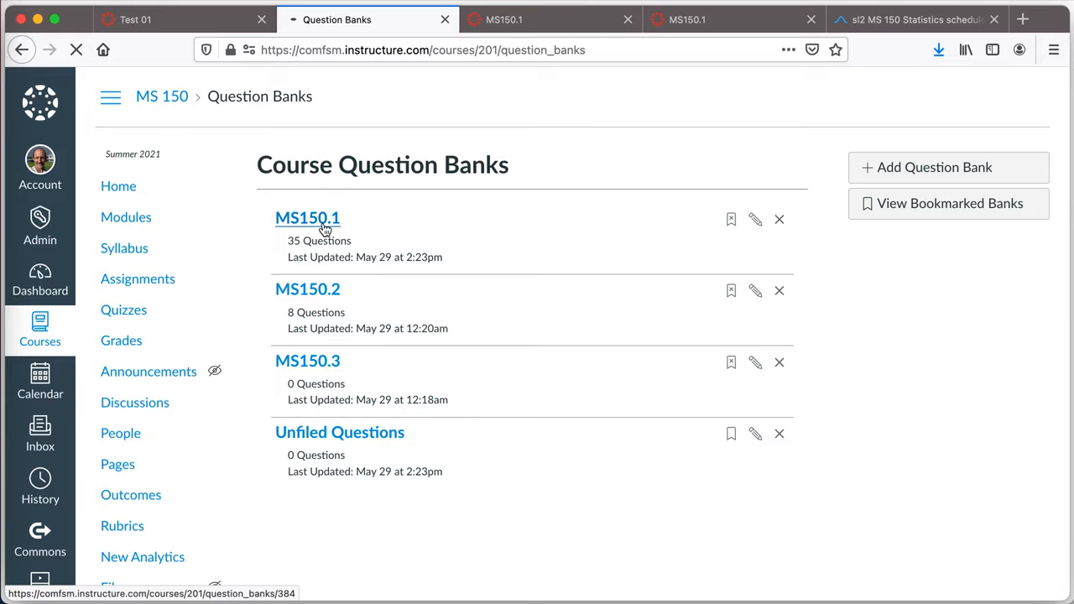
Step: View the MS150.1 bank's questions and its outcome MS150.1 aligned at 80% mastery
click(307, 218)
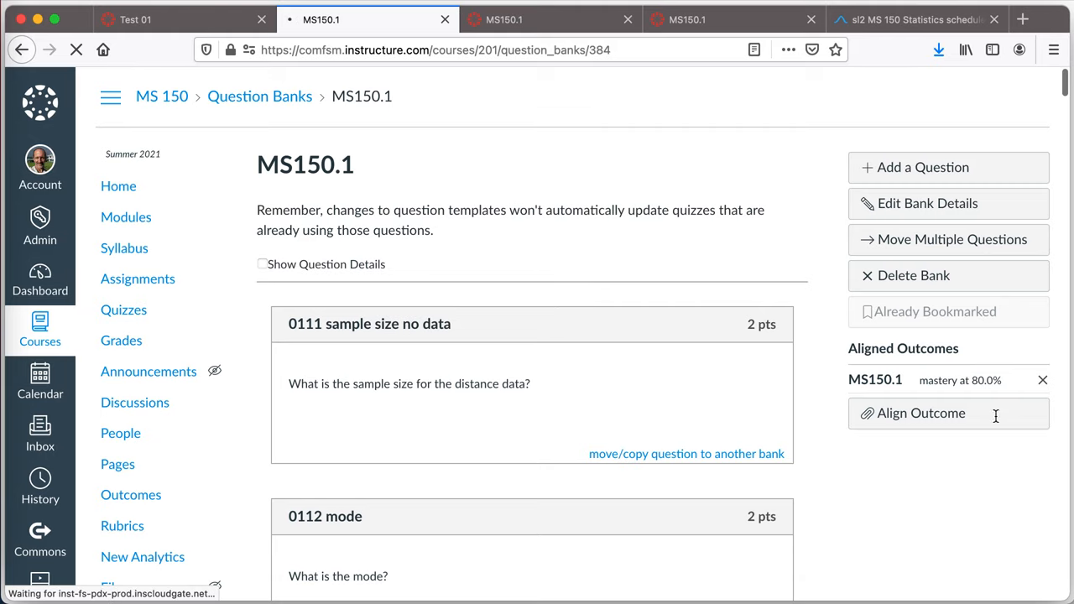
click(919, 413)
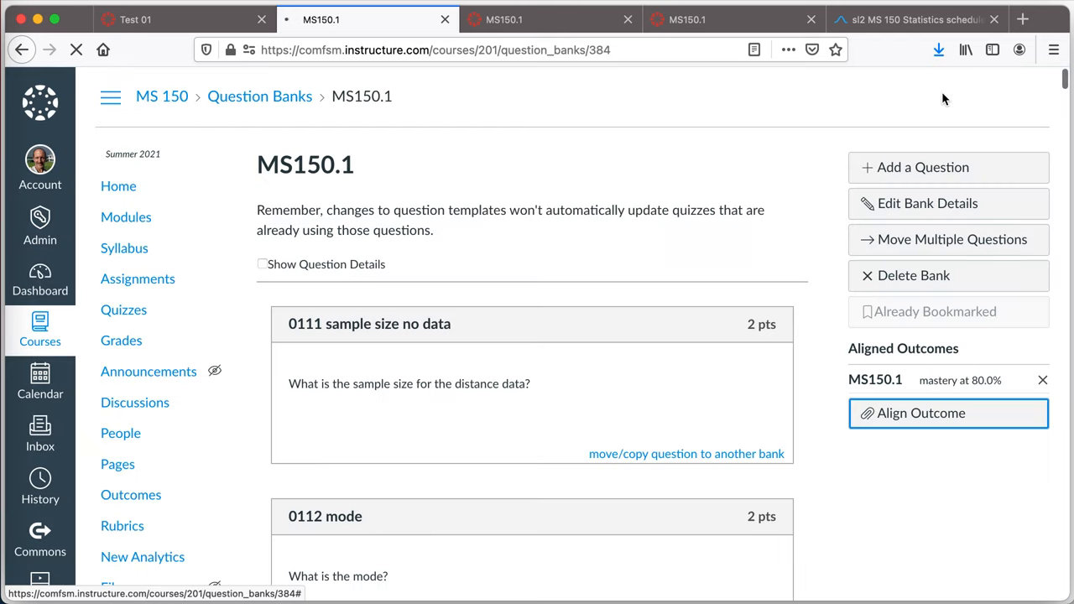
mouse_move(544, 183)
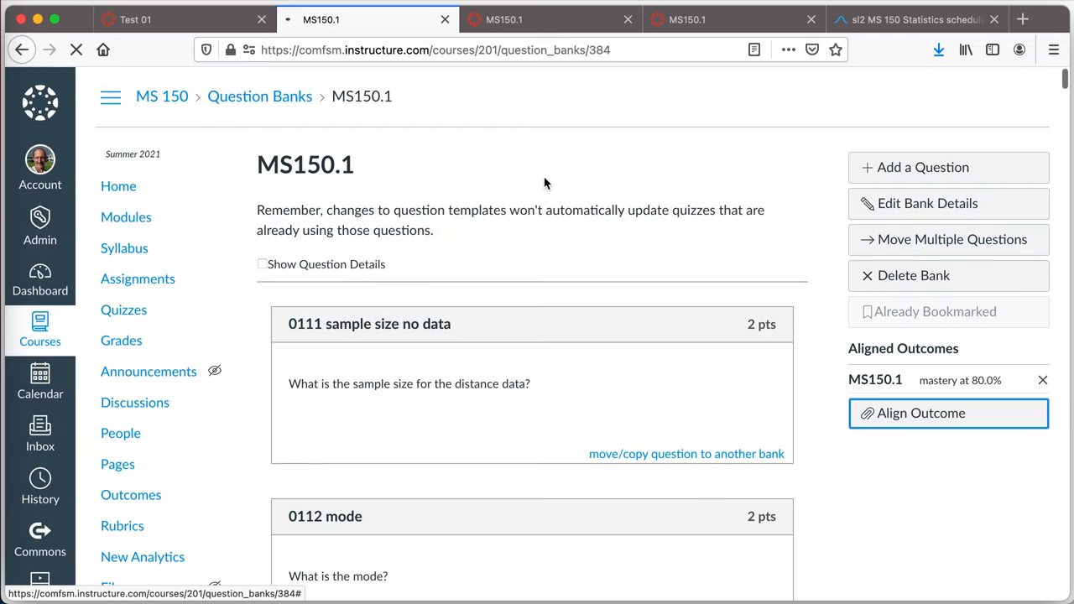
mouse_move(473, 159)
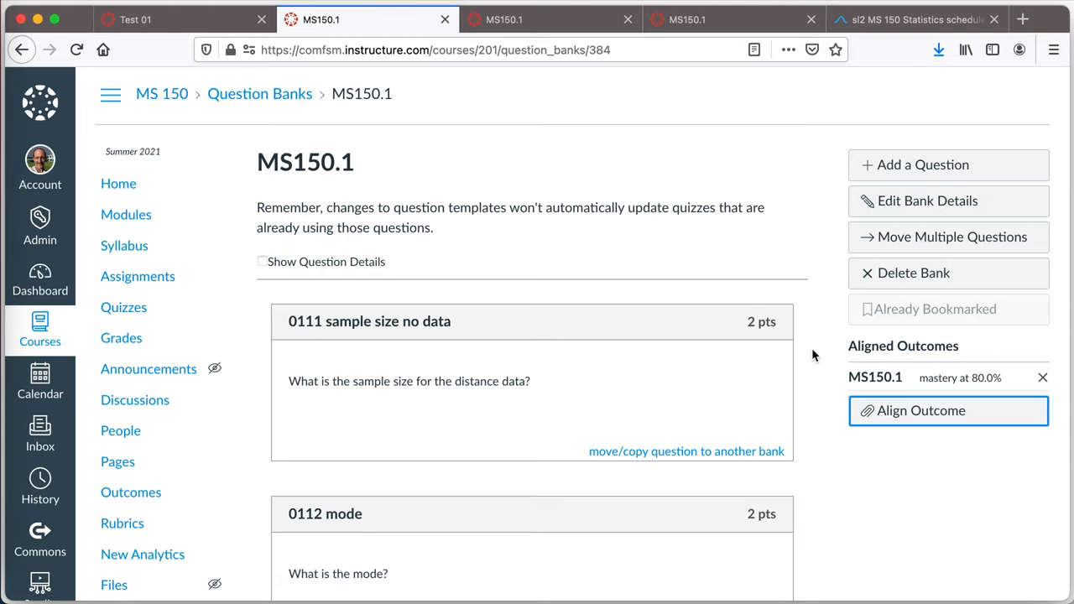
scroll(up, 3)
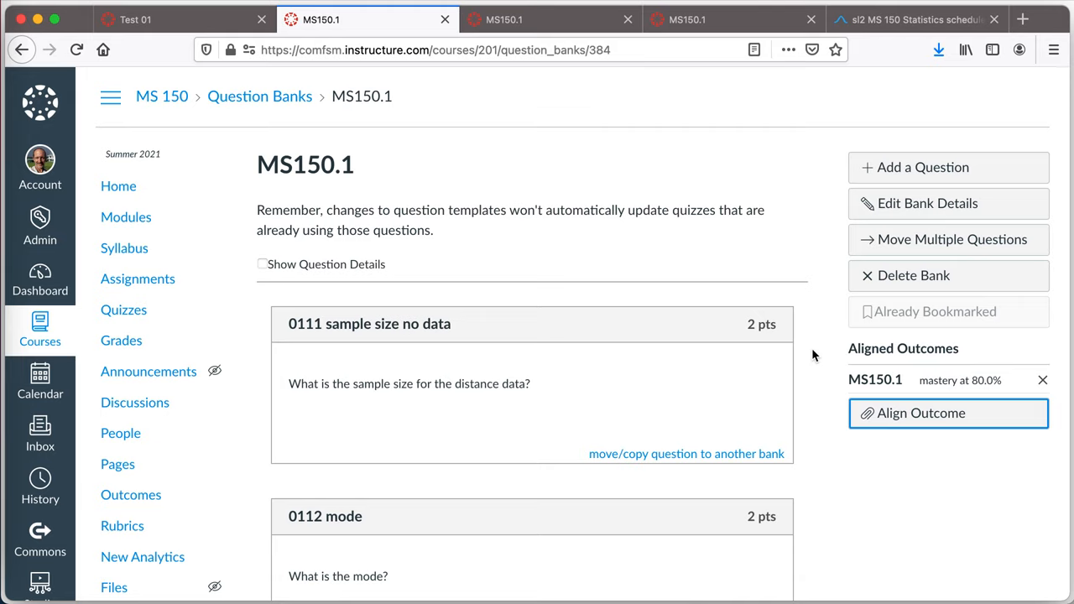
mouse_move(812, 354)
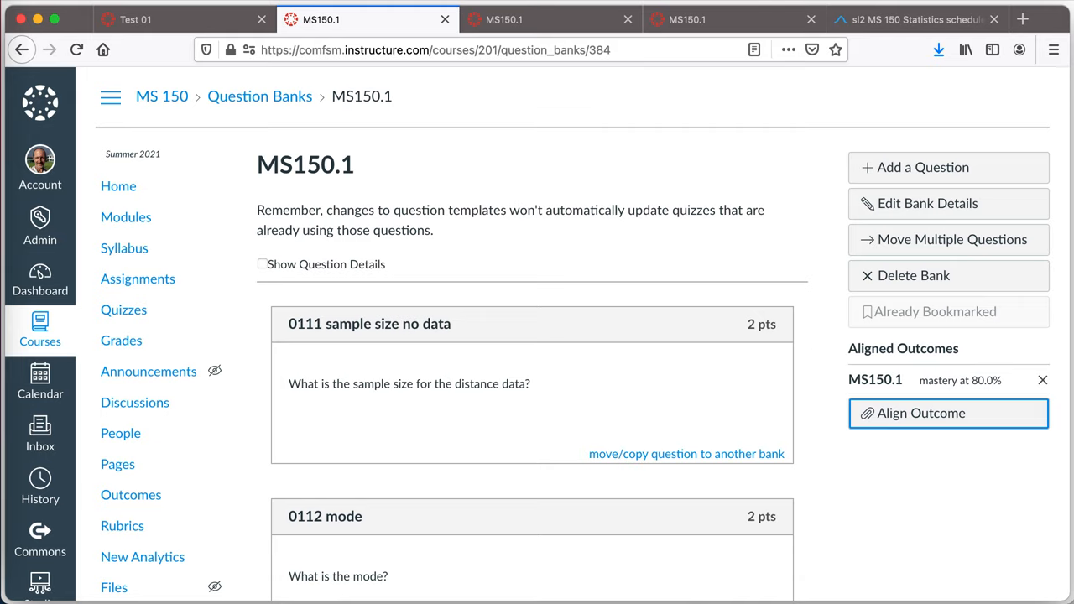